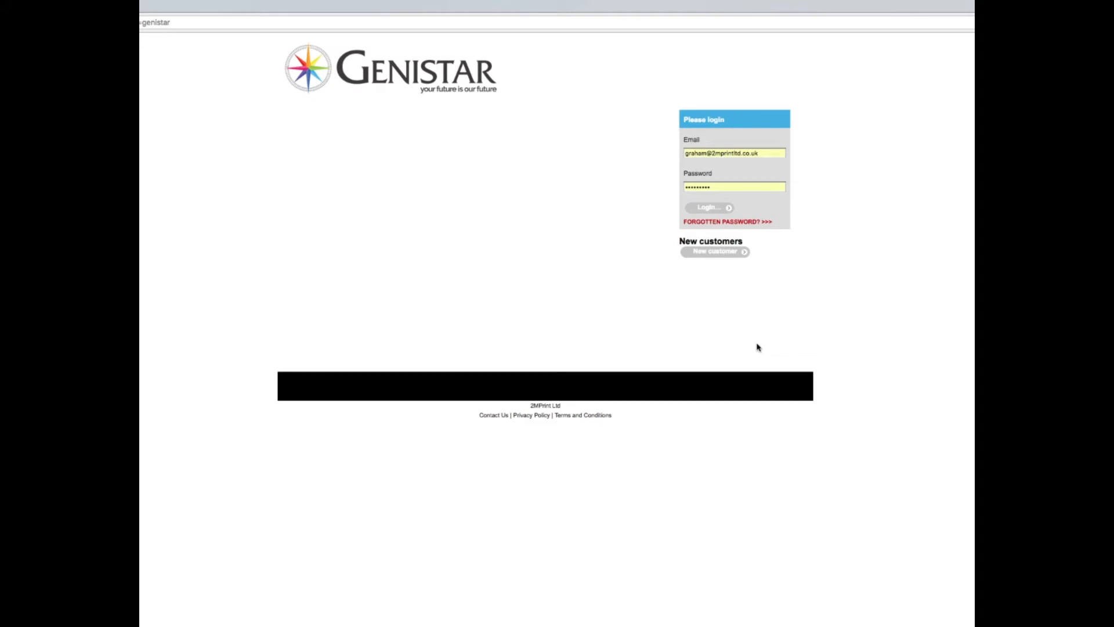
mouse_move(759, 346)
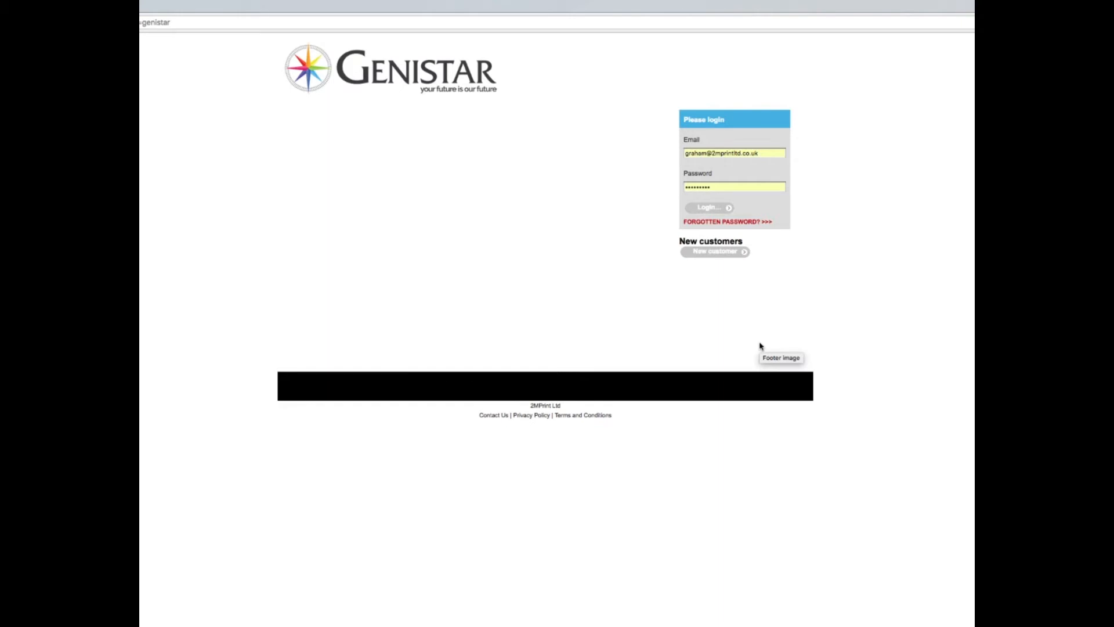
mouse_move(760, 346)
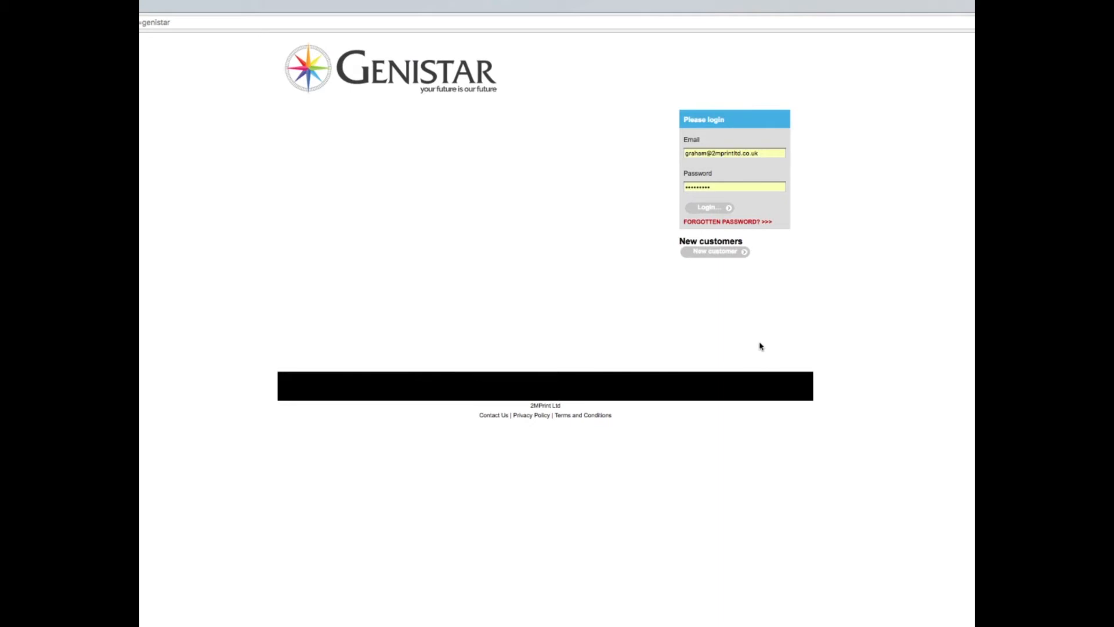
mouse_move(760, 331)
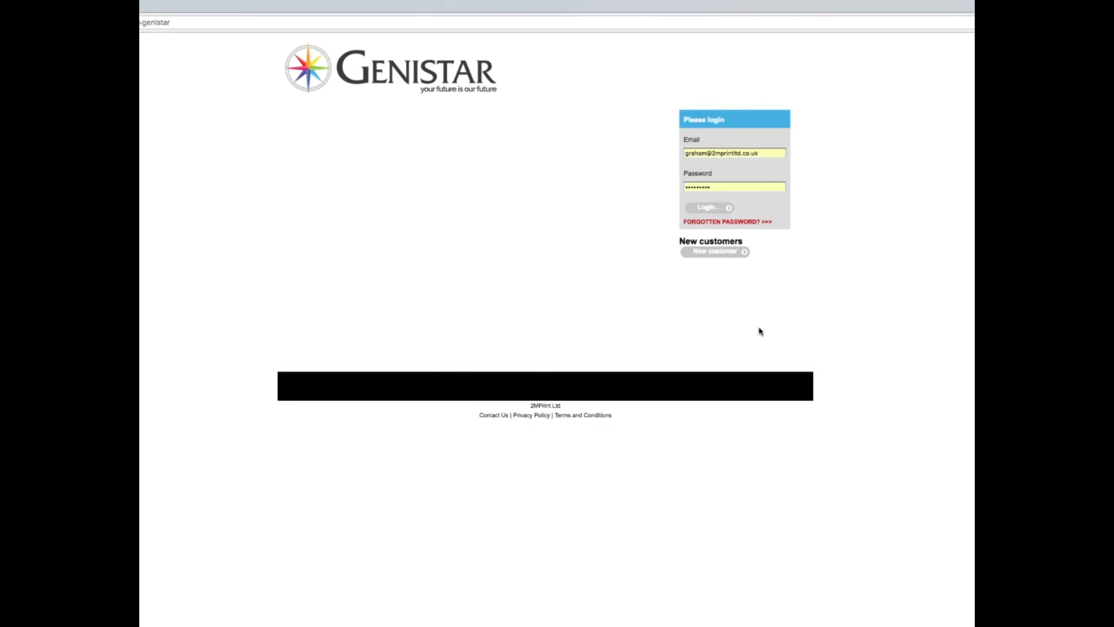
mouse_move(759, 298)
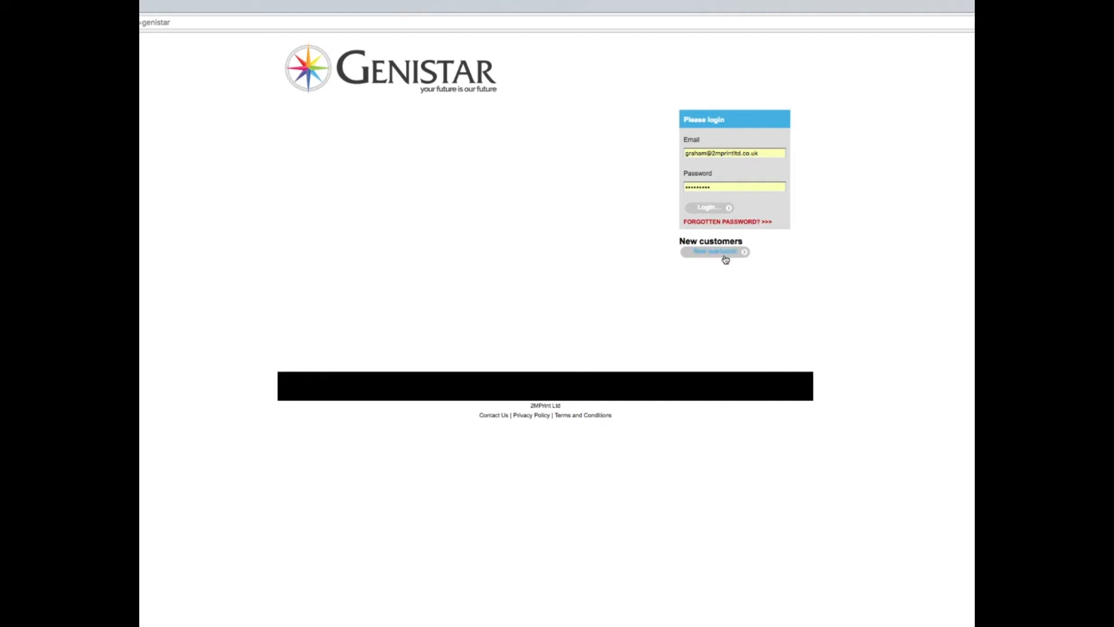
mouse_move(713, 254)
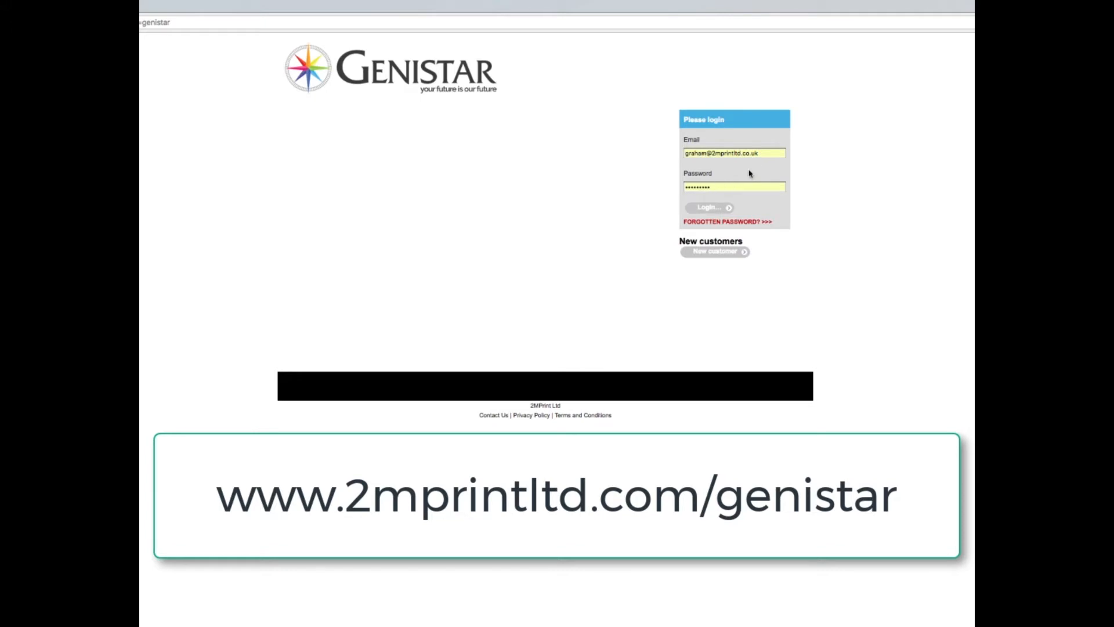
mouse_move(729, 290)
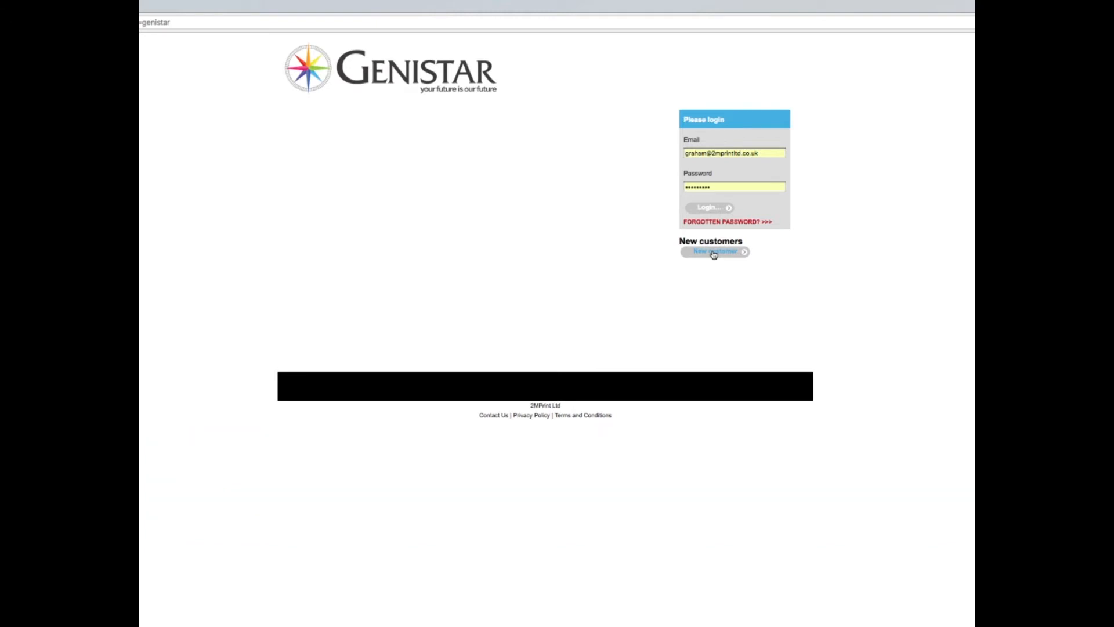
mouse_move(714, 223)
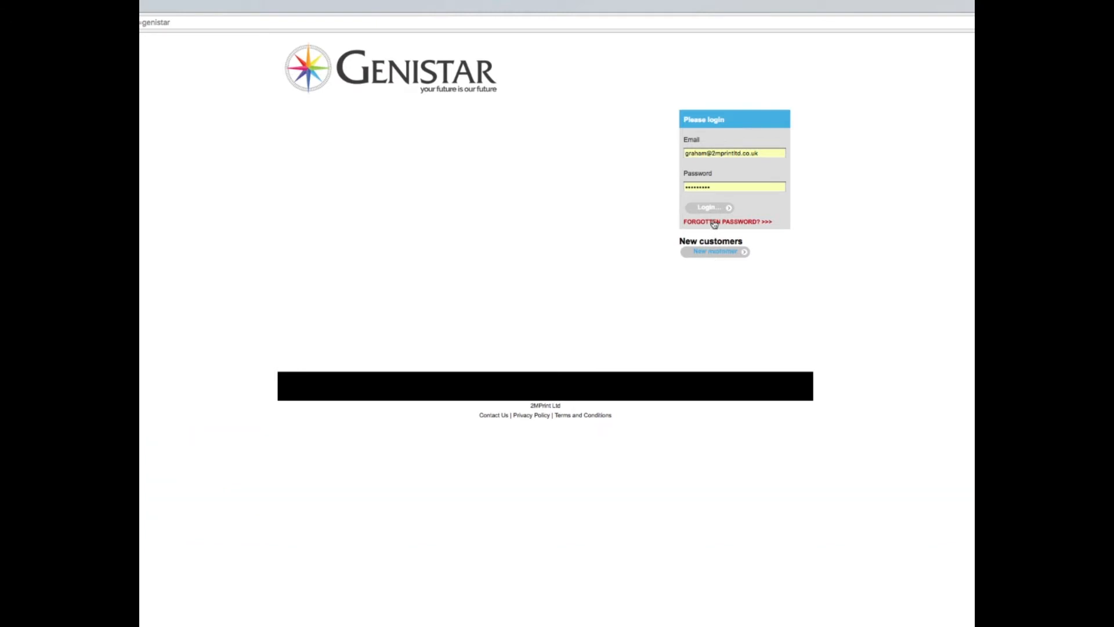
- Sign in to the Genistar print portal
click(707, 207)
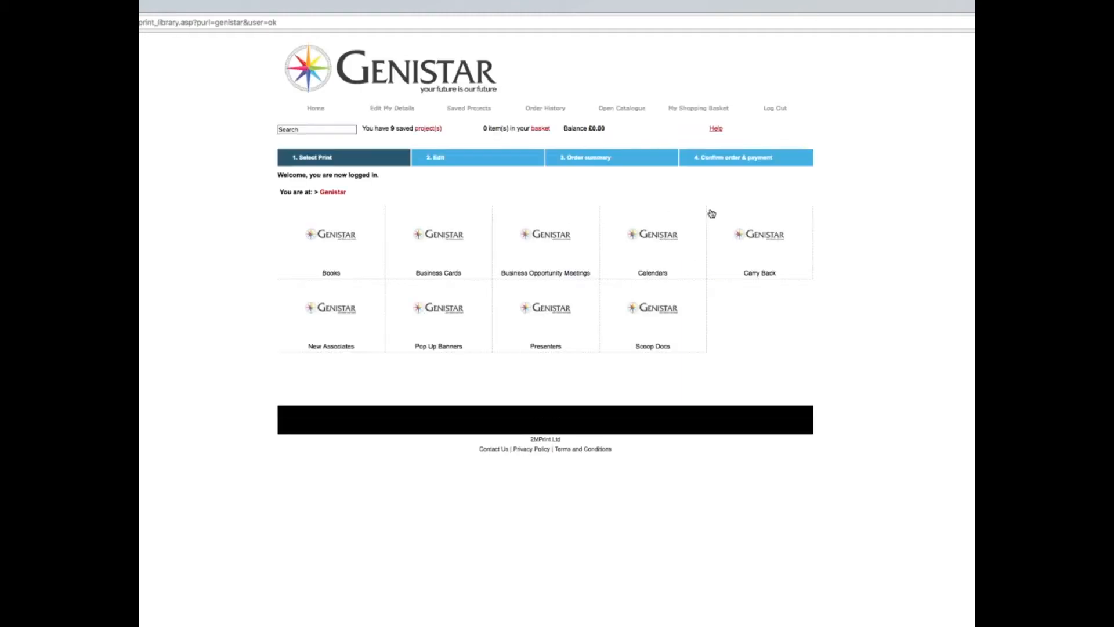
mouse_move(781, 411)
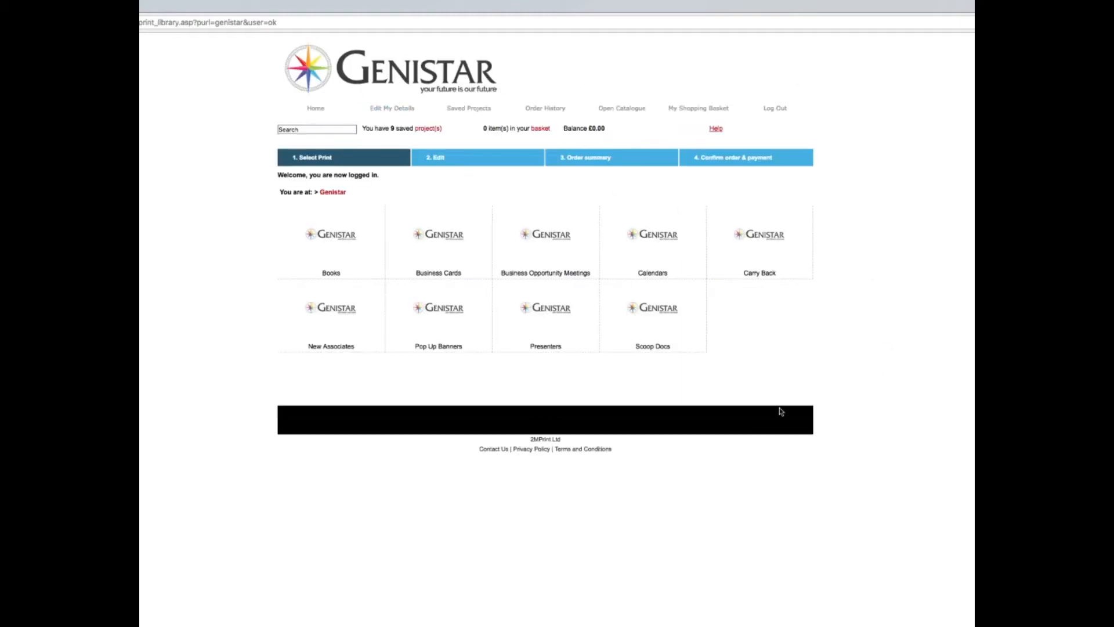
mouse_move(259, 419)
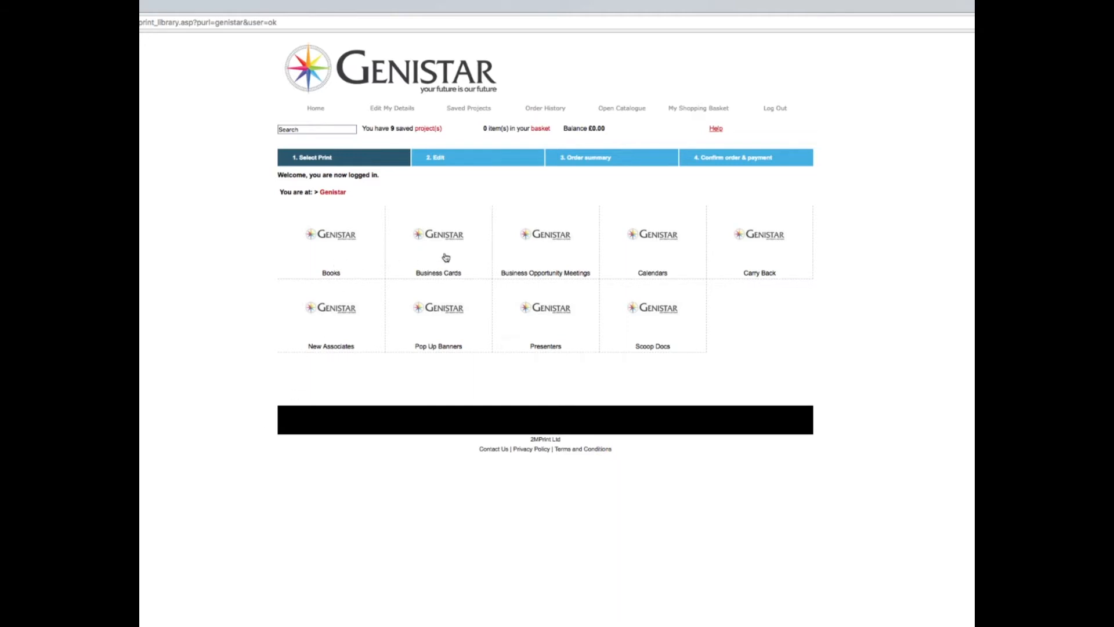
mouse_move(508, 332)
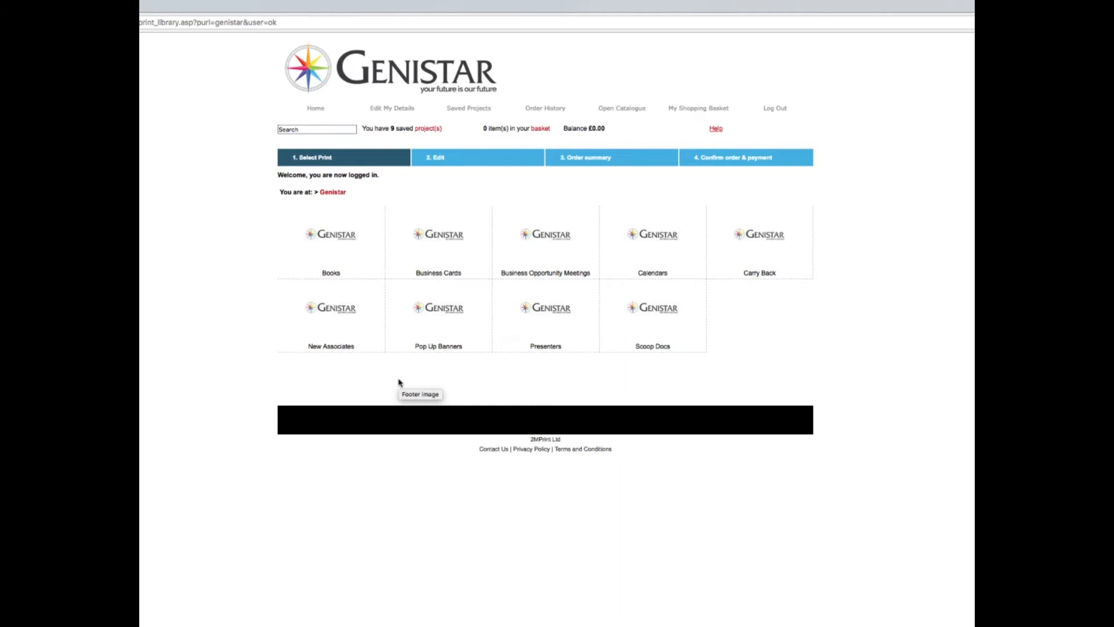
mouse_move(398, 382)
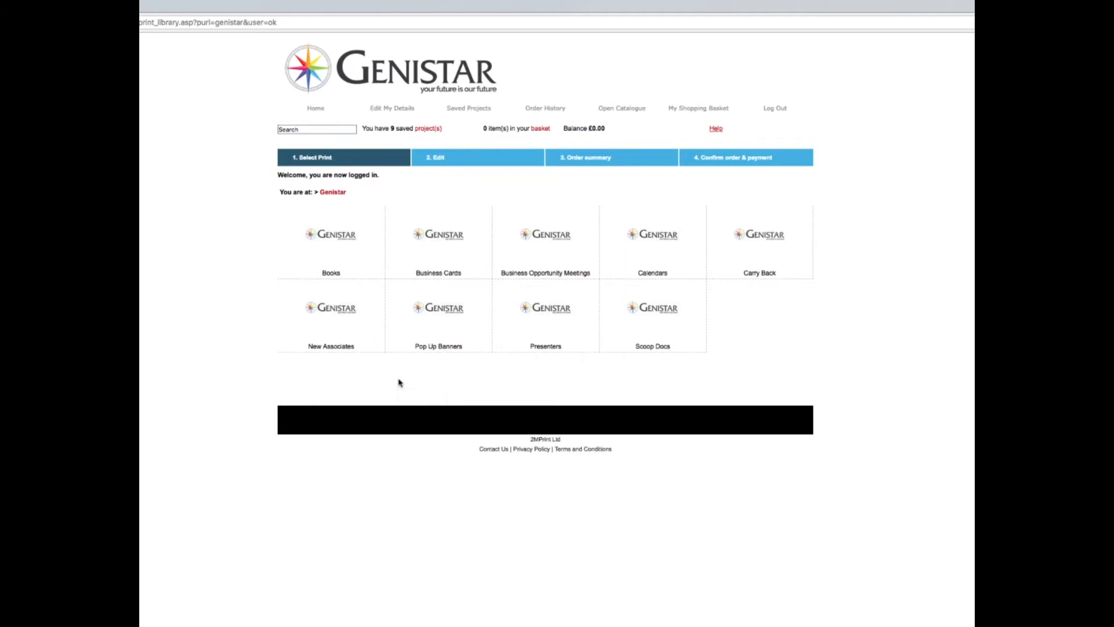
mouse_move(378, 320)
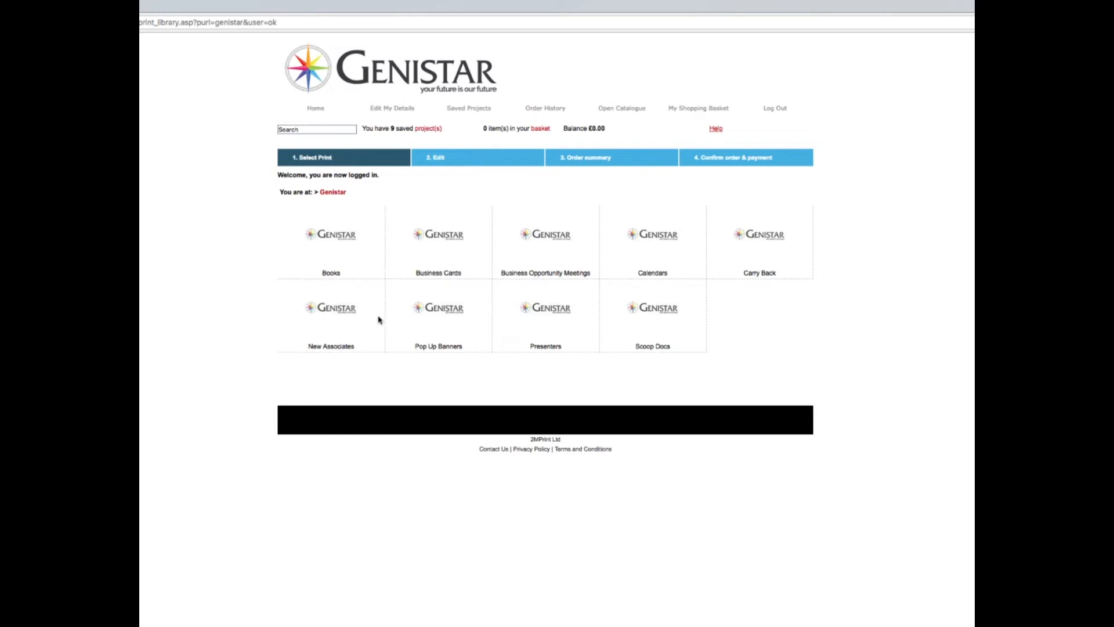
mouse_move(444, 269)
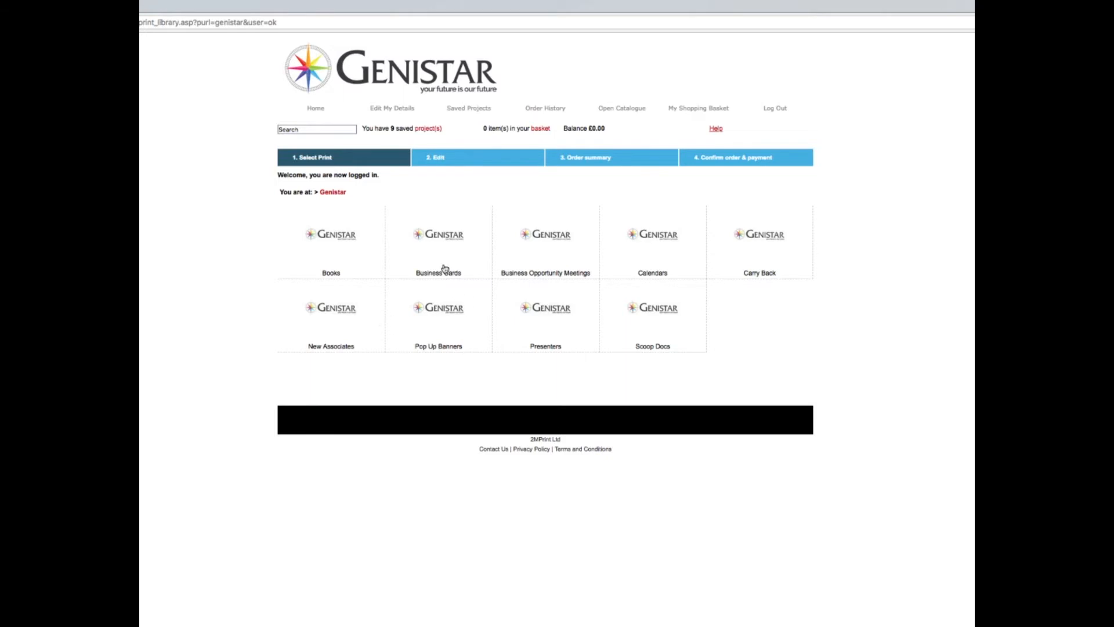
mouse_move(437, 272)
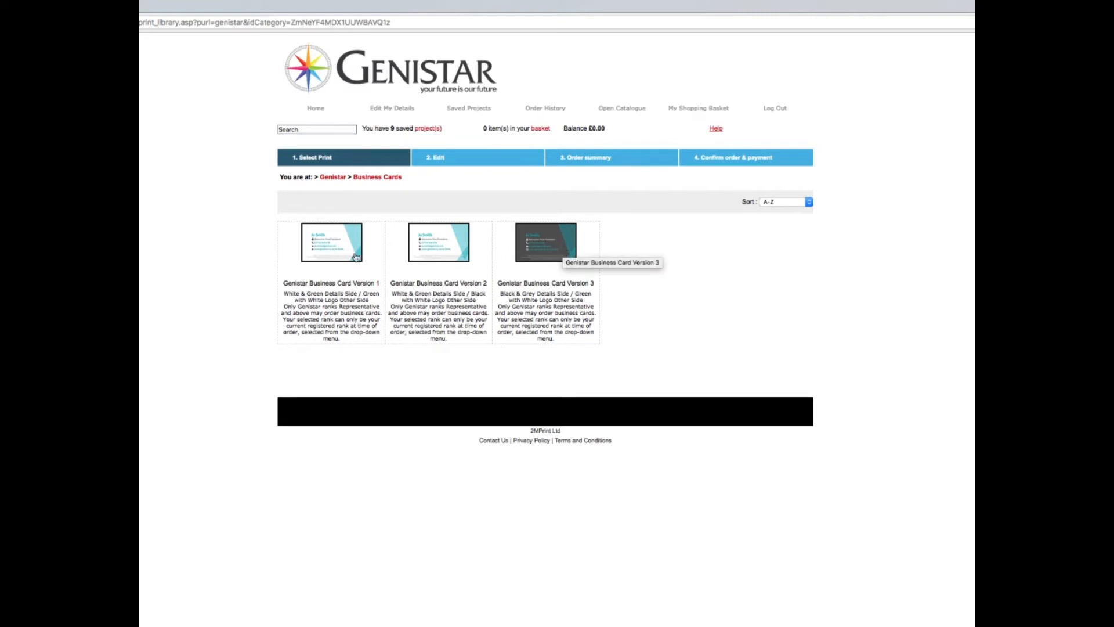
mouse_move(448, 251)
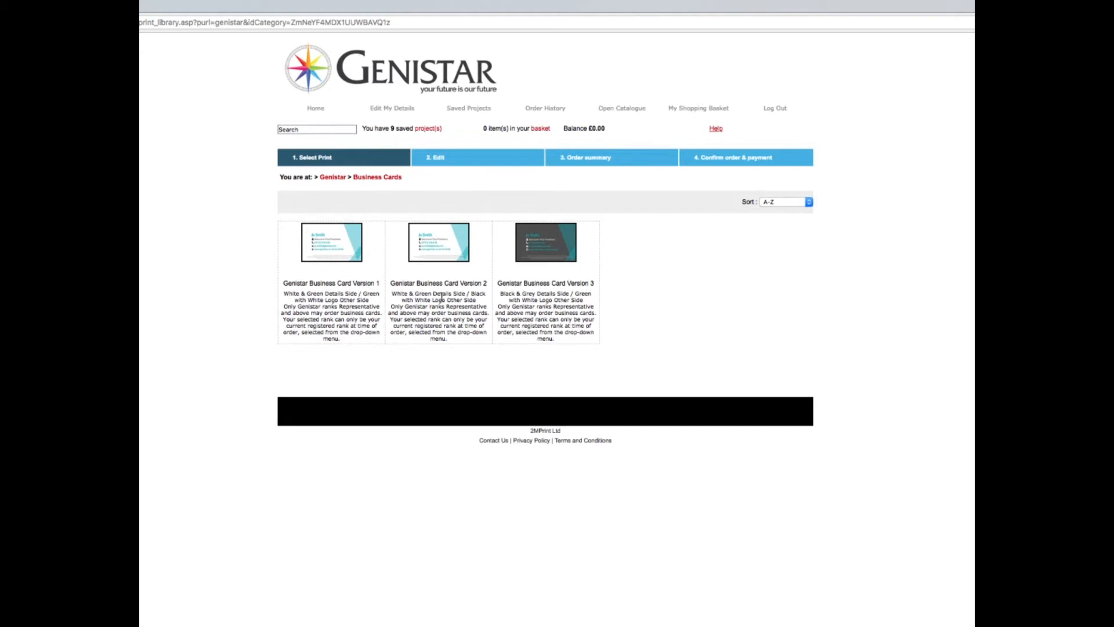
mouse_move(525, 268)
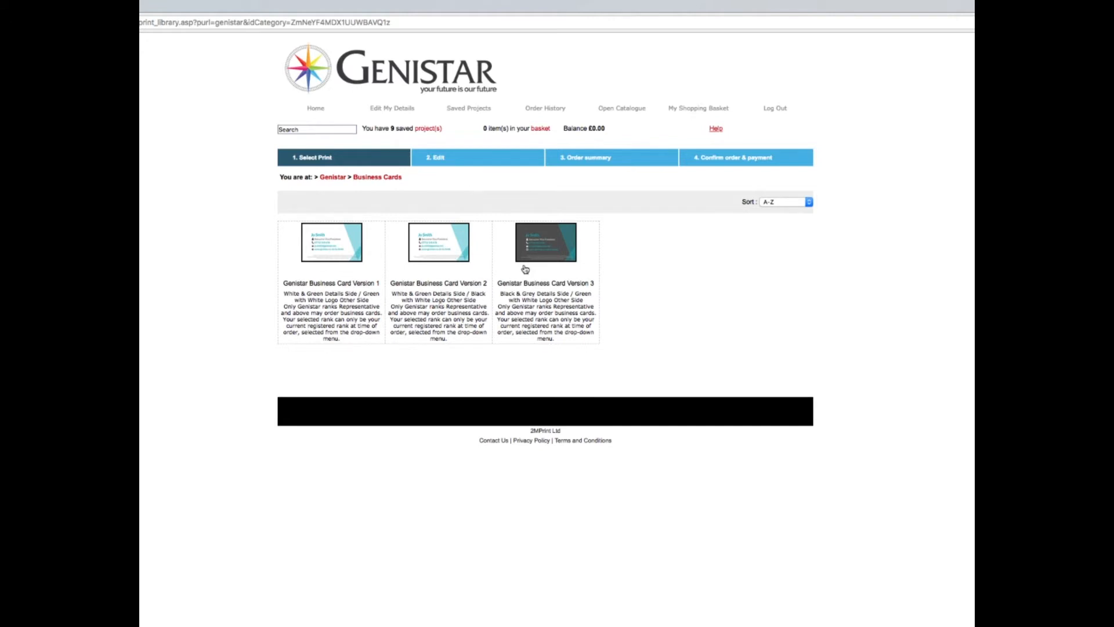
mouse_move(519, 245)
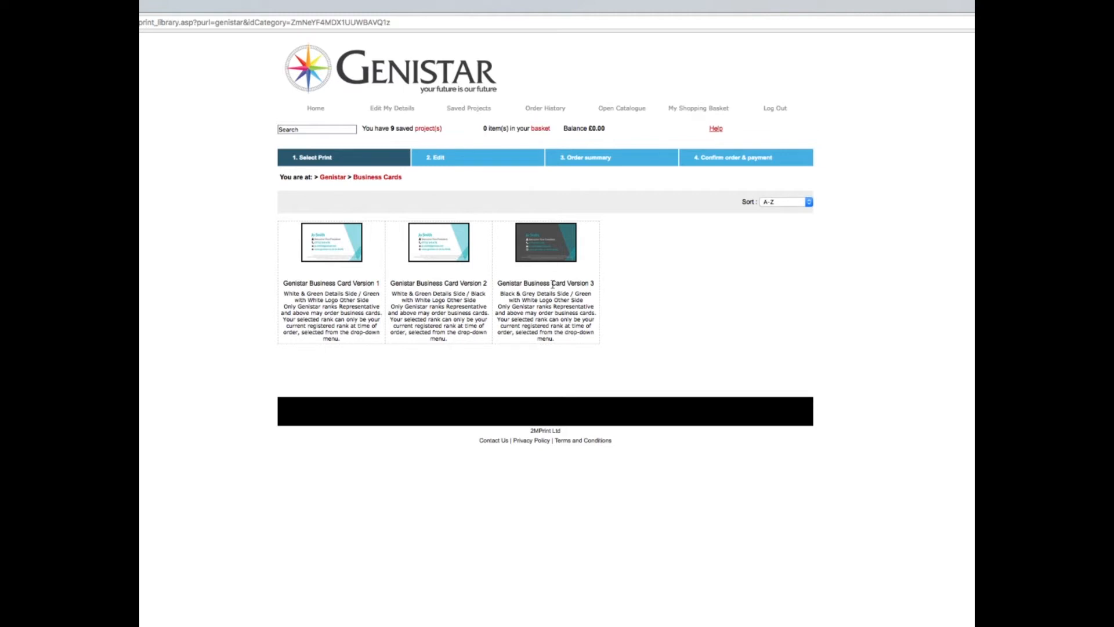
mouse_move(569, 290)
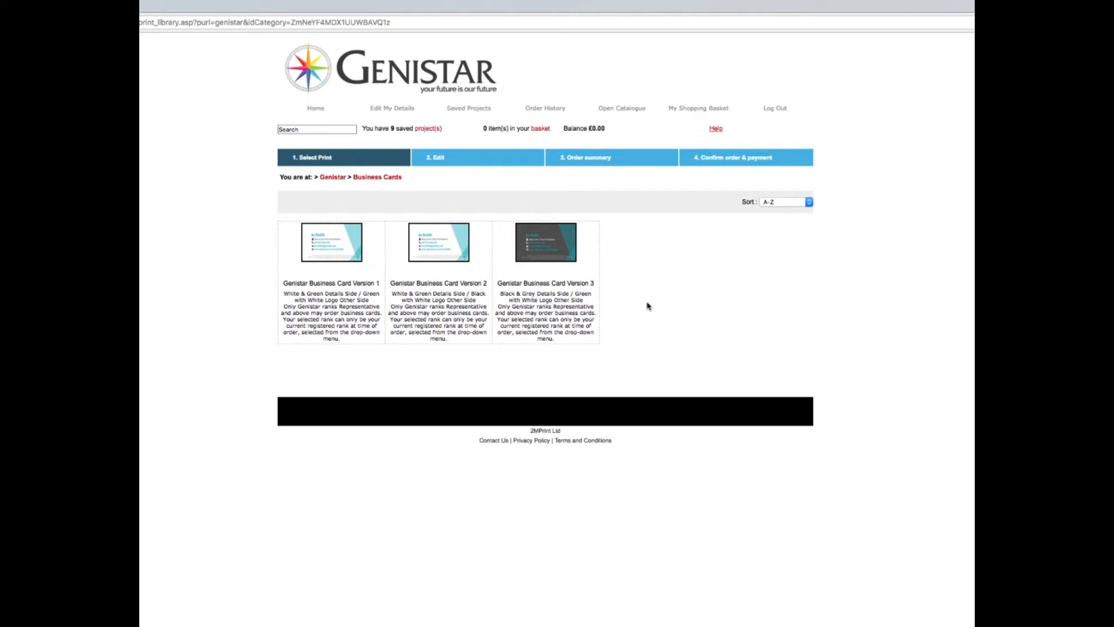
mouse_move(438, 248)
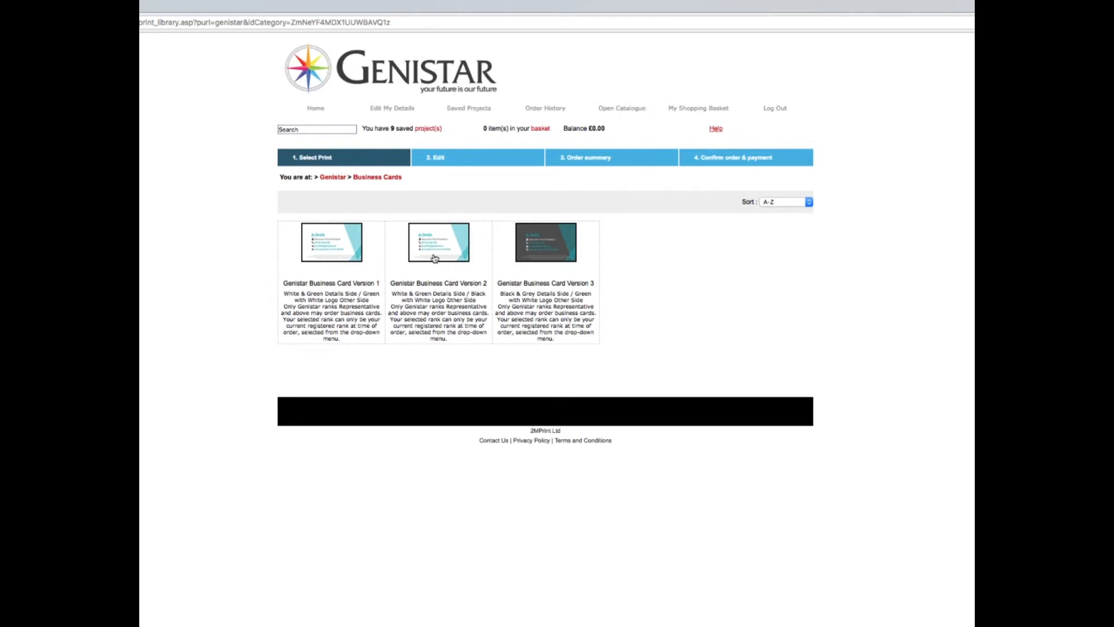
click(439, 242)
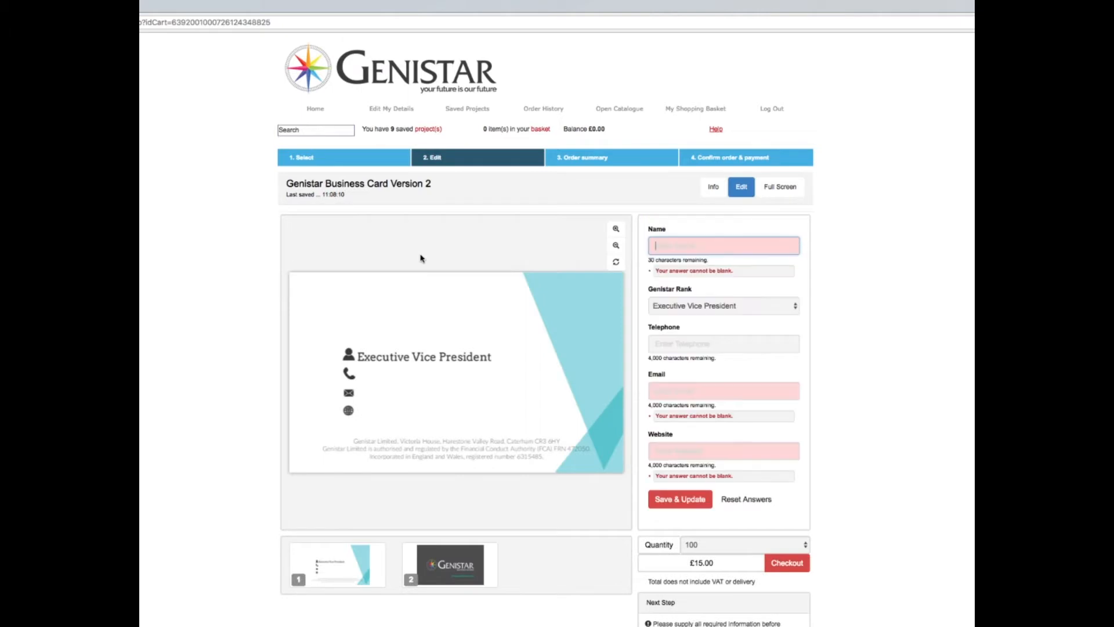
mouse_move(488, 362)
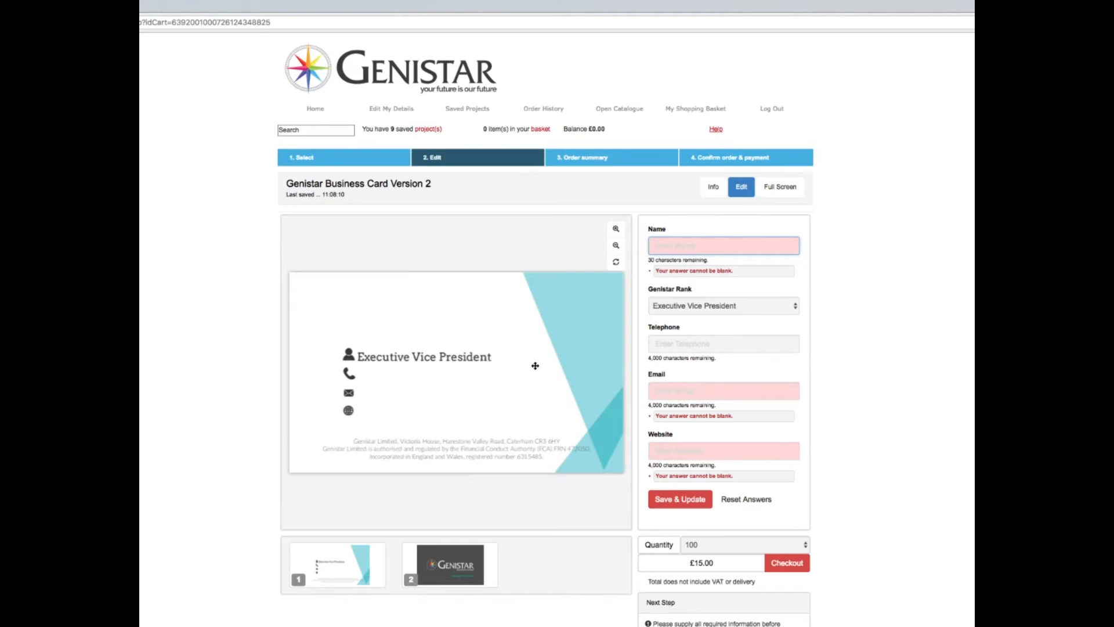
click(723, 245)
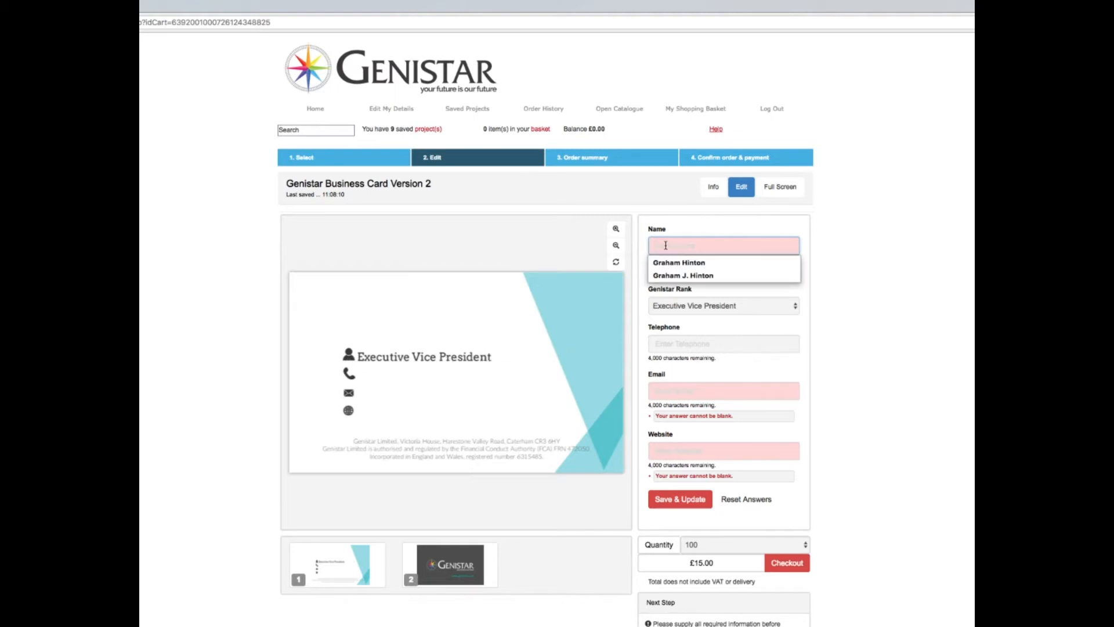
click(682, 275)
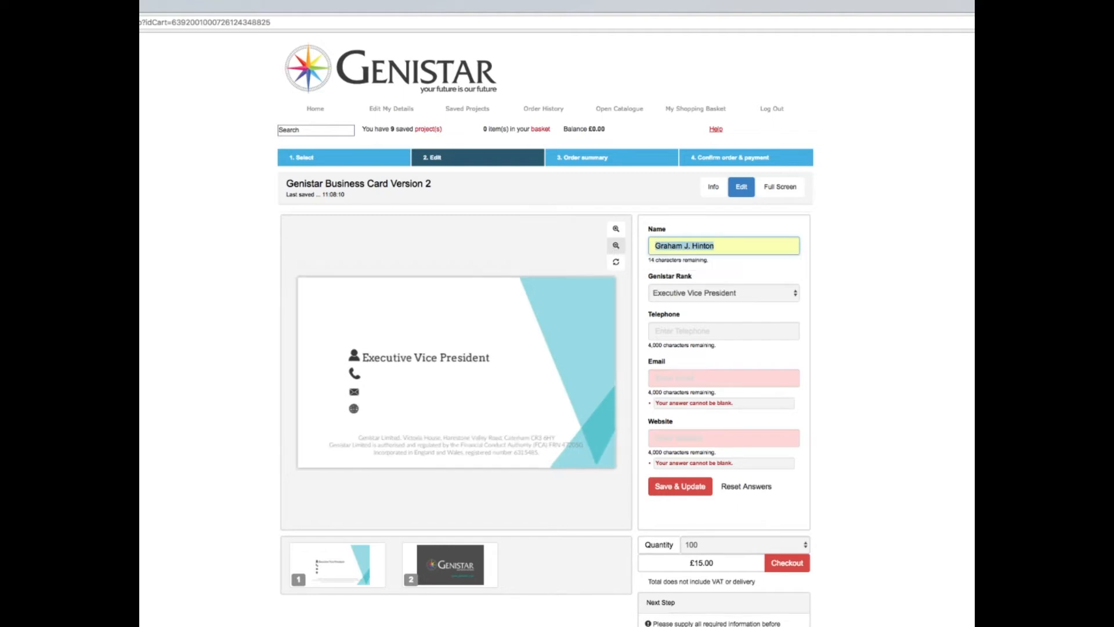
text(Gra)
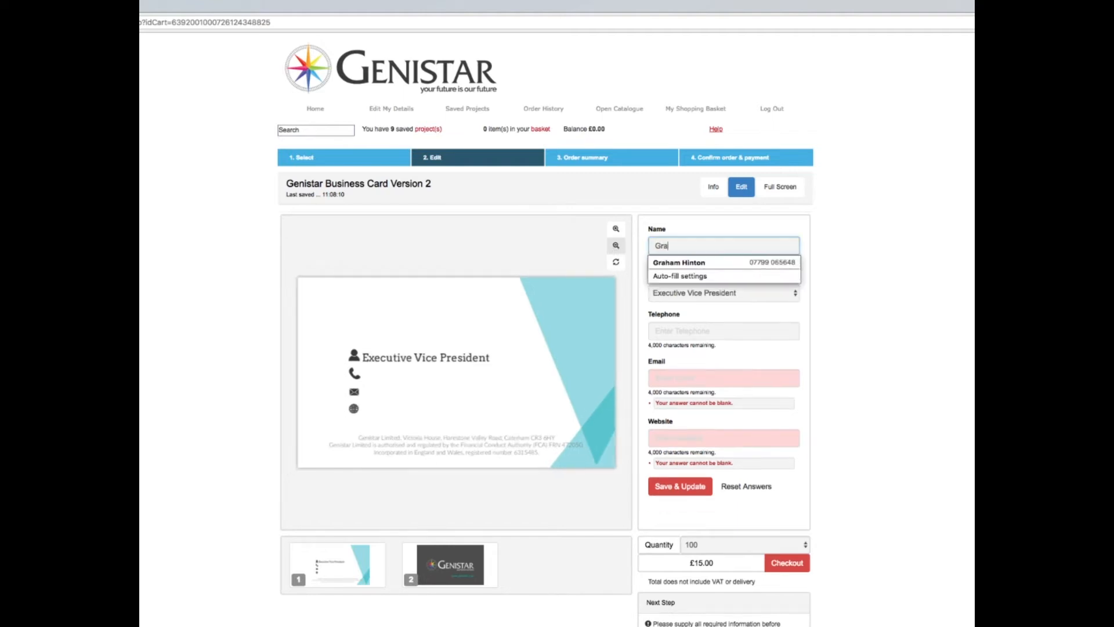
text(Graham J. Hinton)
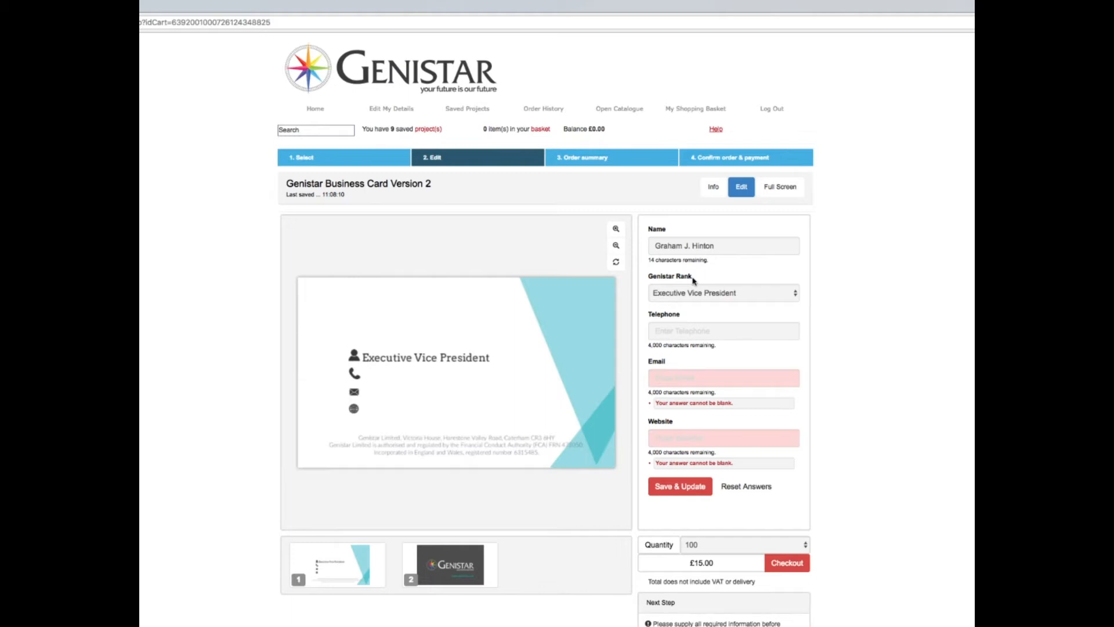
mouse_move(709, 315)
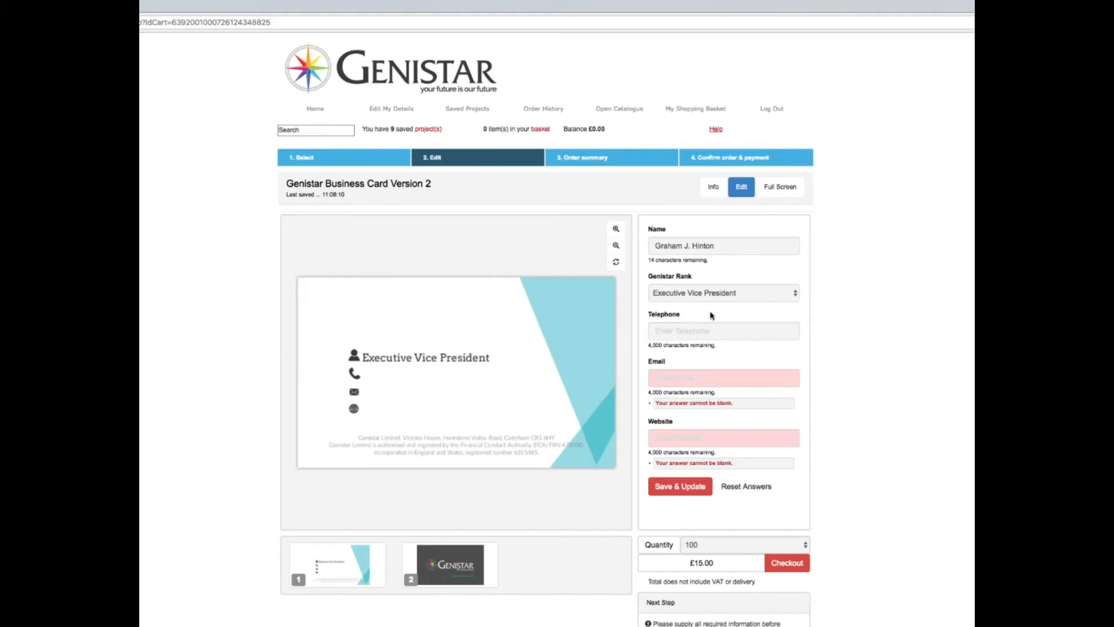
mouse_move(659, 303)
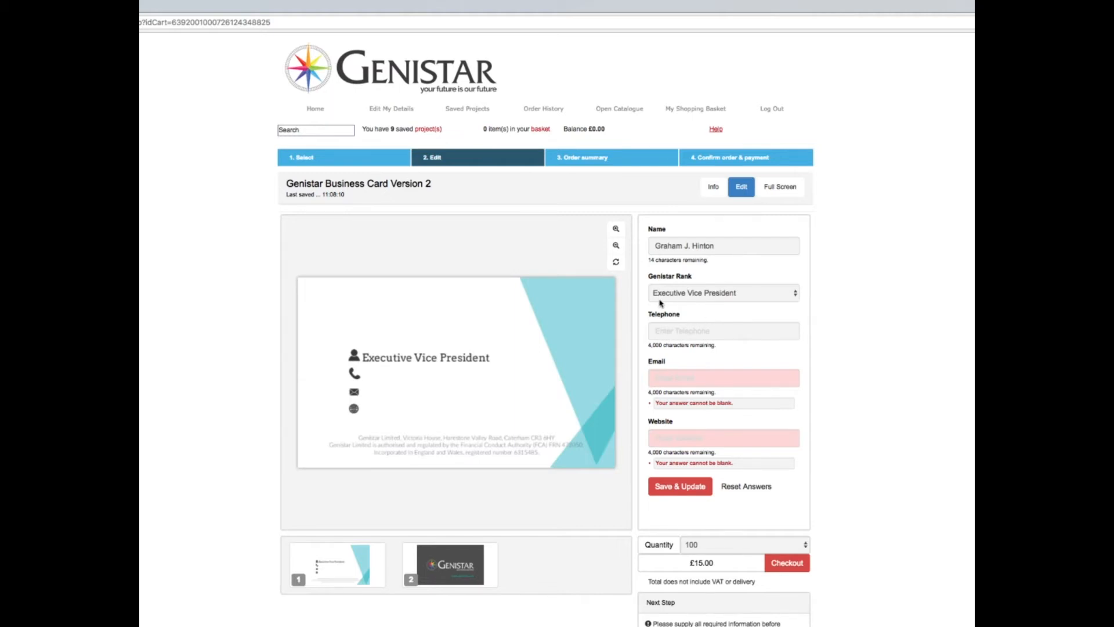
mouse_move(796, 297)
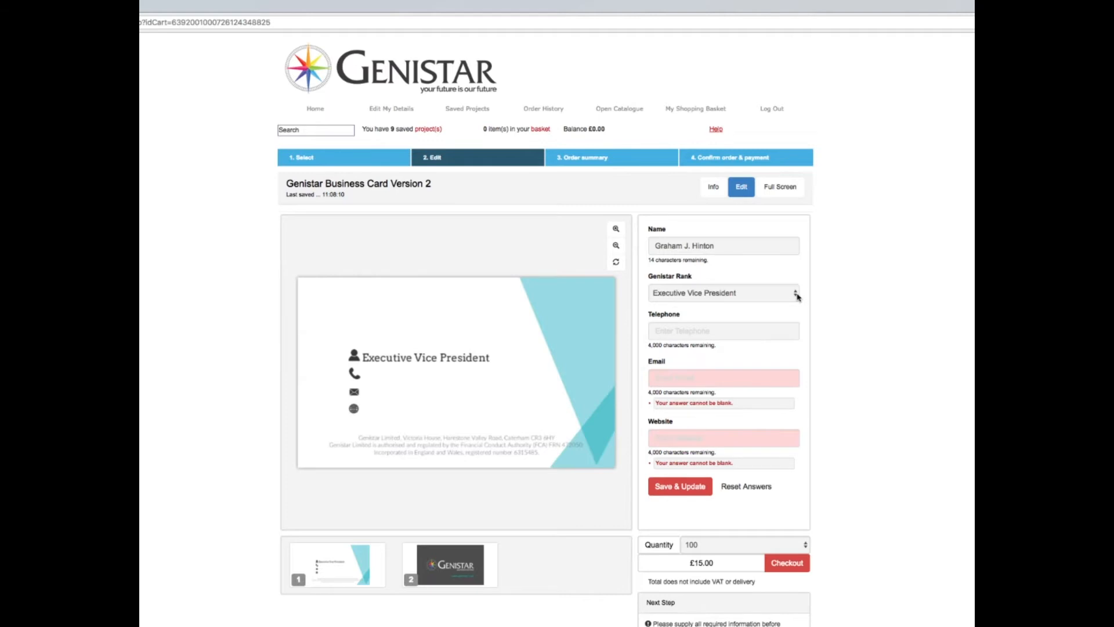
click(723, 293)
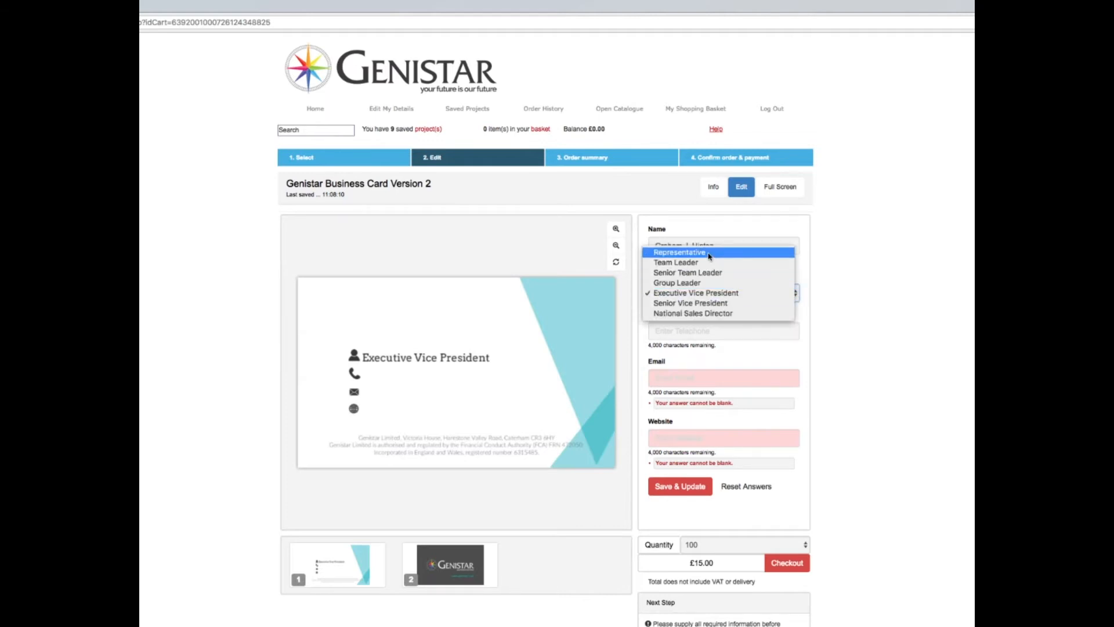
click(676, 252)
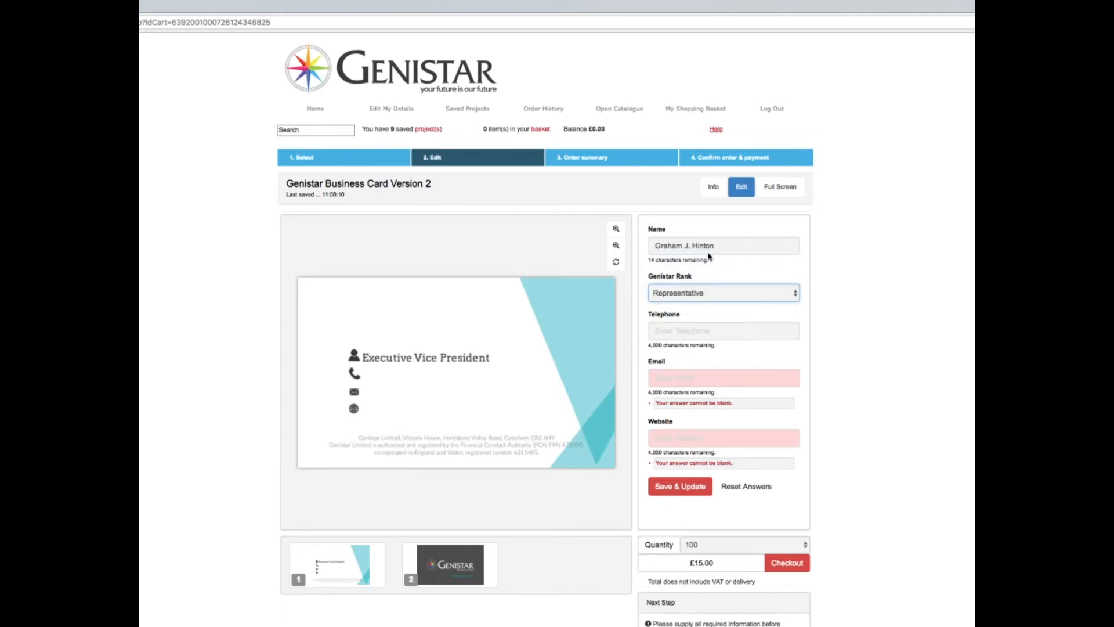
mouse_move(837, 308)
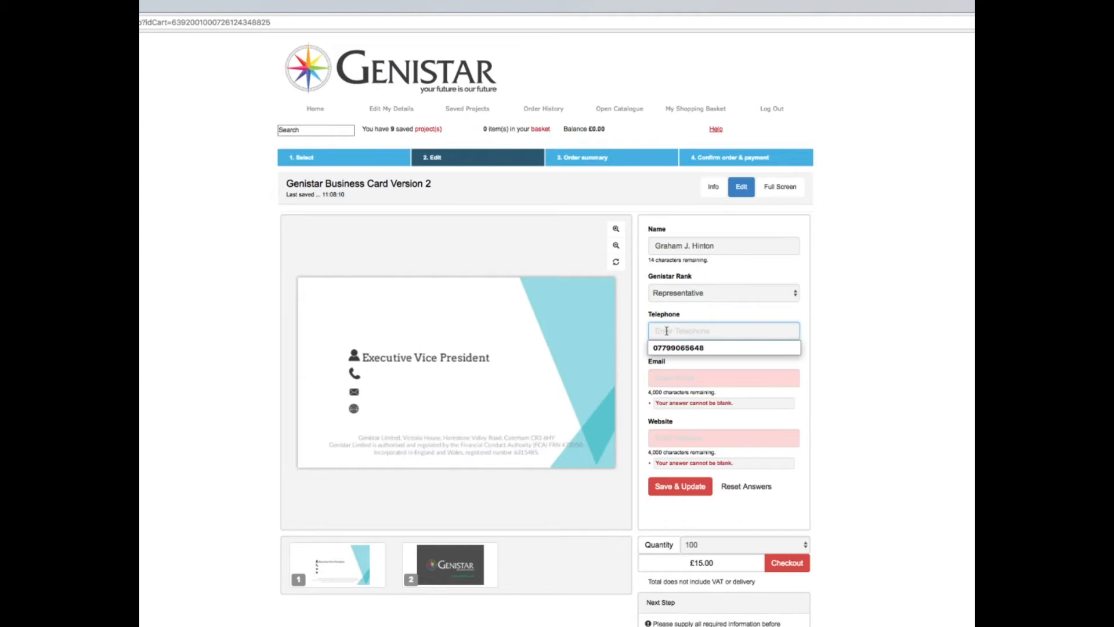
click(723, 347)
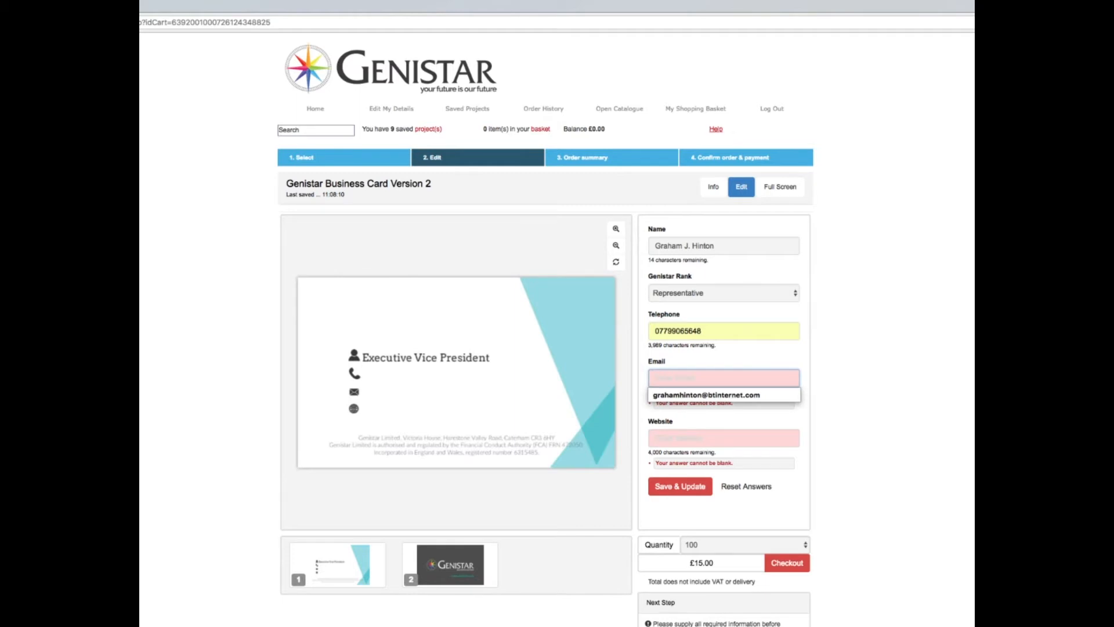
click(706, 394)
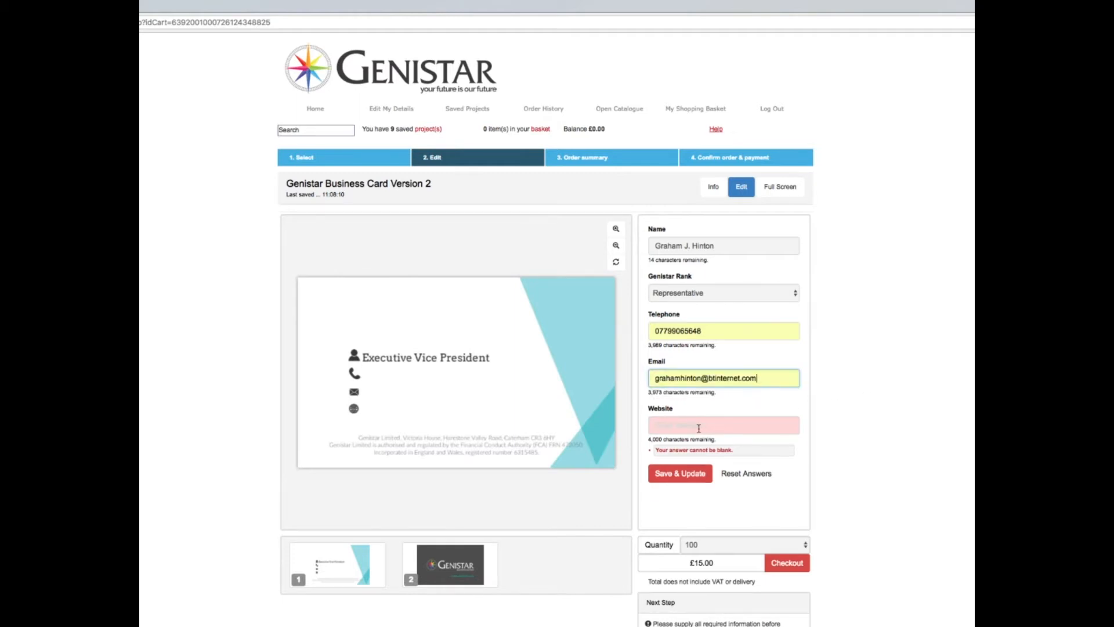
text(www.grahamhinton.com)
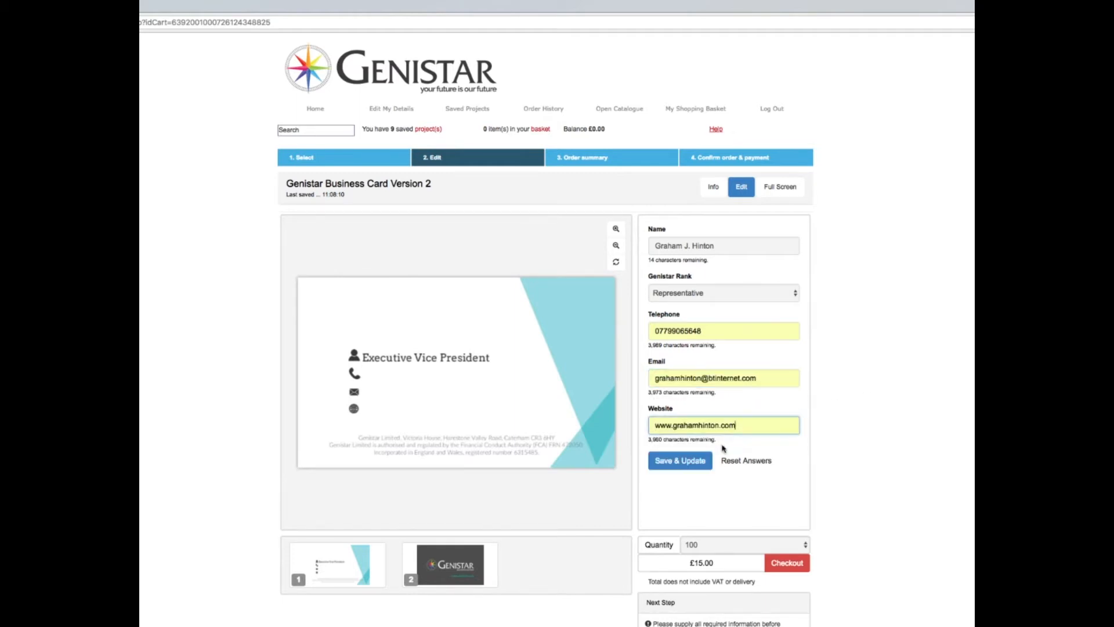
click(679, 461)
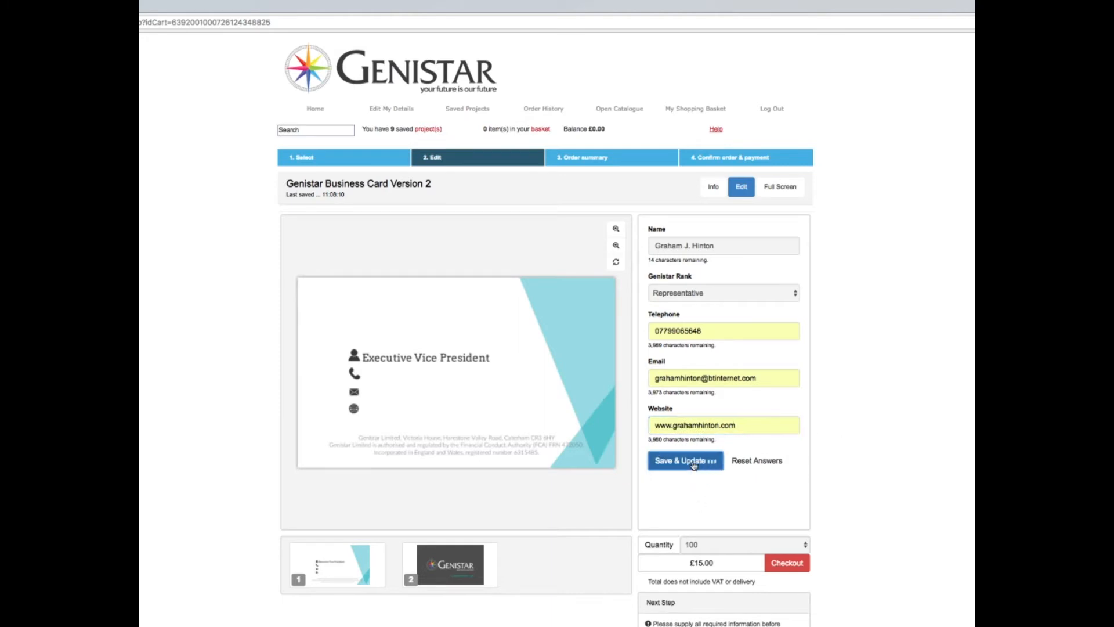
click(679, 461)
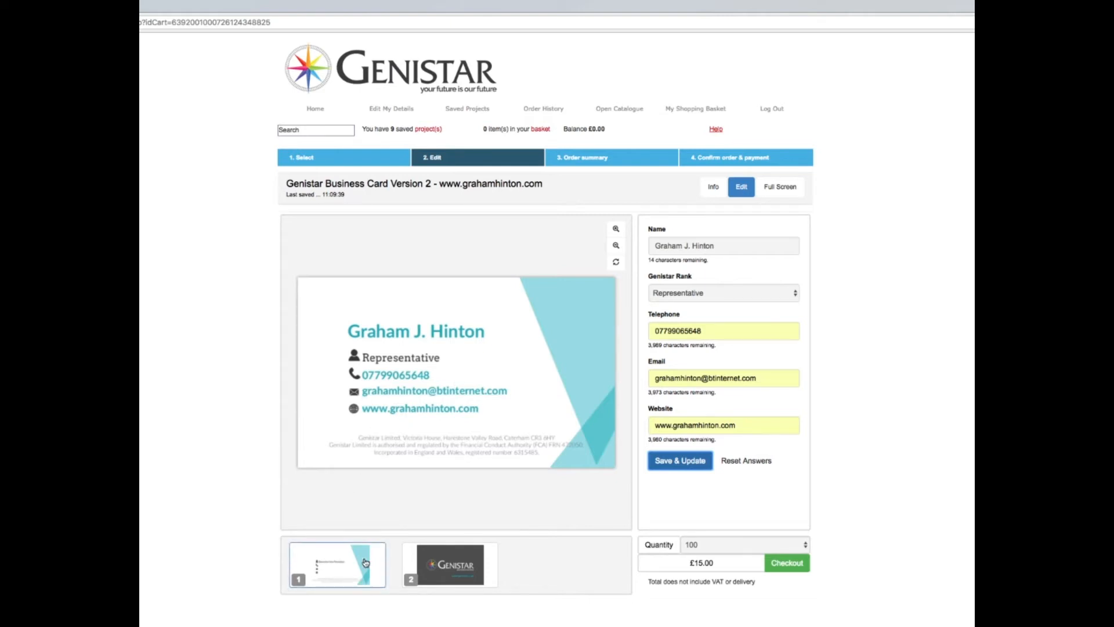
- Preview the card front and raise the quantity to 250 cards for £20.00
click(449, 565)
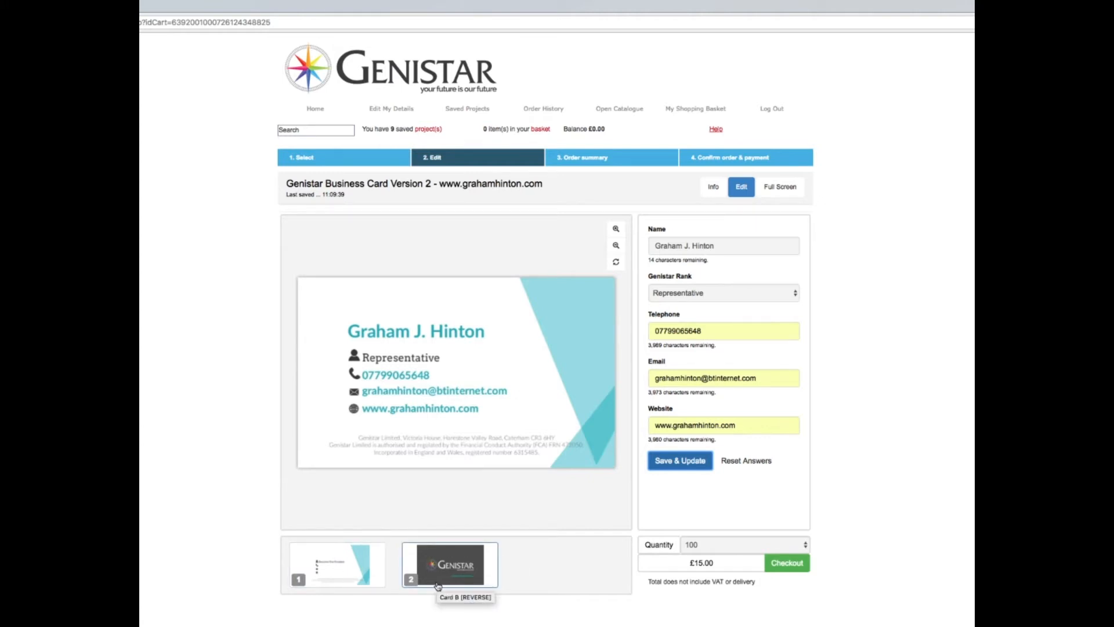
mouse_move(350, 574)
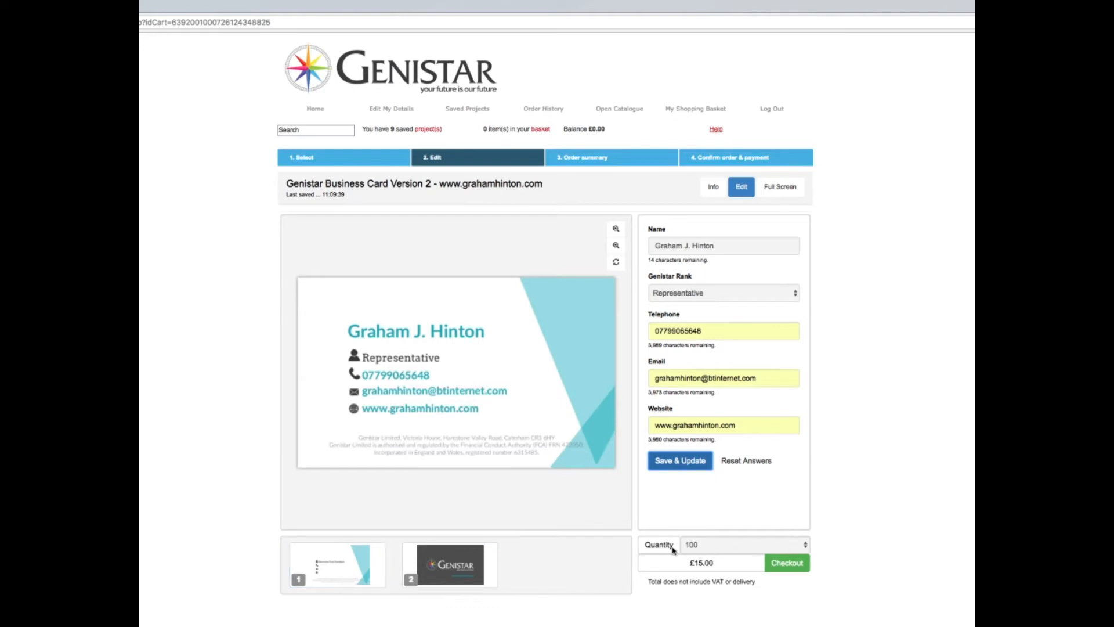
click(743, 544)
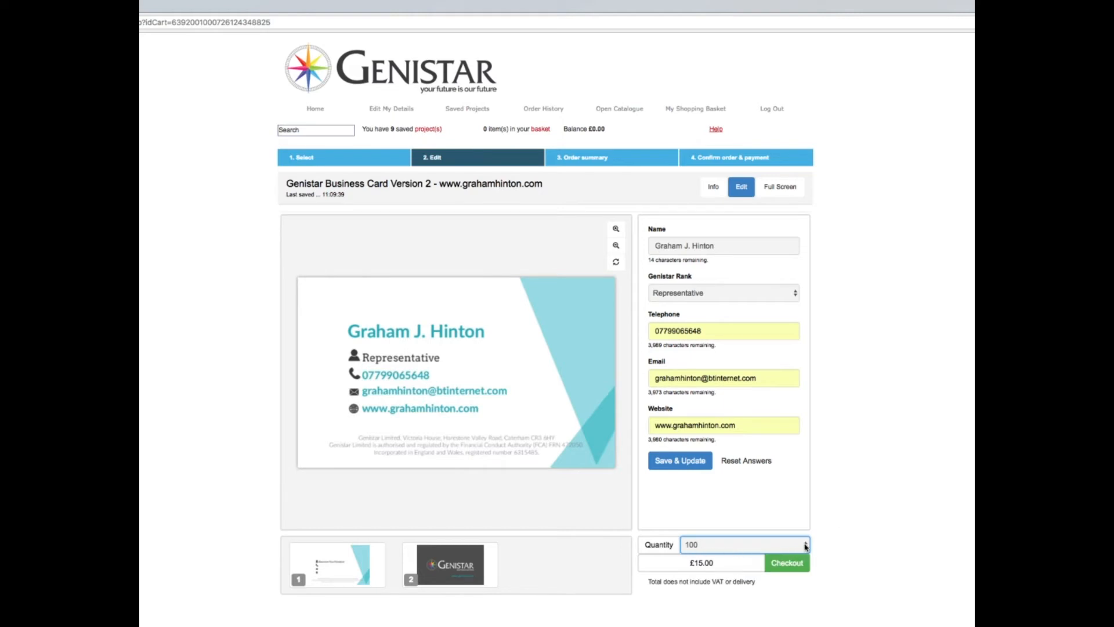
click(805, 544)
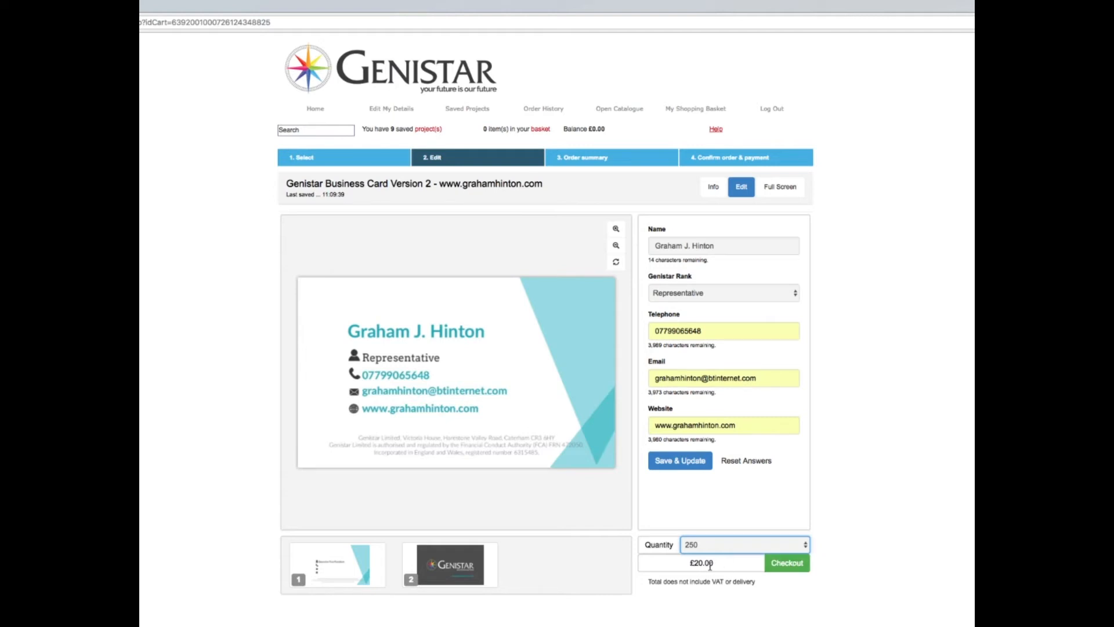
- Add the Business Card Version 2 order to the shopping basket
click(786, 561)
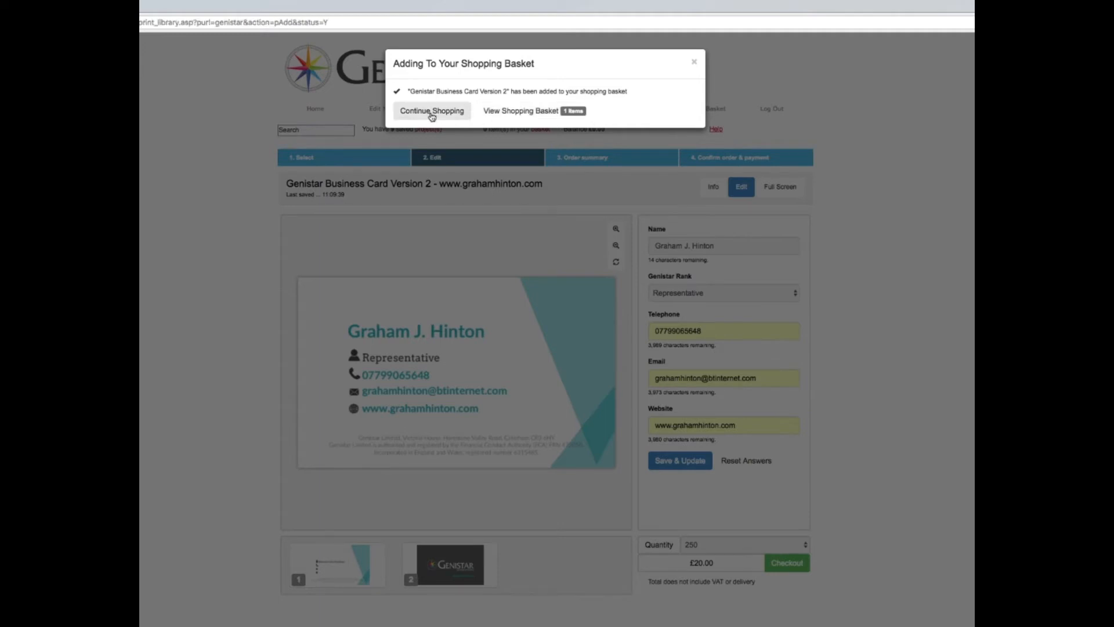
- Continue shopping and show the Business Opportunity Meetings products, Blue Slip and The London Business Journal
click(430, 110)
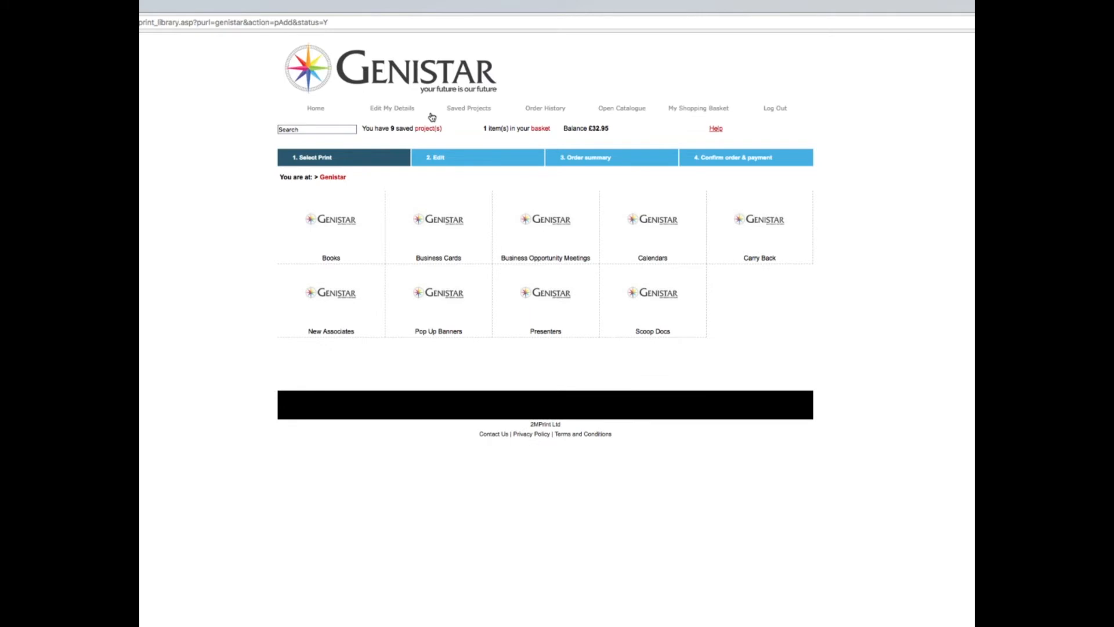
mouse_move(490, 353)
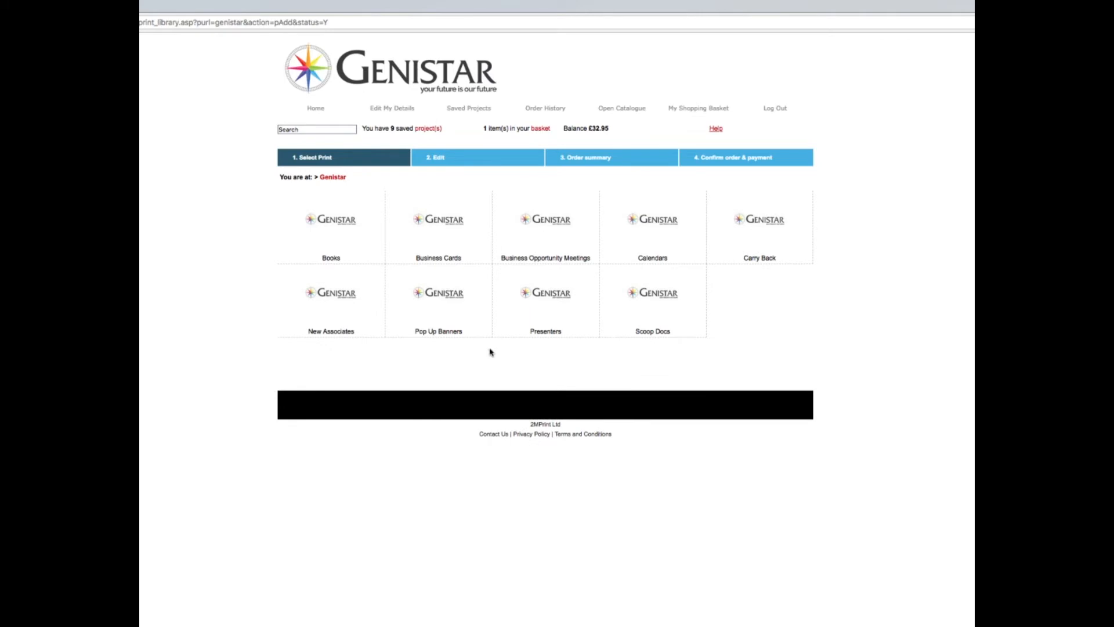
mouse_move(622, 302)
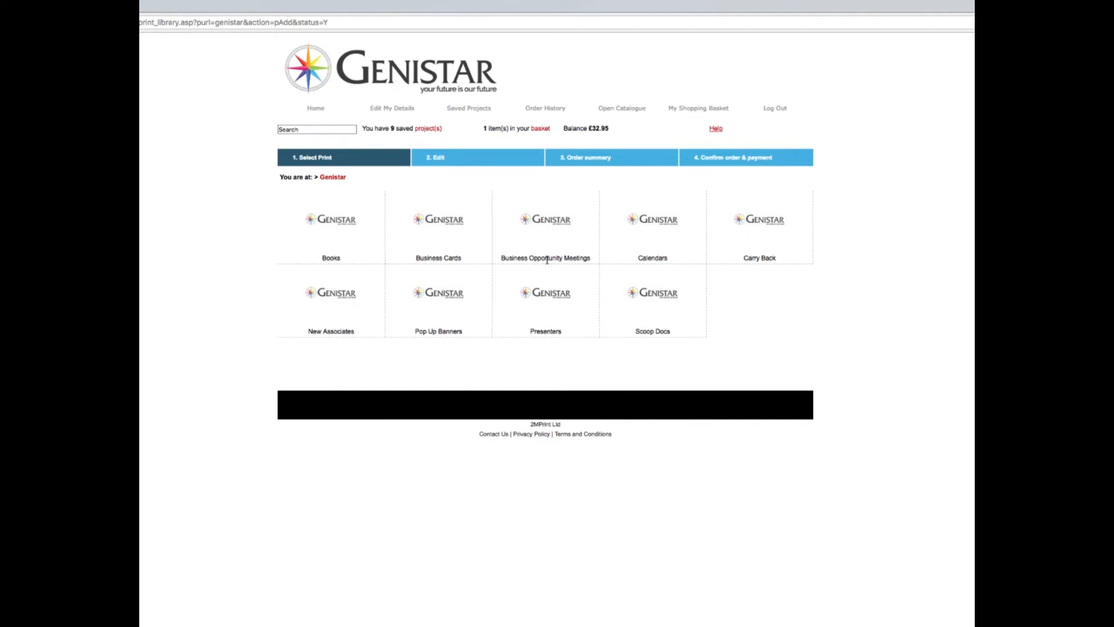
mouse_move(555, 231)
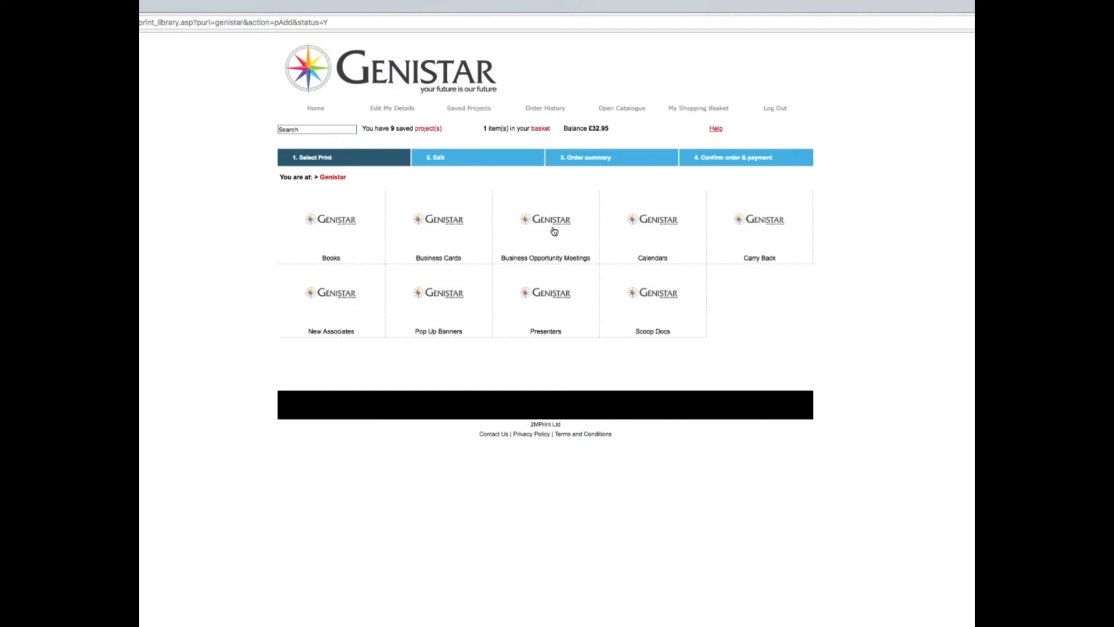
mouse_move(546, 224)
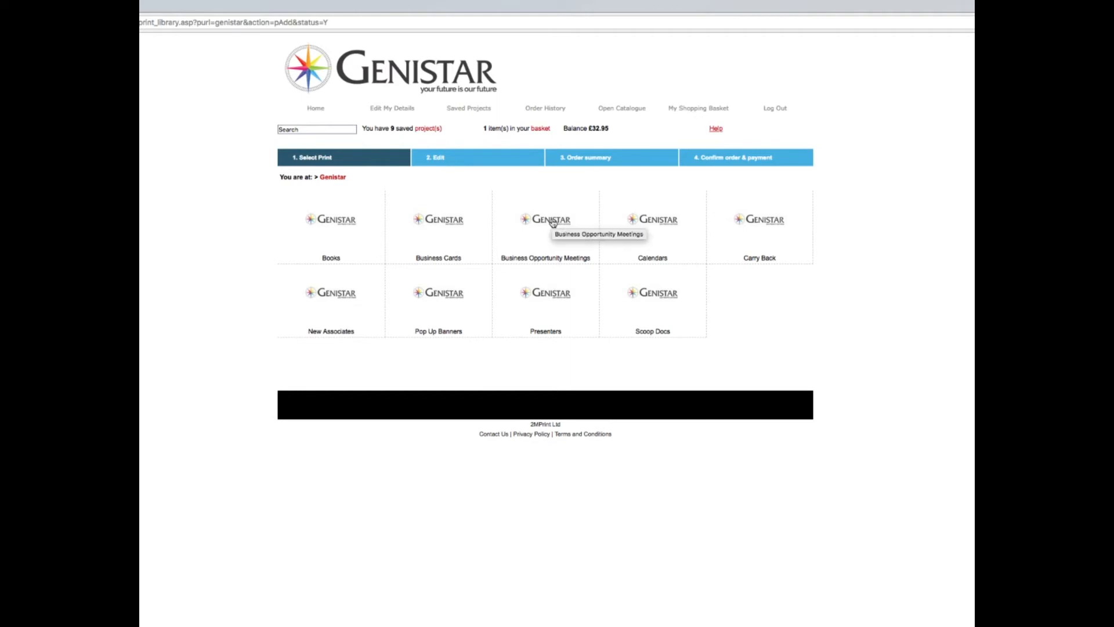
click(546, 219)
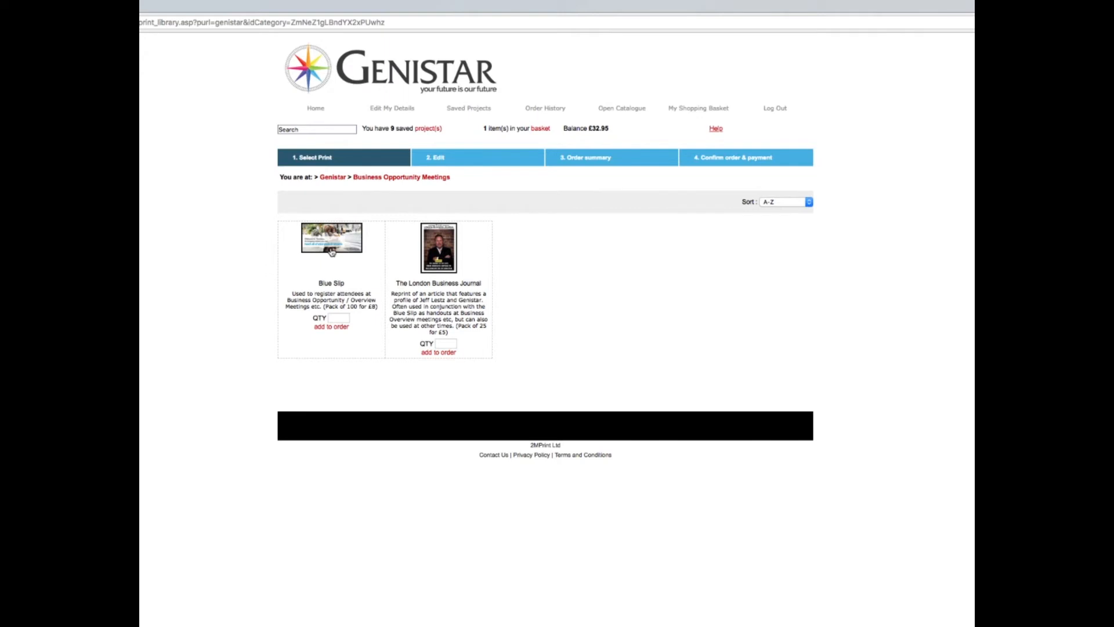
mouse_move(330, 239)
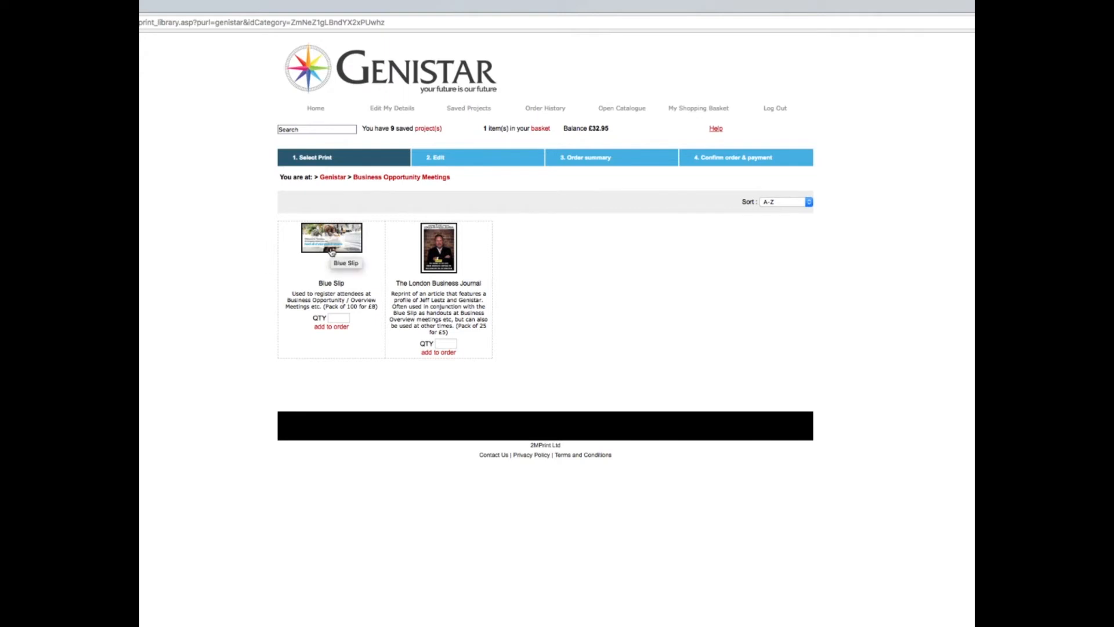
mouse_move(442, 269)
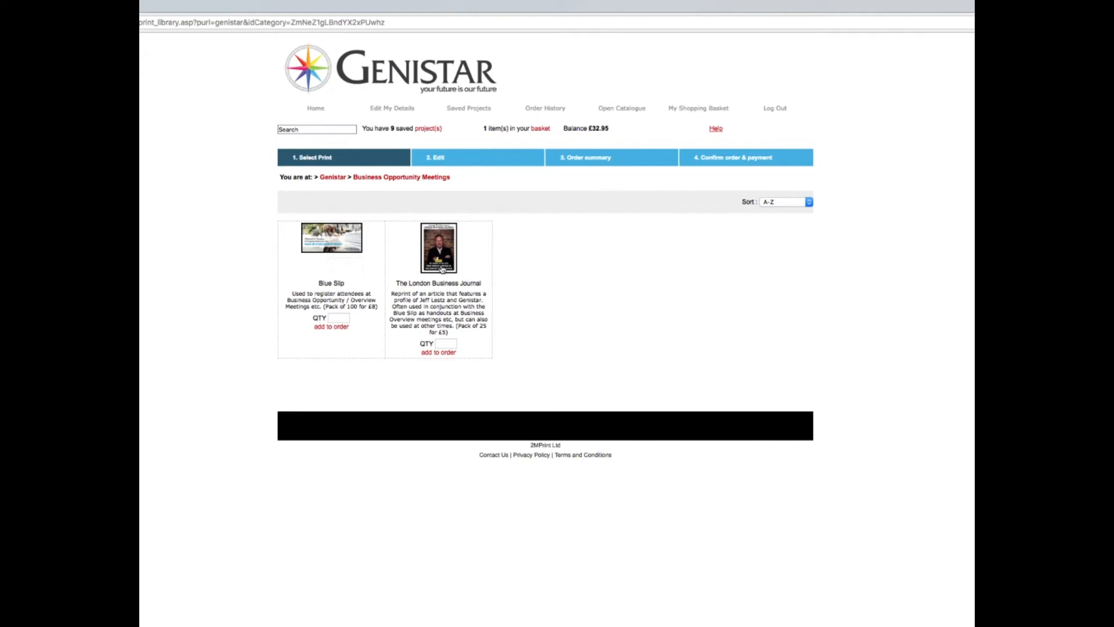
mouse_move(439, 249)
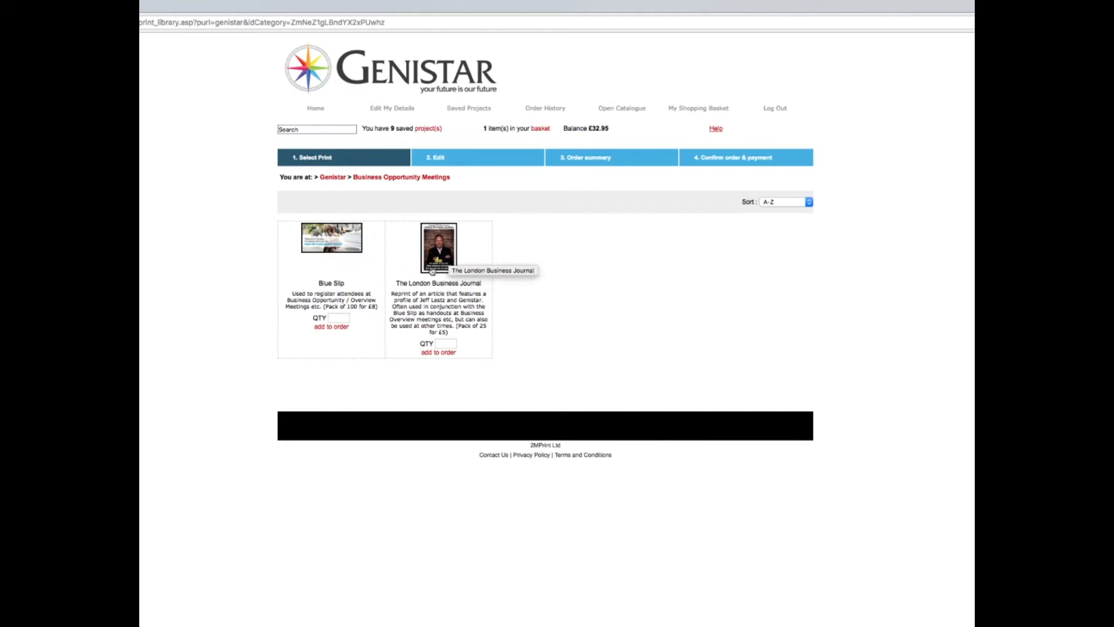
mouse_move(534, 274)
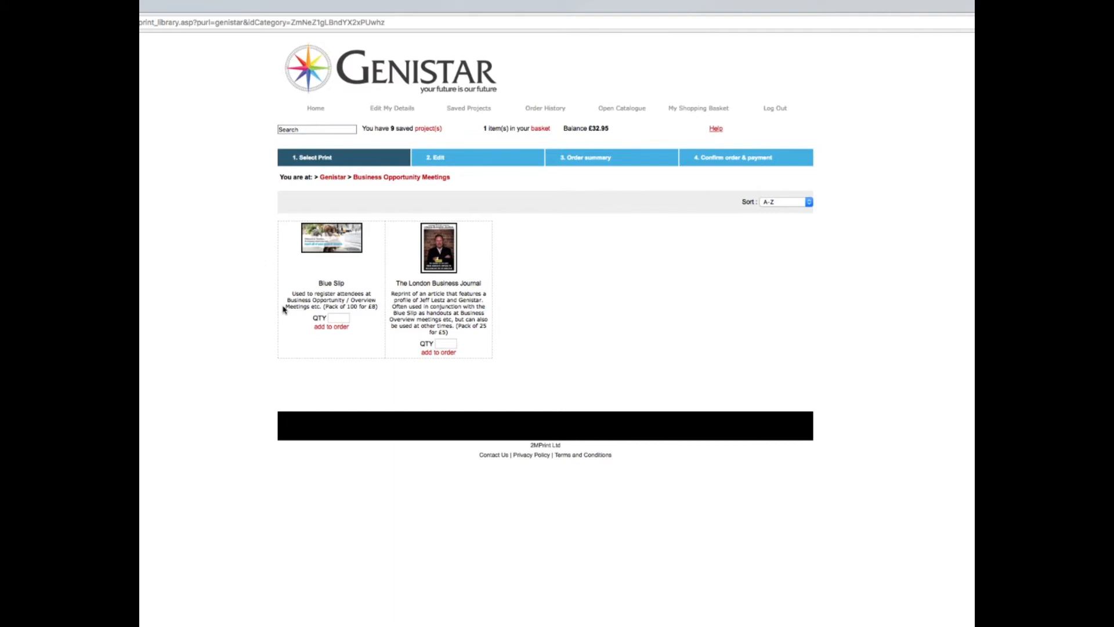
mouse_move(347, 291)
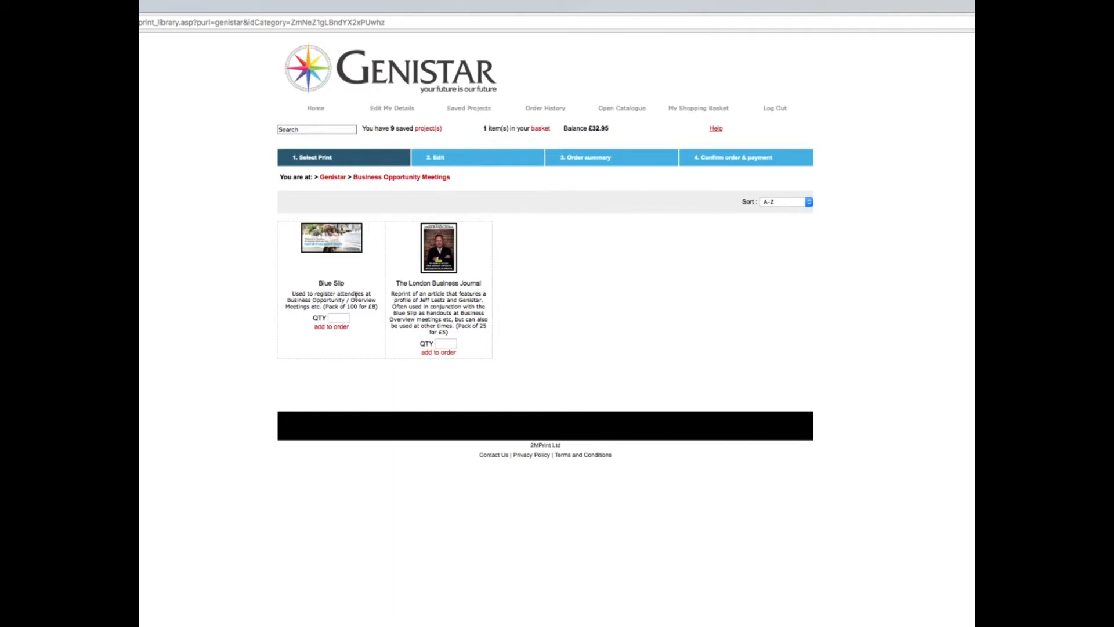
mouse_move(379, 315)
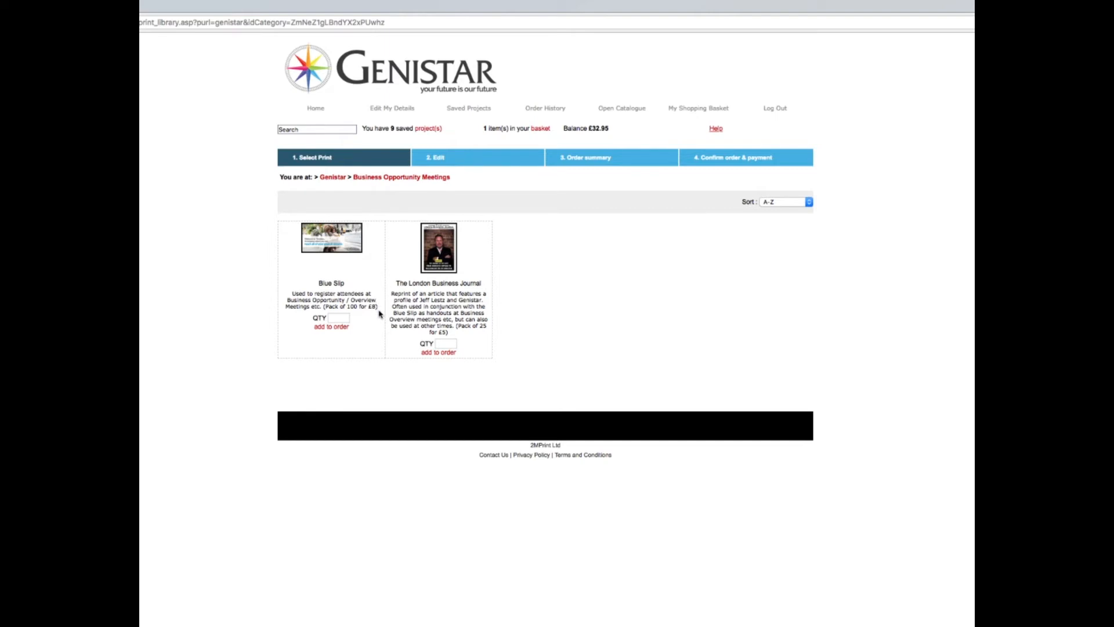
mouse_move(378, 311)
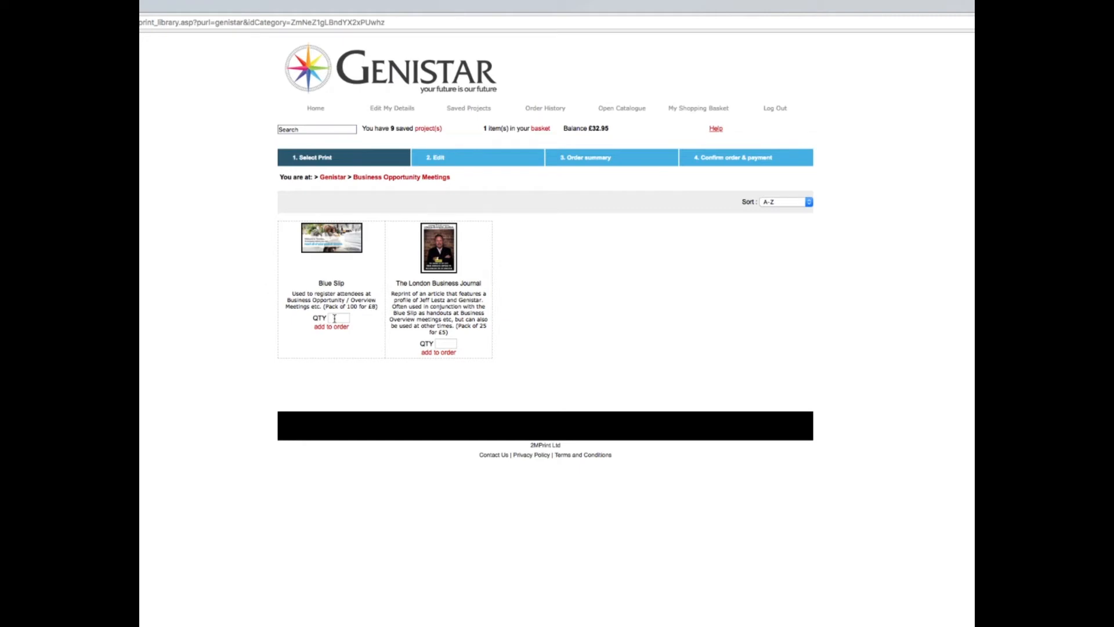
- Add 1 pack of Blue Slips to the order
click(336, 318)
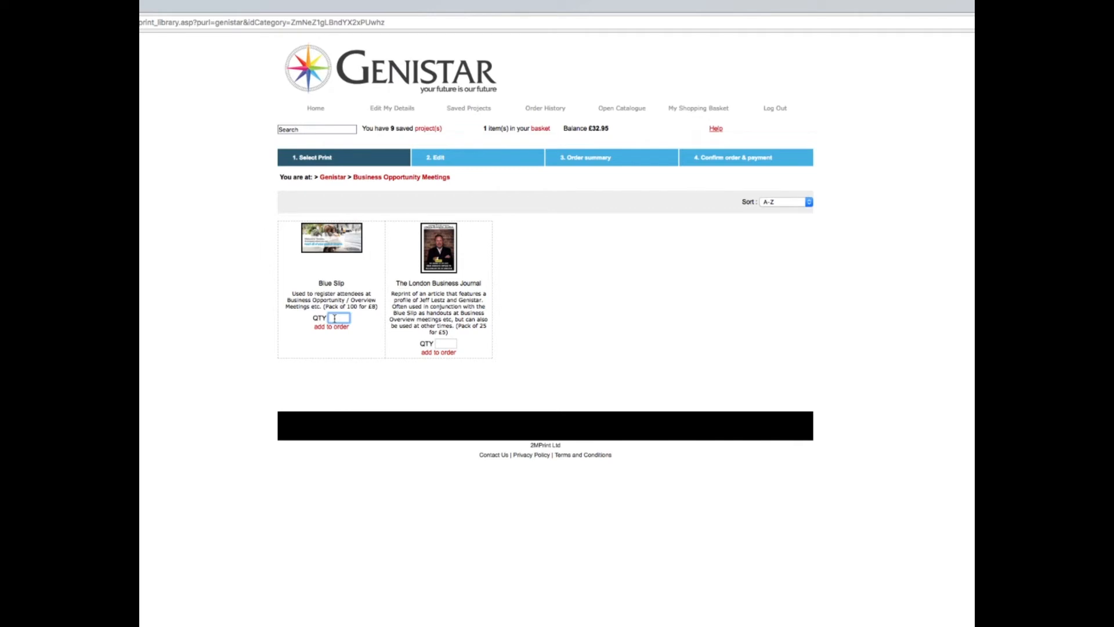
mouse_move(360, 347)
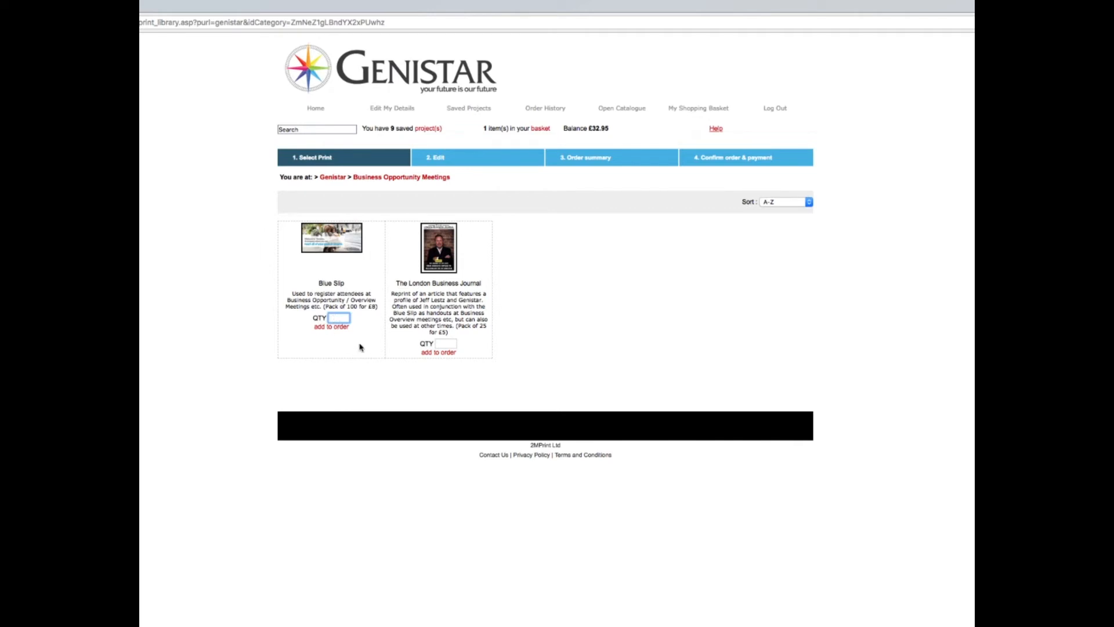
text(1)
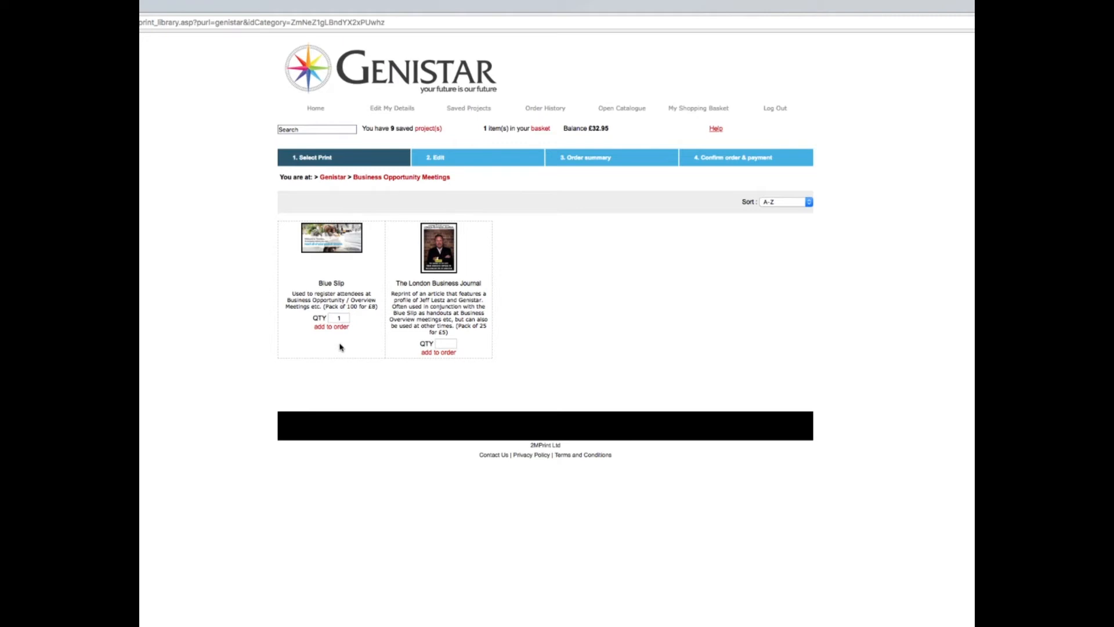
mouse_move(338, 334)
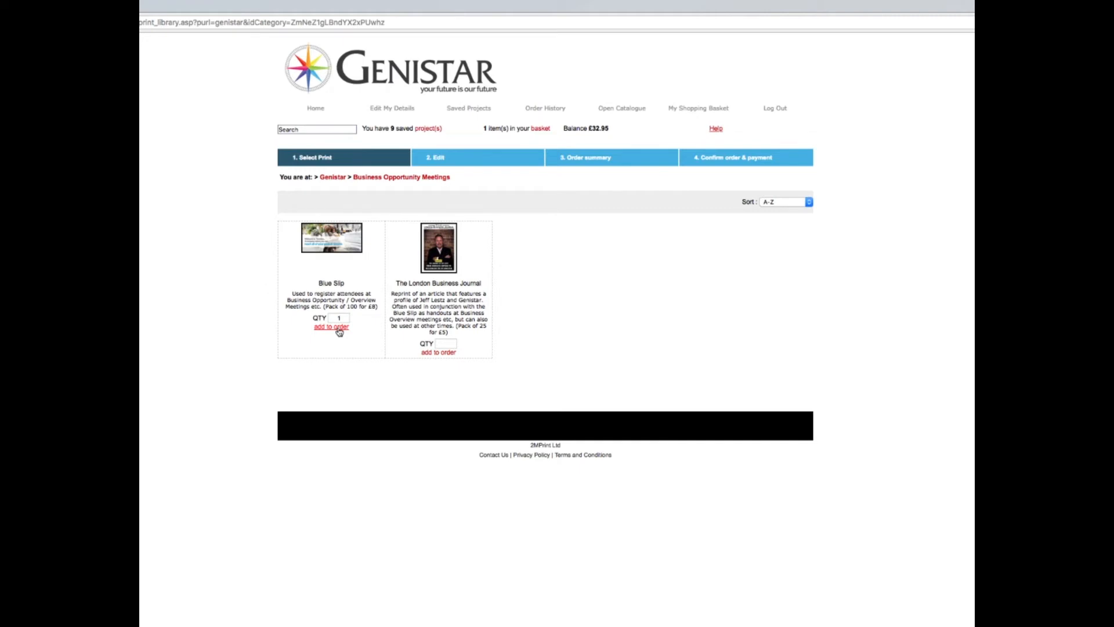
click(331, 327)
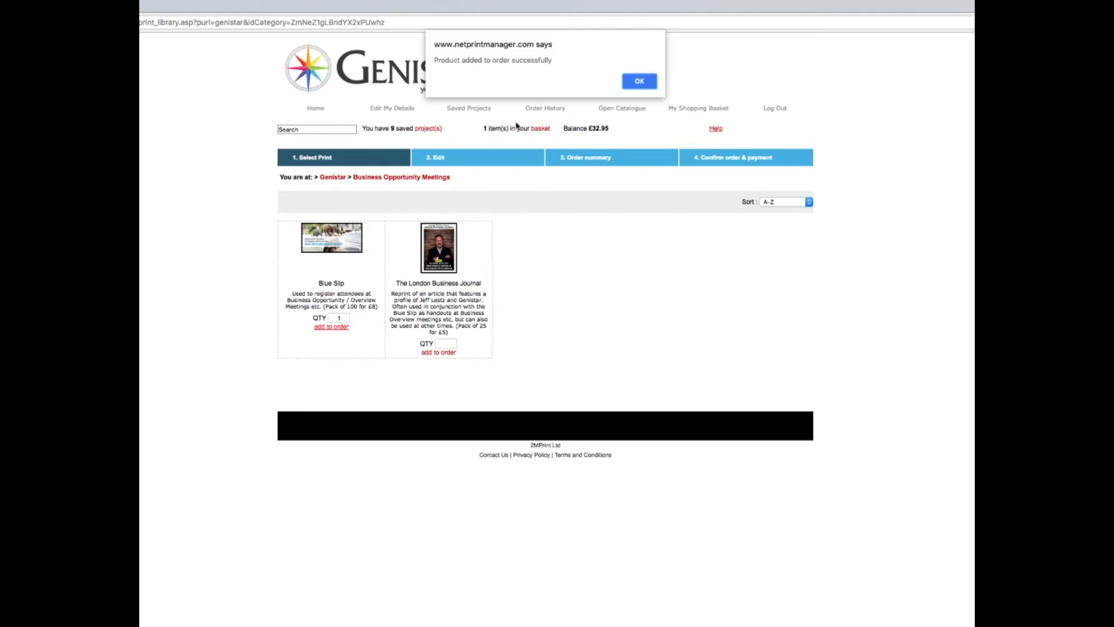
click(639, 80)
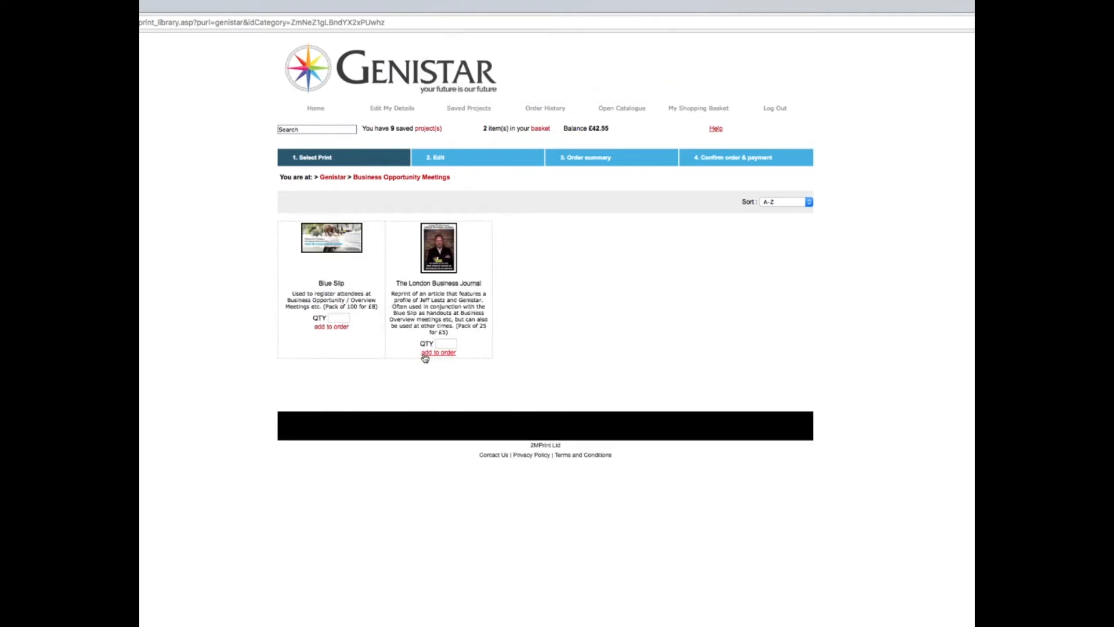
- Add 4 packs of The London Business Journal, bringing the basket to 3 items at £66.55
click(446, 344)
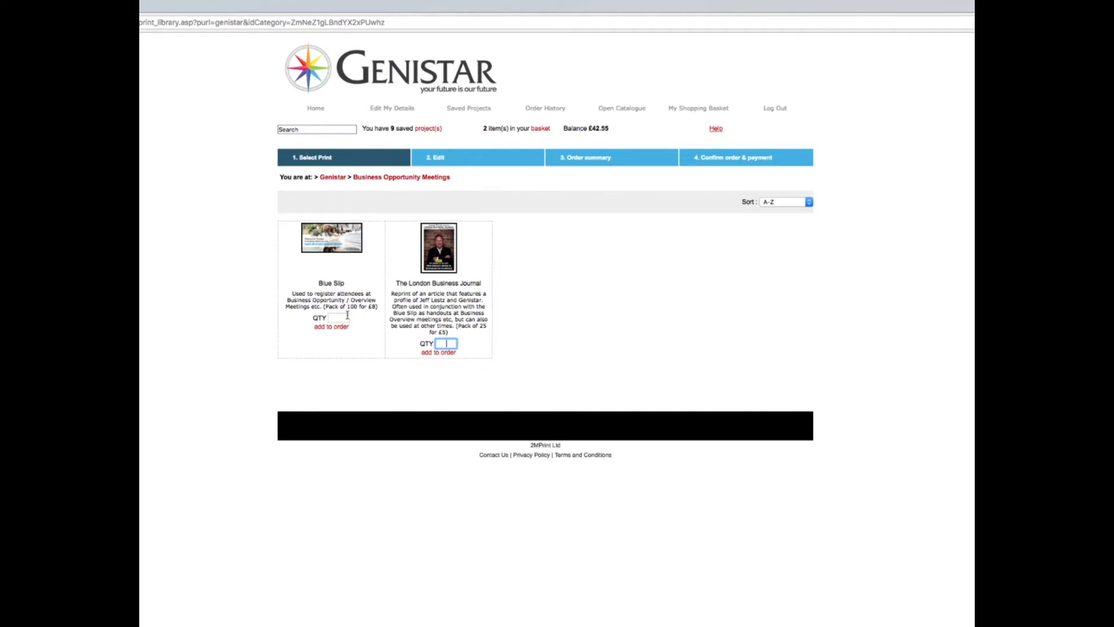
mouse_move(619, 308)
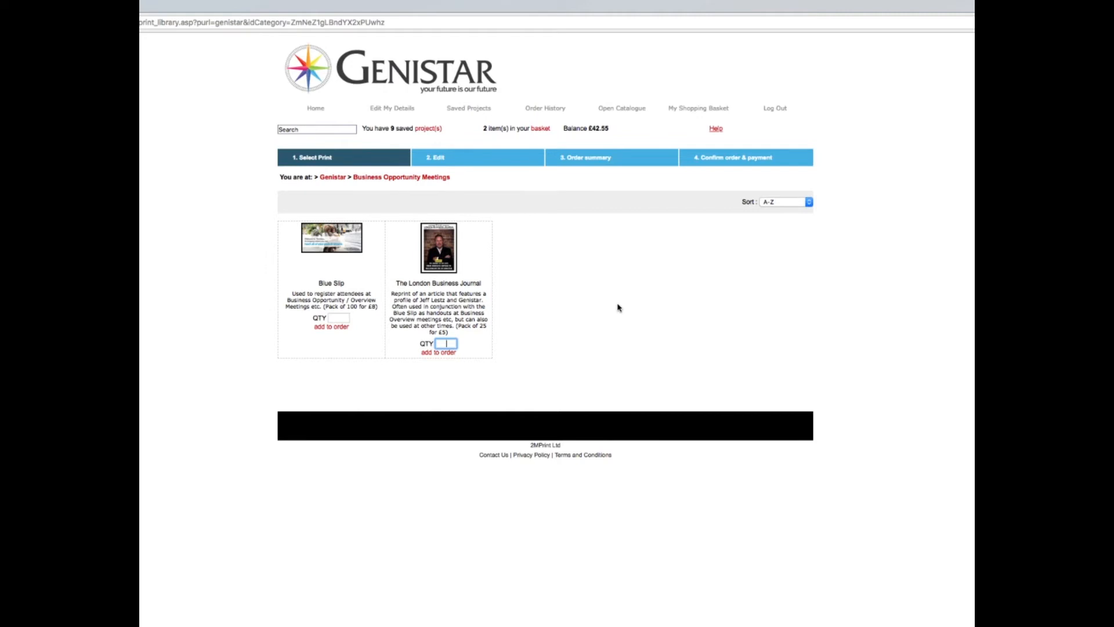
text(4)
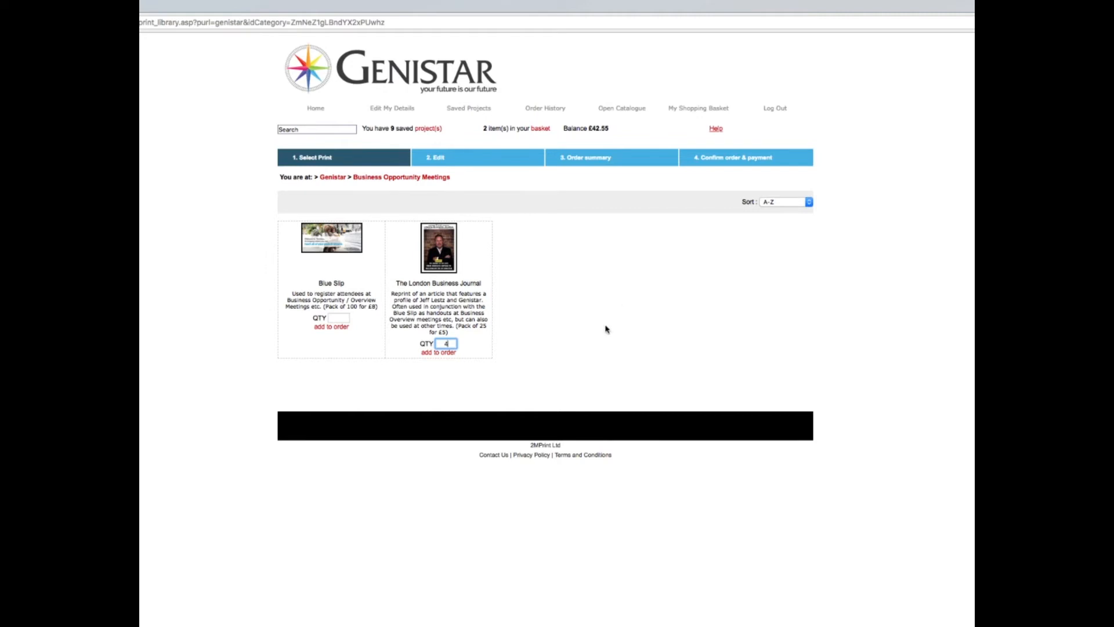
click(438, 353)
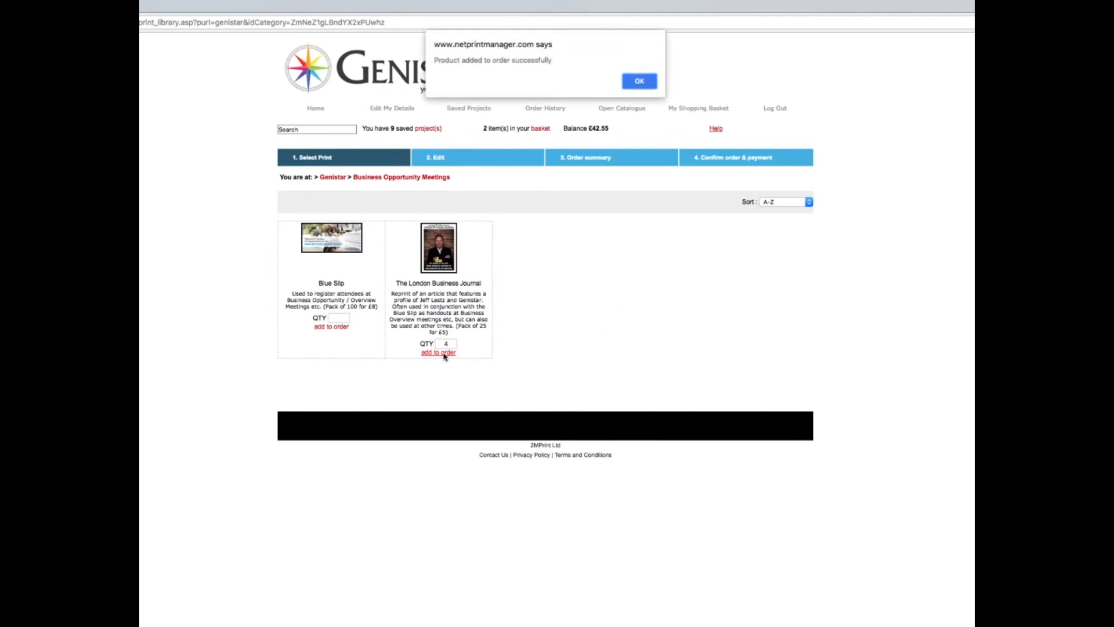
click(639, 81)
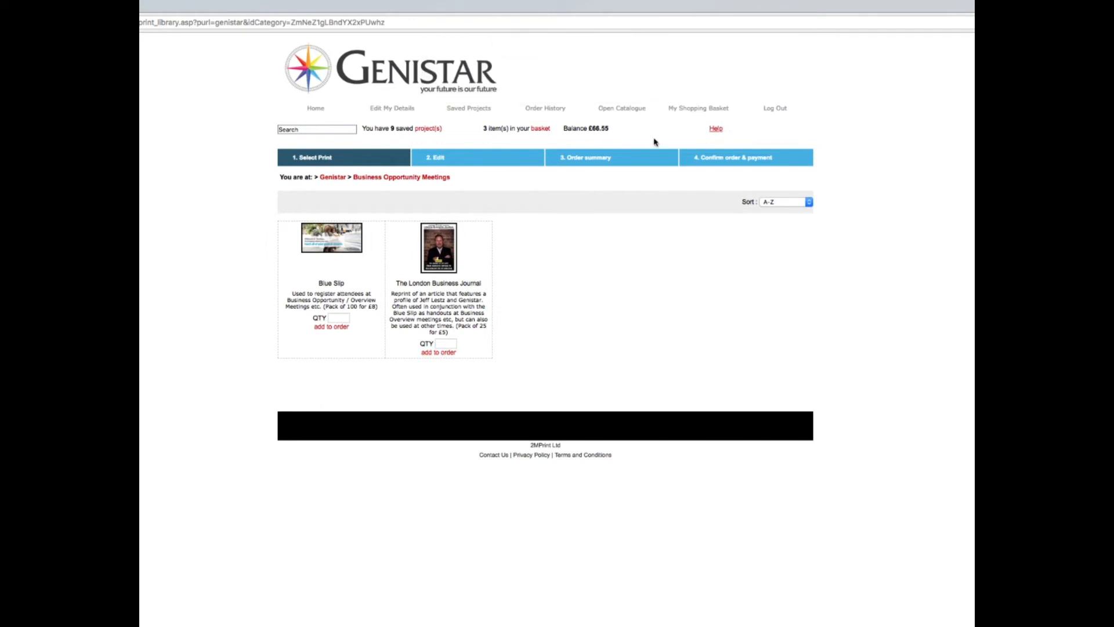
mouse_move(369, 346)
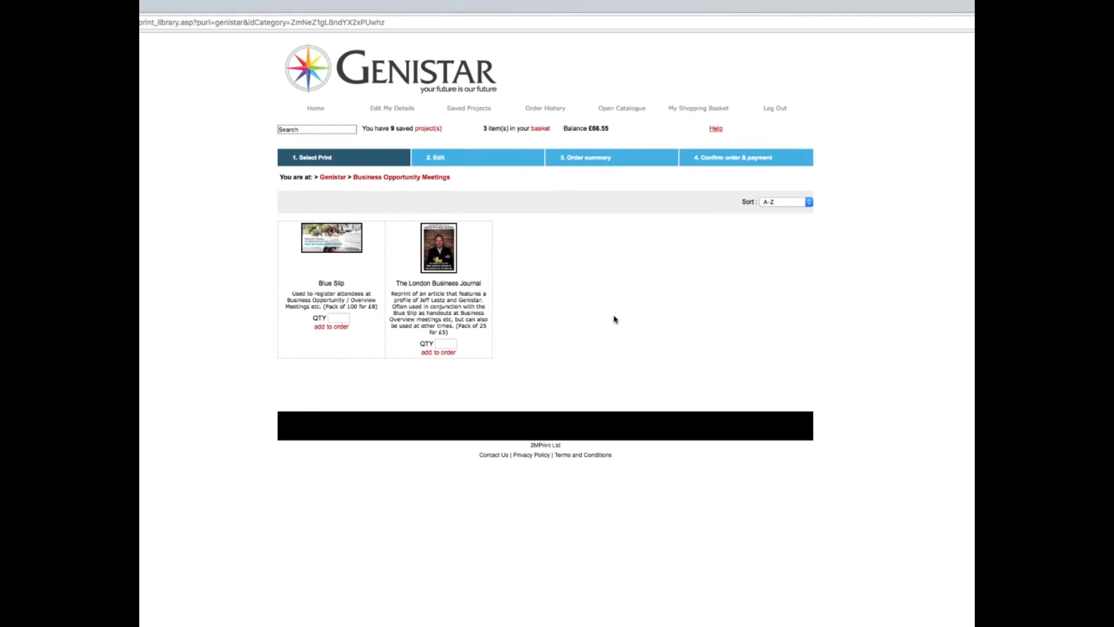
mouse_move(701, 306)
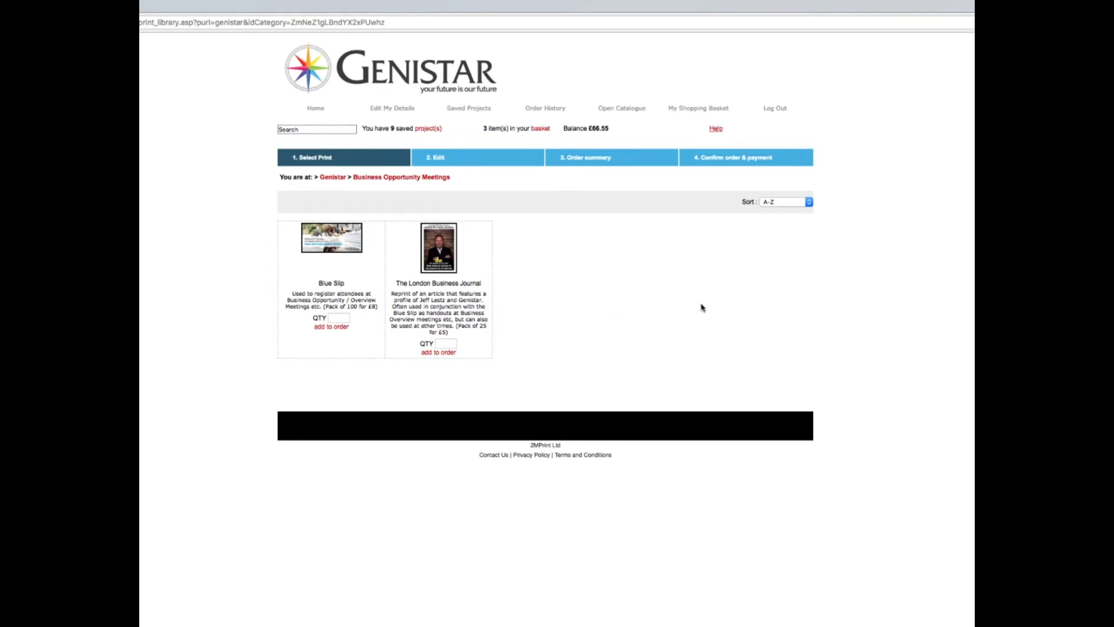
mouse_move(628, 108)
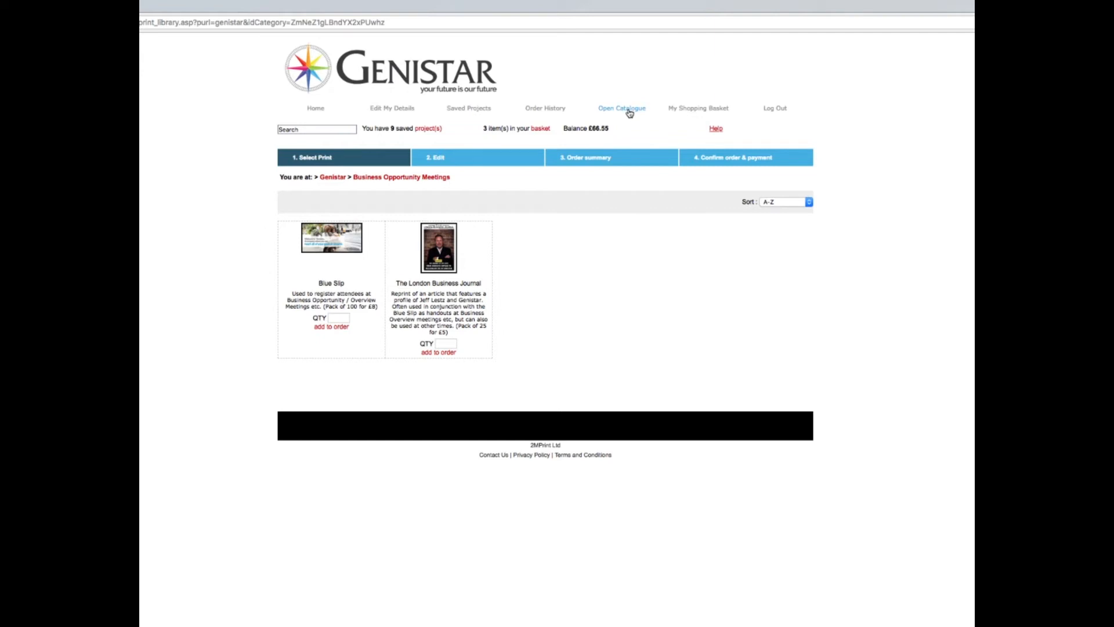
- Return to the catalogue and show the Presenters category with the two KTP versions
click(621, 108)
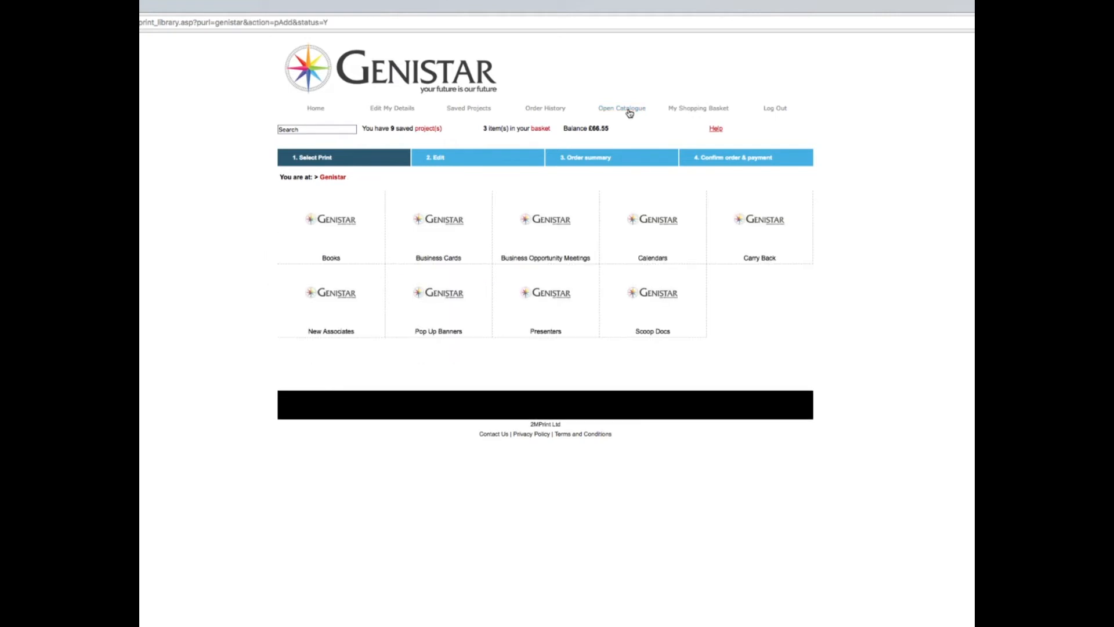
mouse_move(482, 347)
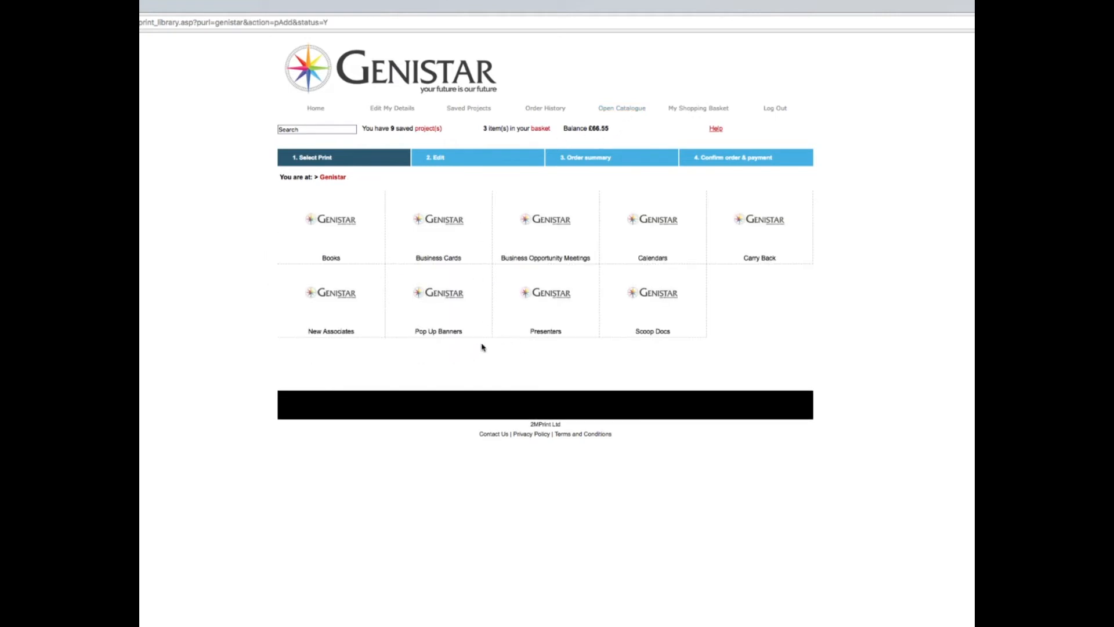
mouse_move(558, 338)
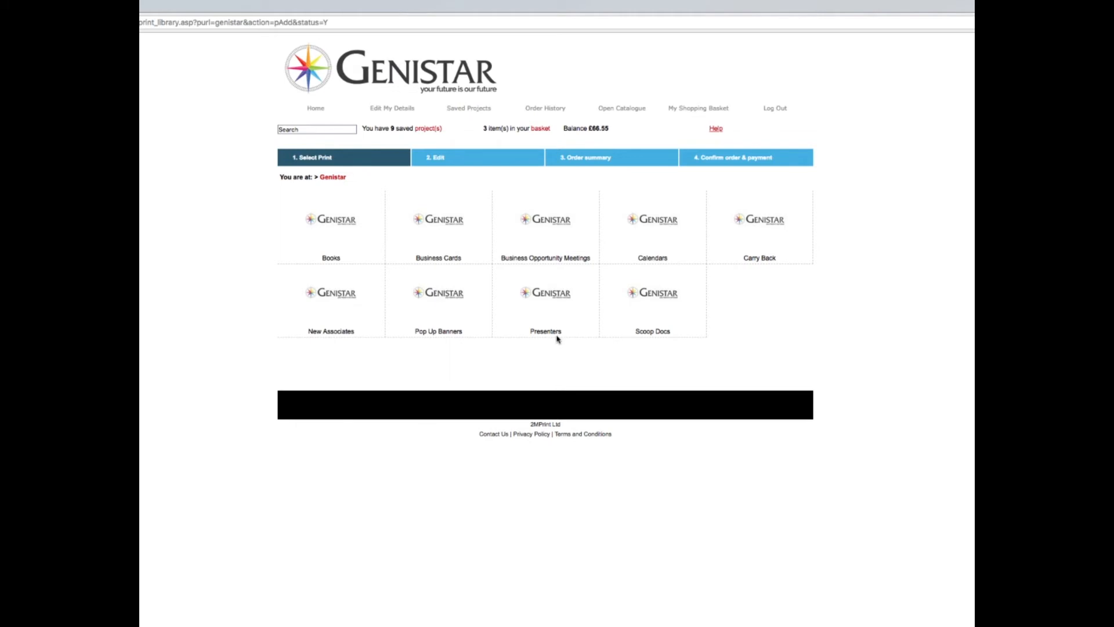
mouse_move(545, 298)
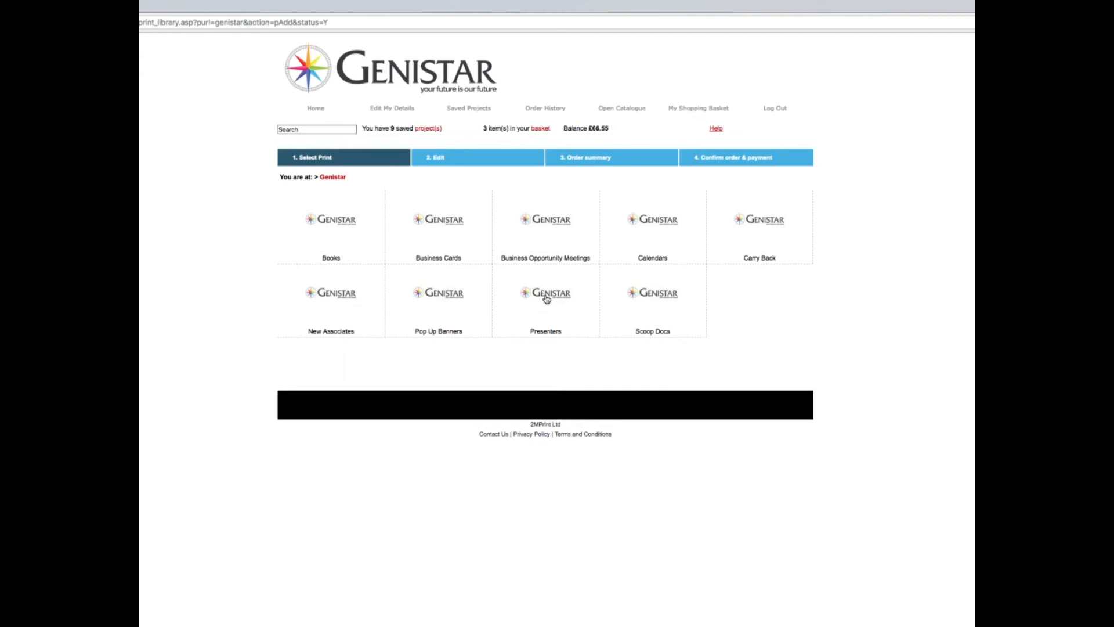
click(545, 292)
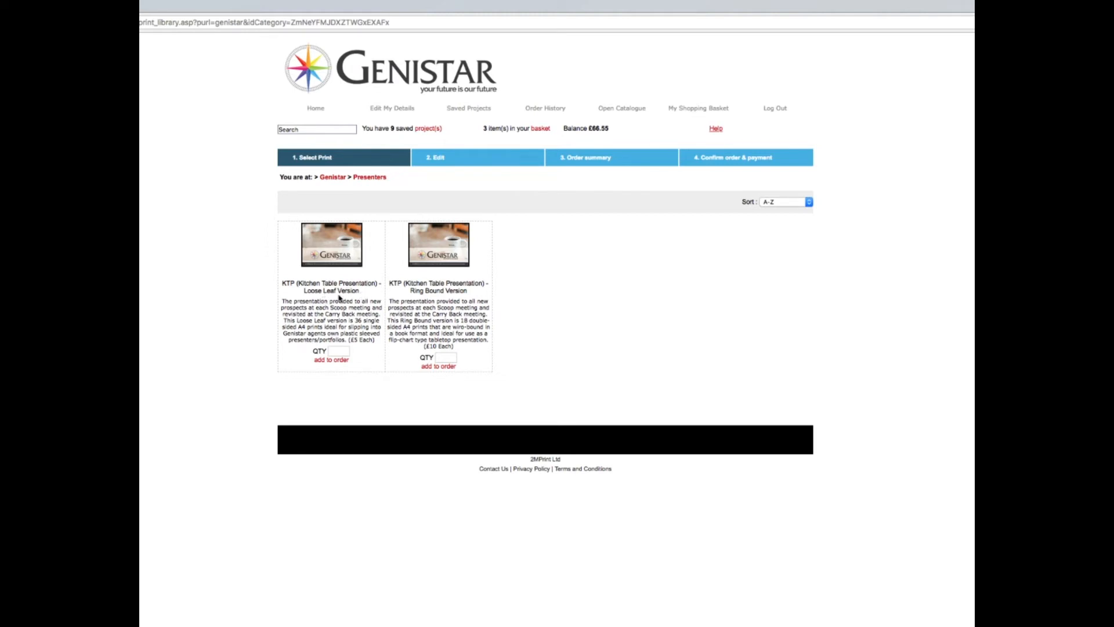
mouse_move(359, 298)
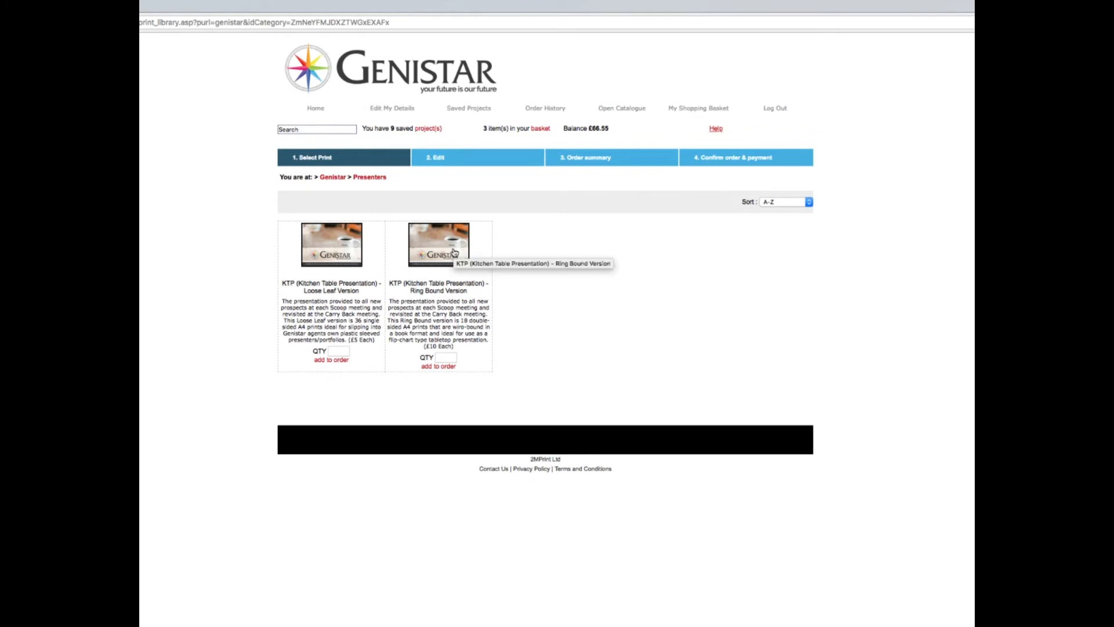
mouse_move(432, 239)
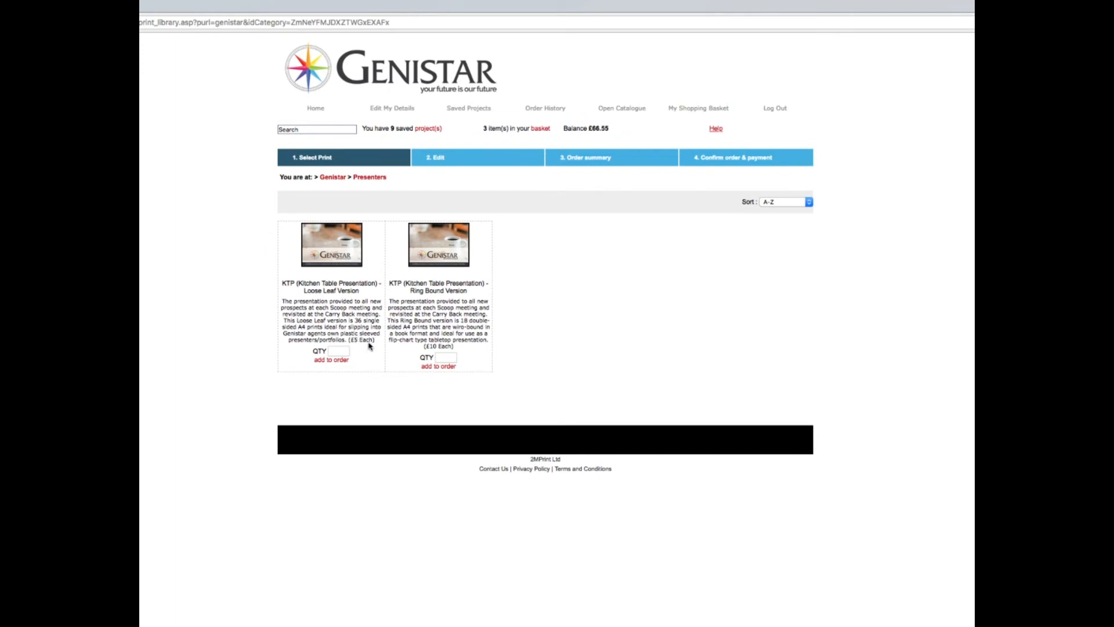
- Add 1 Loose Leaf and 1 Ring Bound Kitchen Table Presentation, bringing the basket to 5 items at £84.55
click(339, 351)
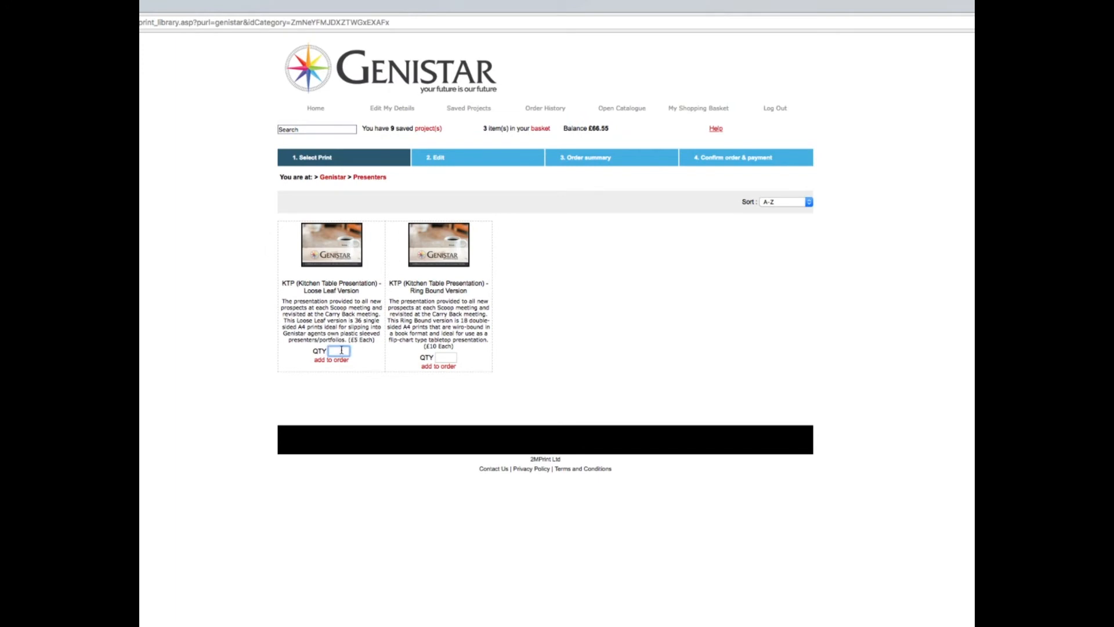
text(1)
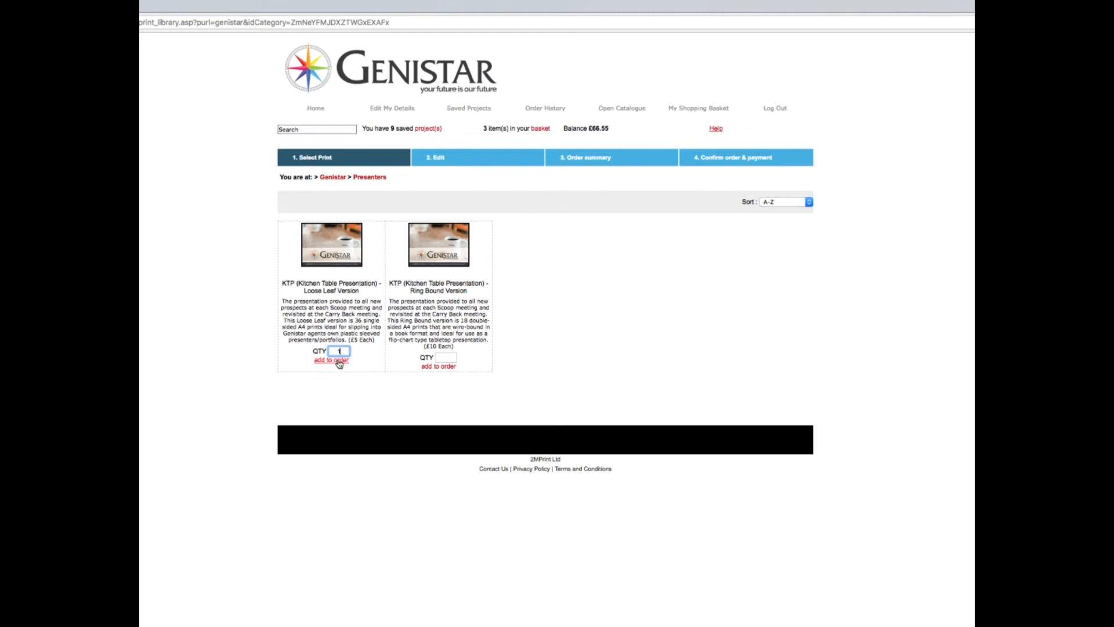
click(330, 359)
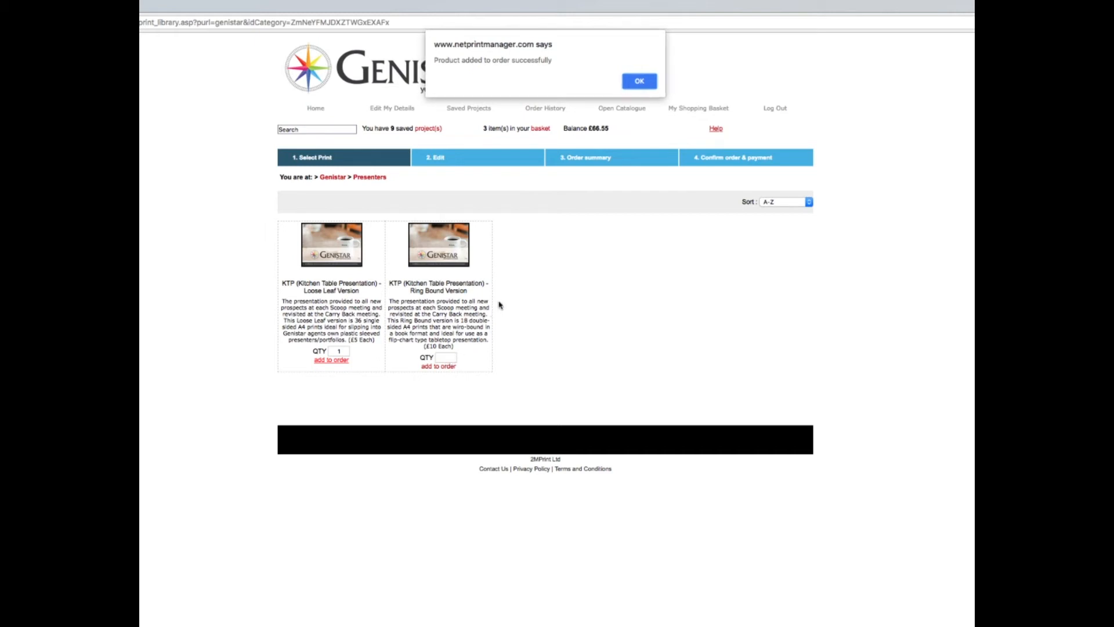
mouse_move(682, 66)
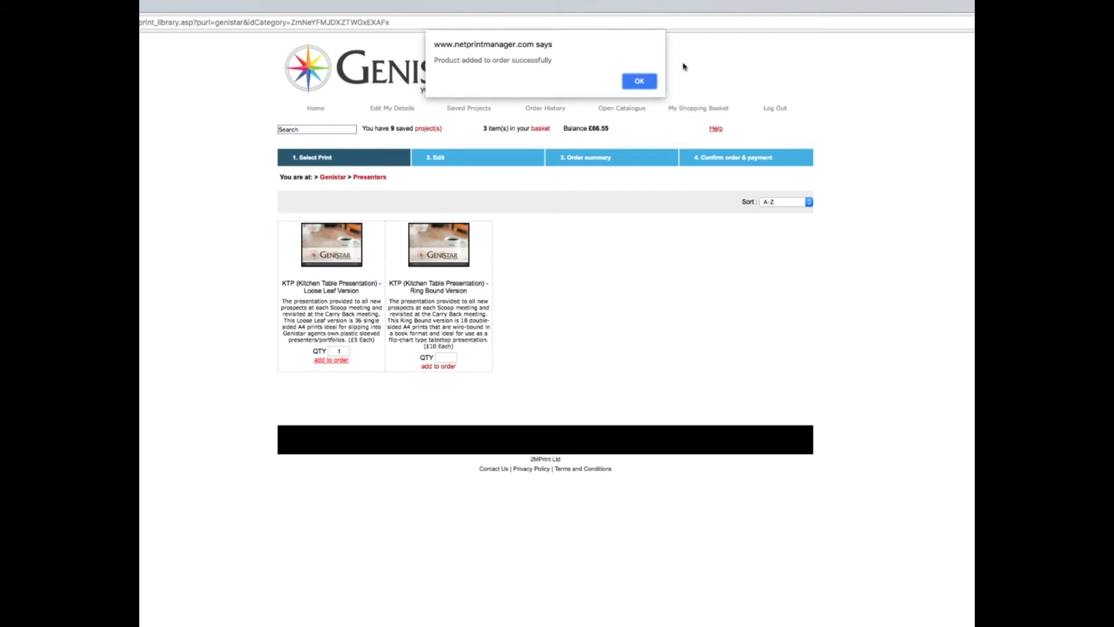
click(638, 80)
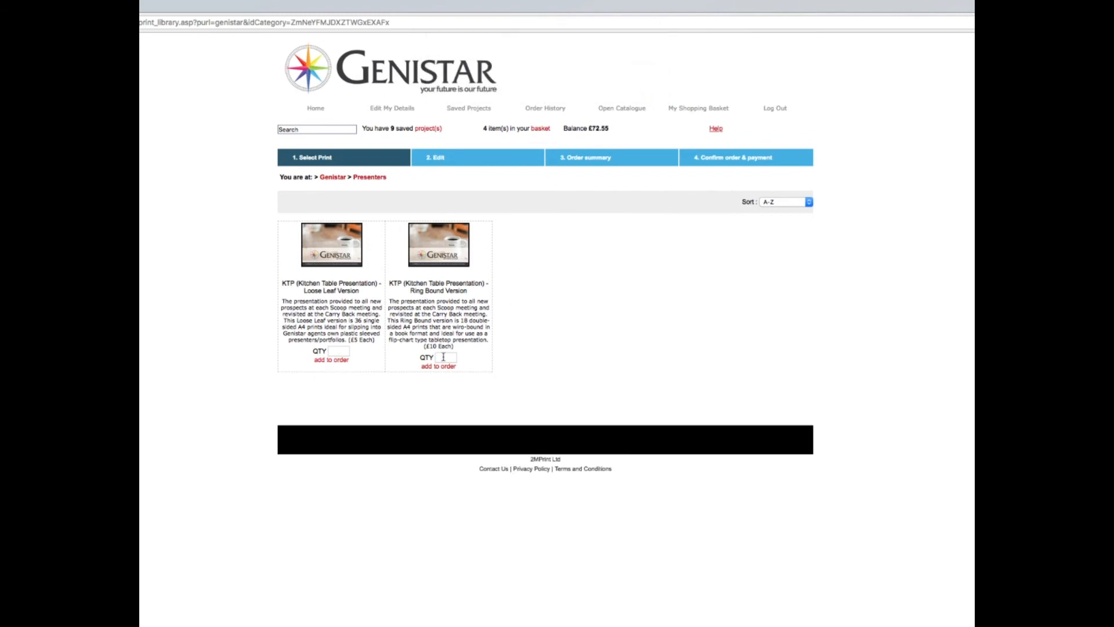
text(1)
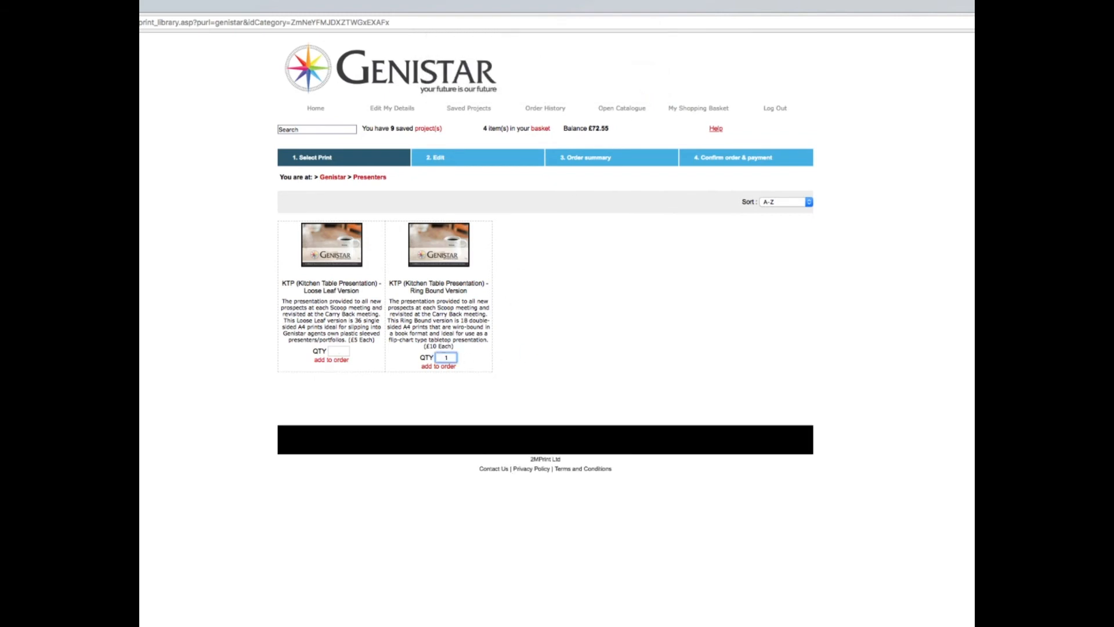
click(438, 366)
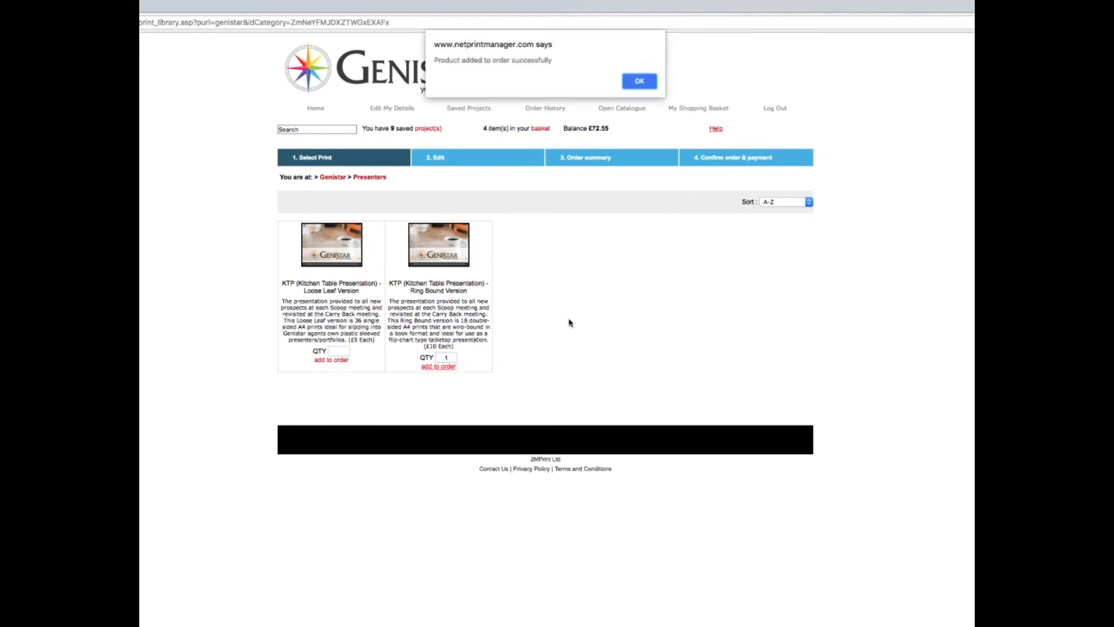
click(639, 81)
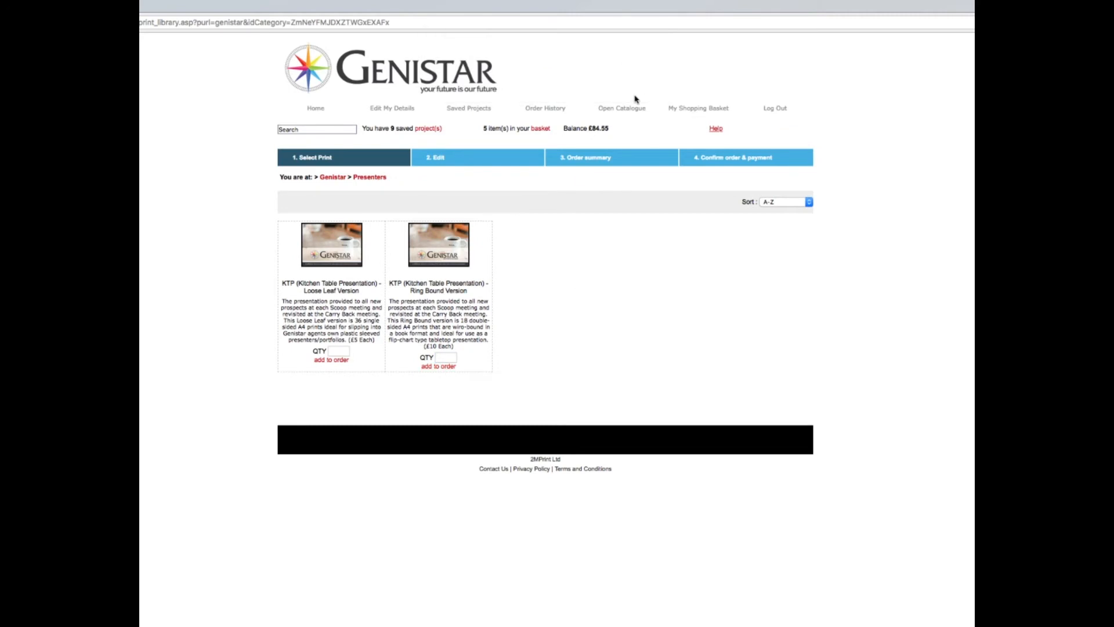
mouse_move(641, 287)
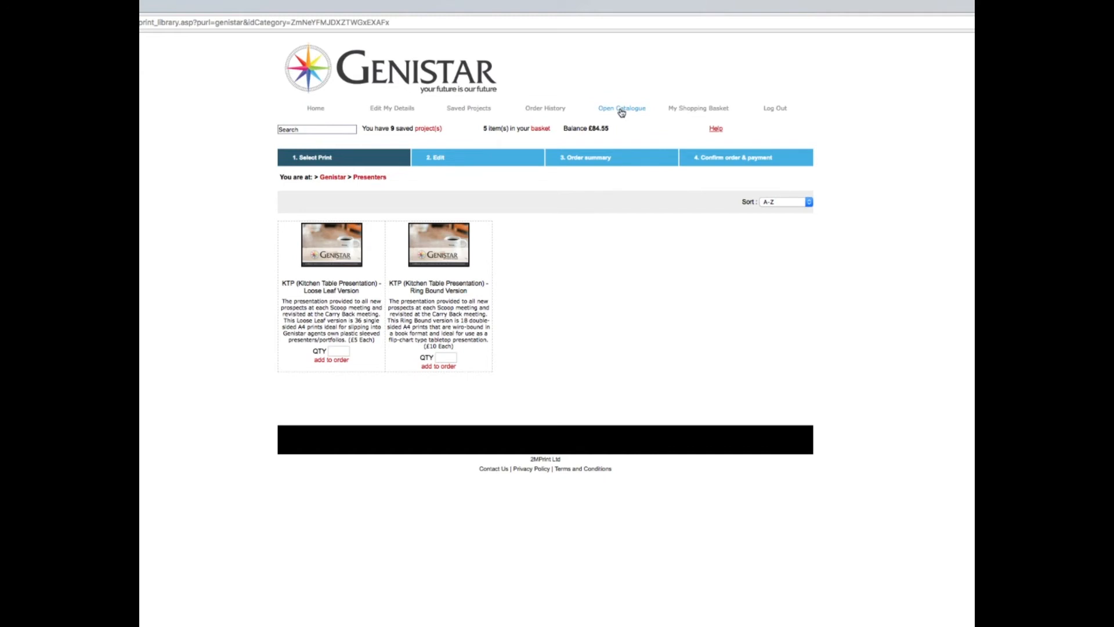
- From Scoop Docs, add 4 packs of the IDD (Your Family Matters) leaflet, bringing the basket to 6 items
click(621, 108)
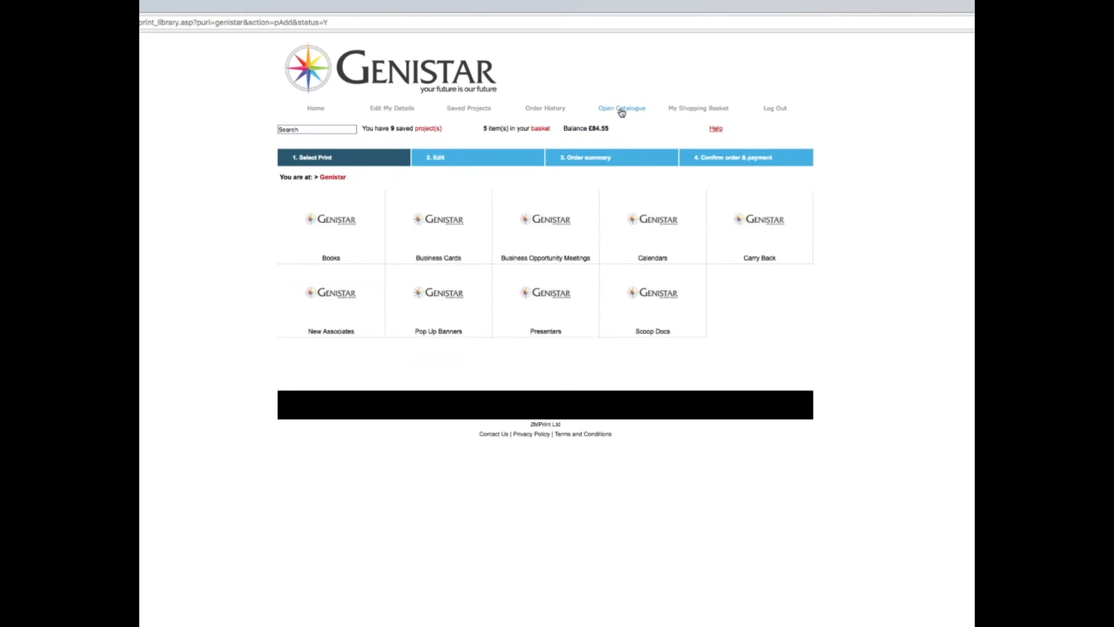
mouse_move(668, 346)
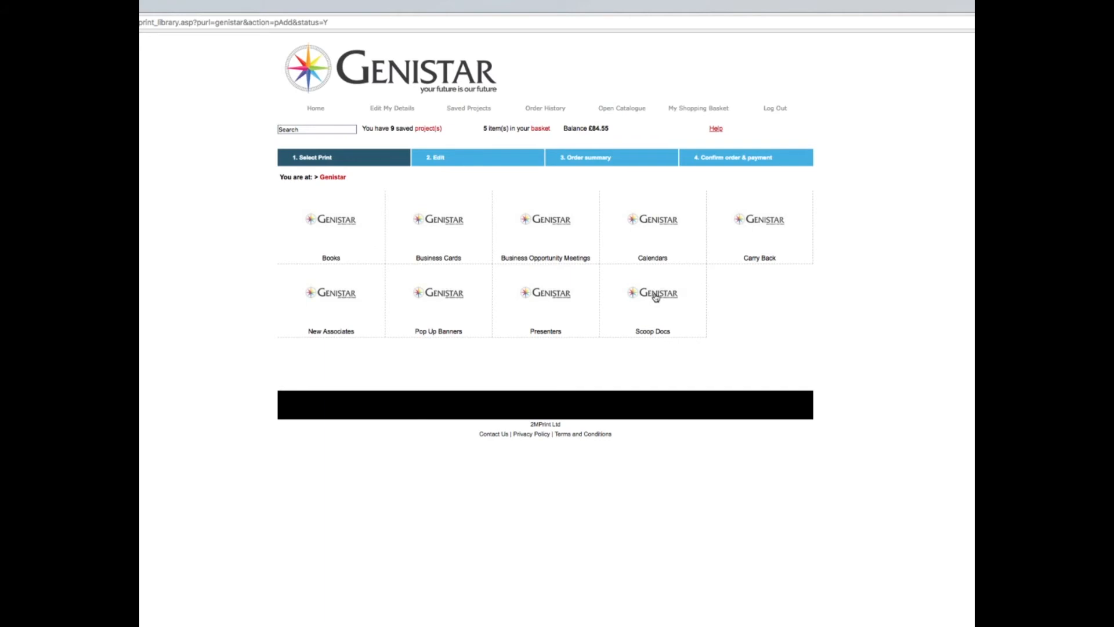
click(651, 292)
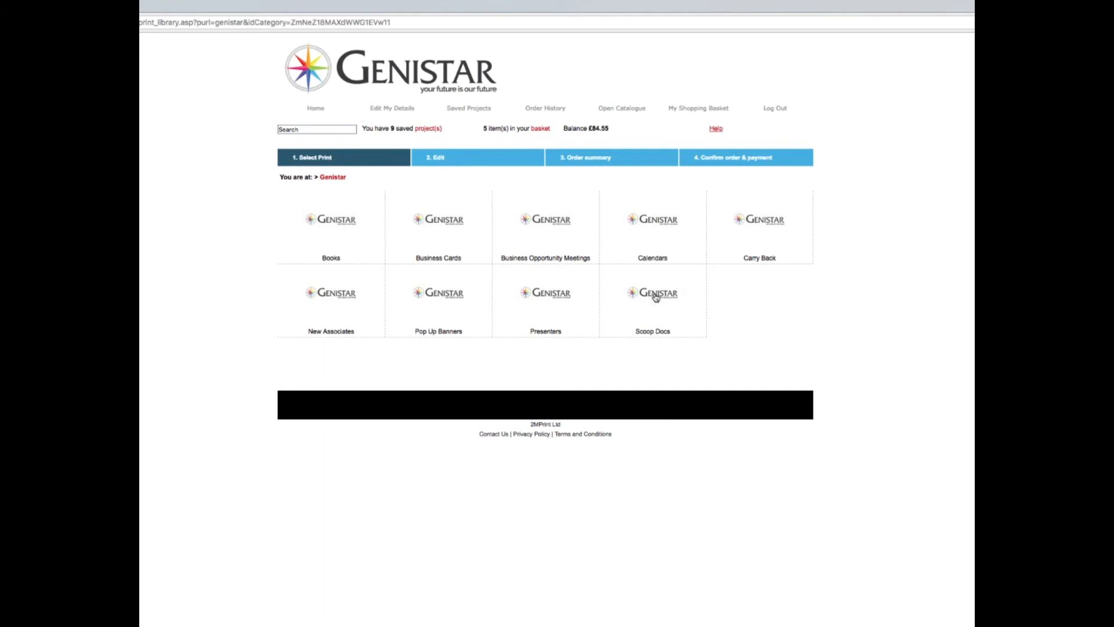
click(651, 292)
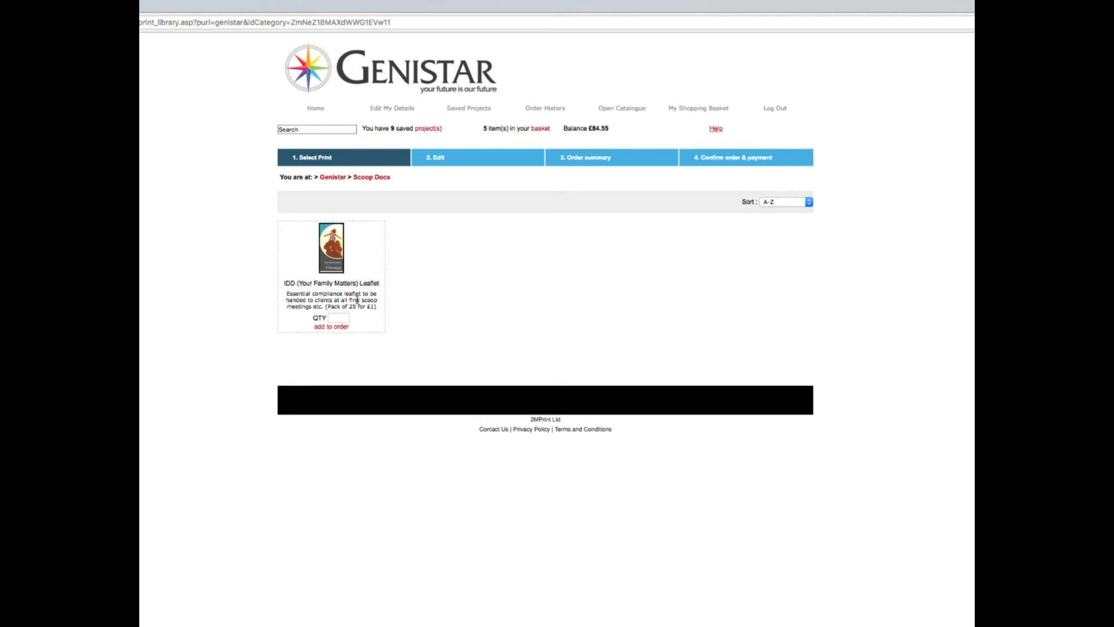
click(338, 318)
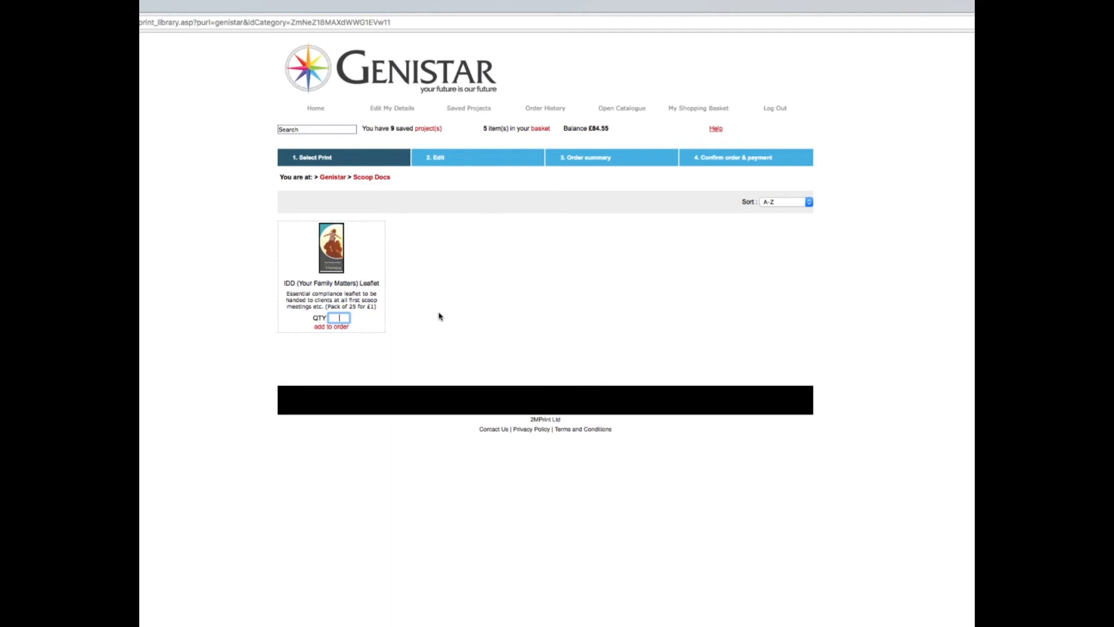
text(4)
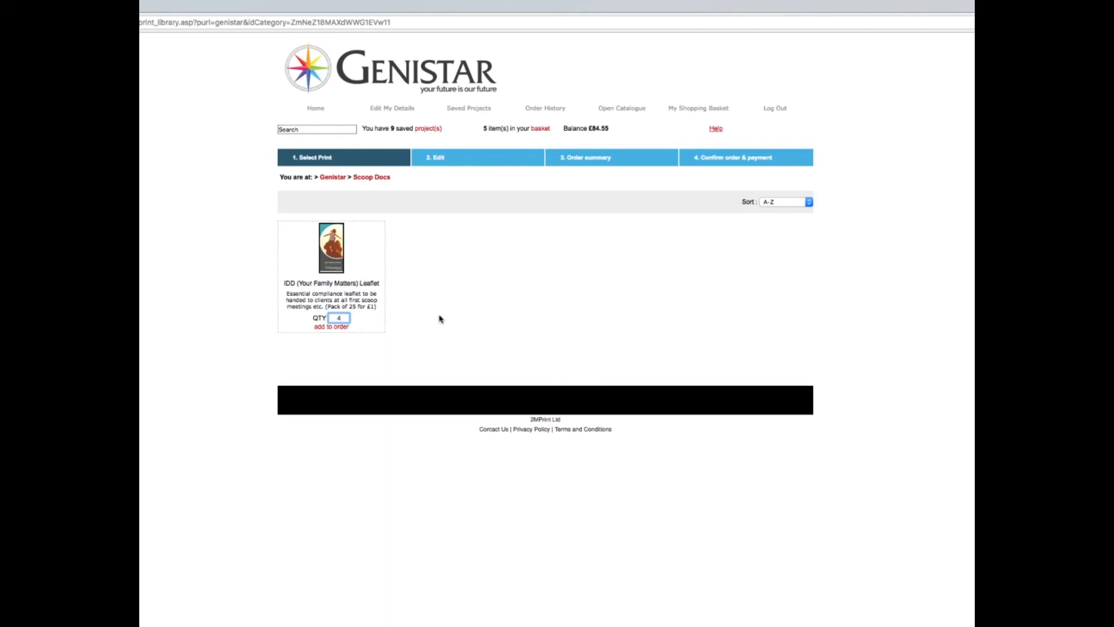
click(331, 326)
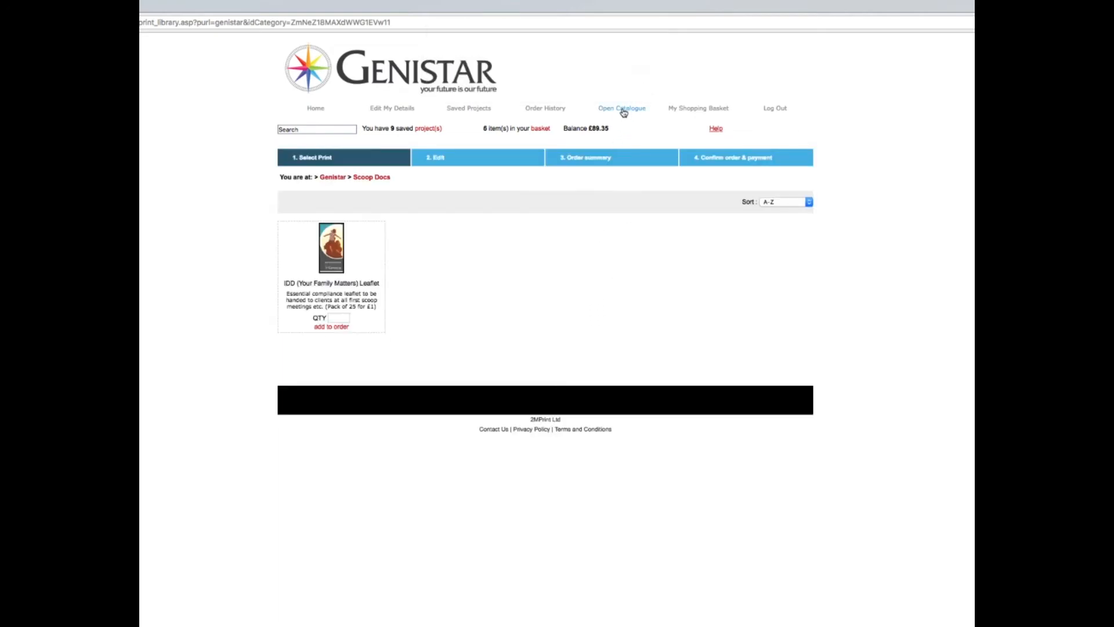
- From Carry Back, add 4 Introductions Pads (Yellow), bringing the basket to 7 items at £96.95
click(621, 108)
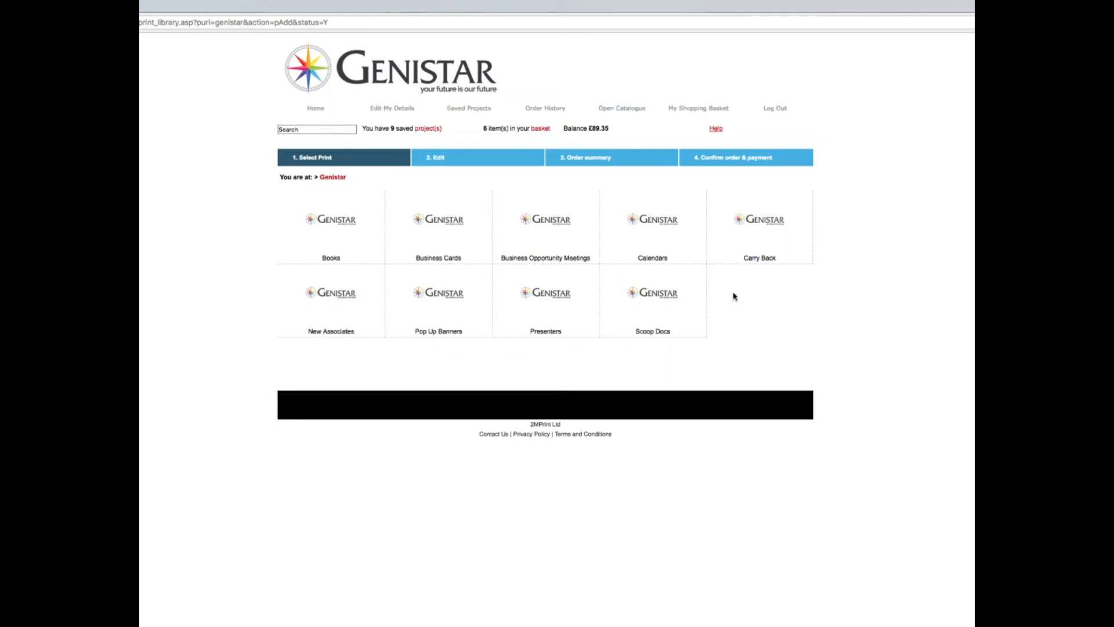
mouse_move(767, 224)
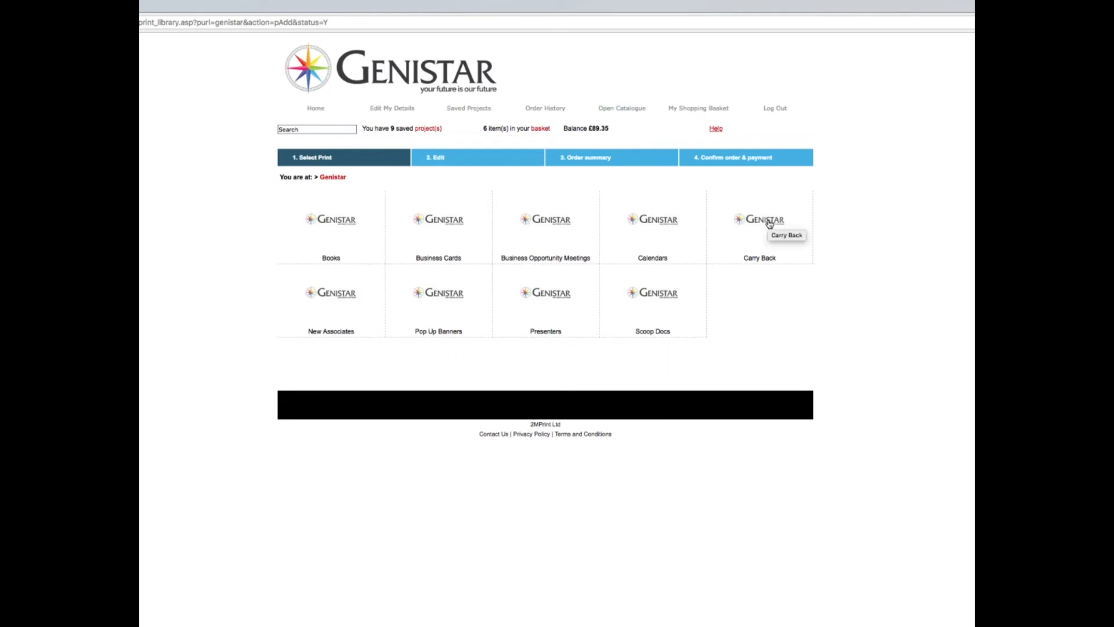
click(759, 219)
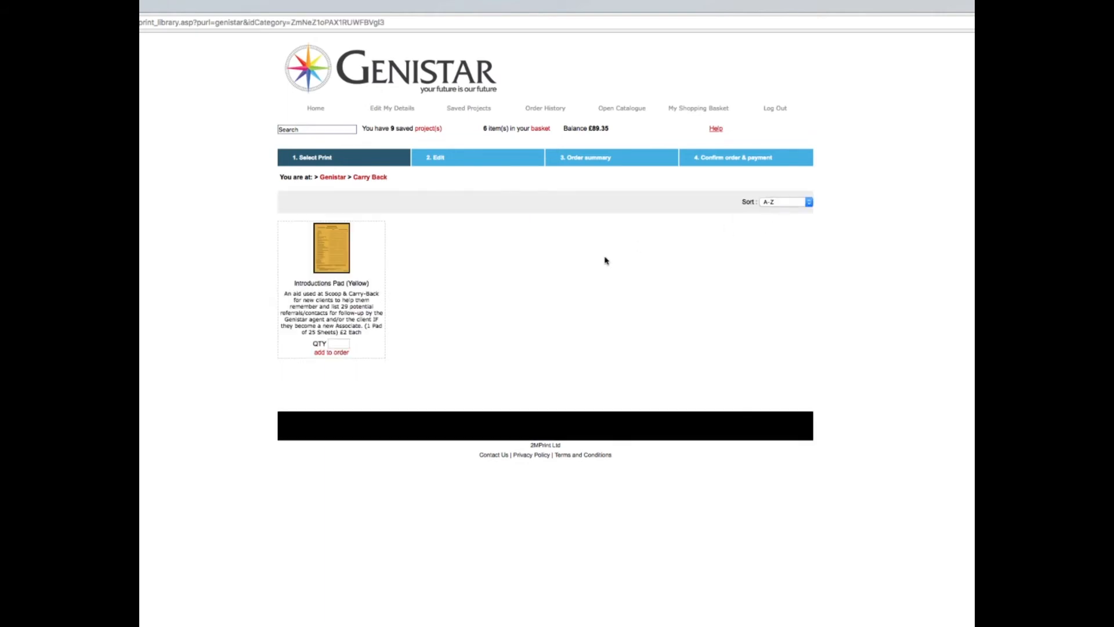
click(338, 343)
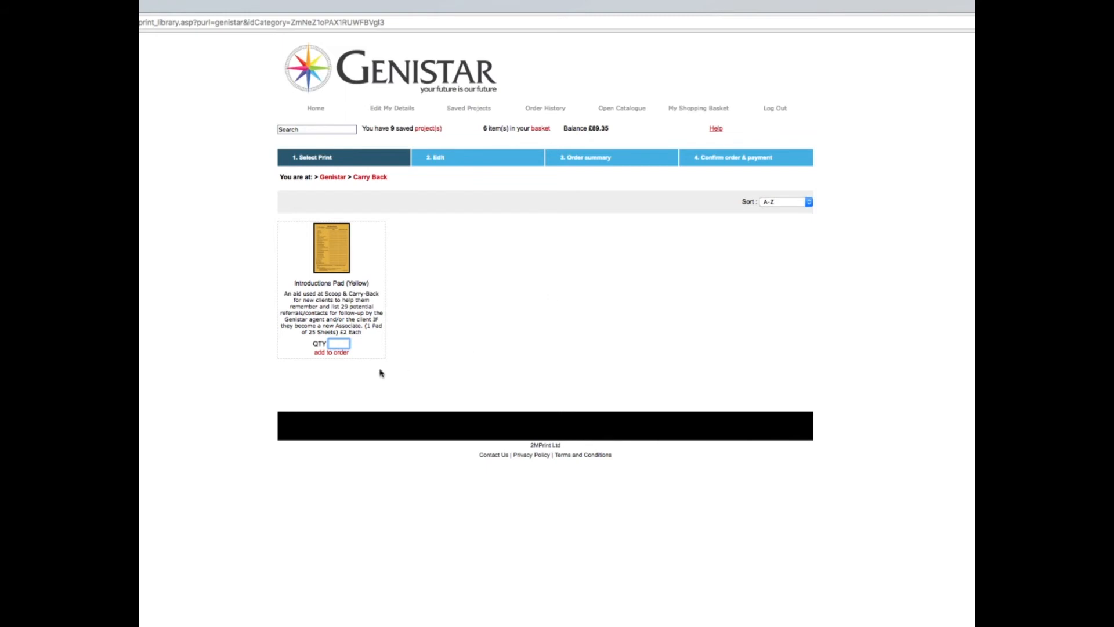
mouse_move(486, 312)
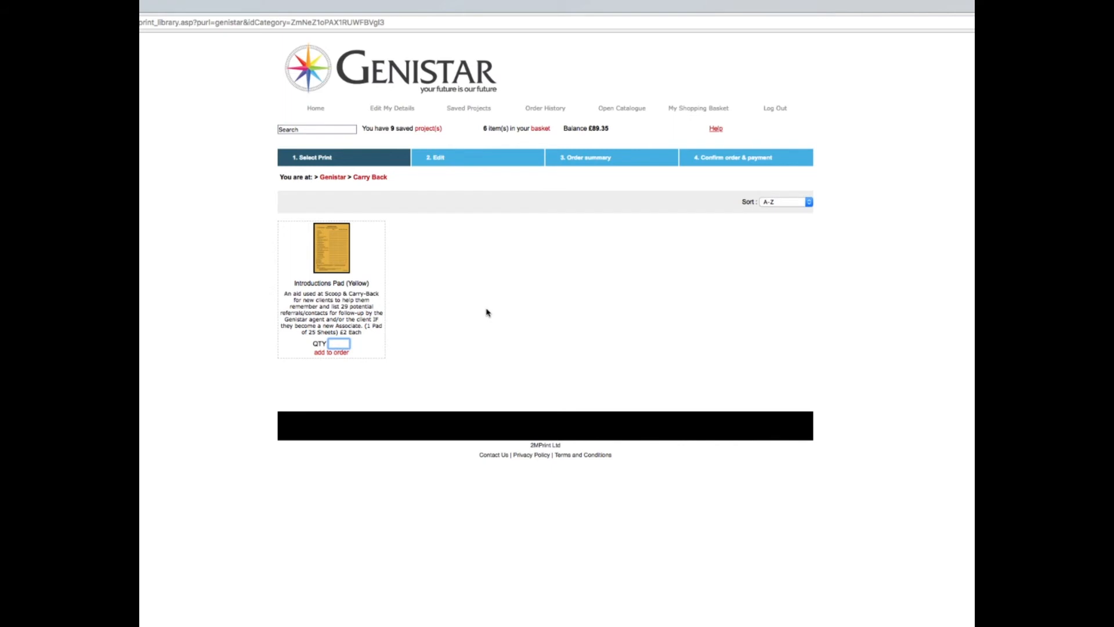
text(4)
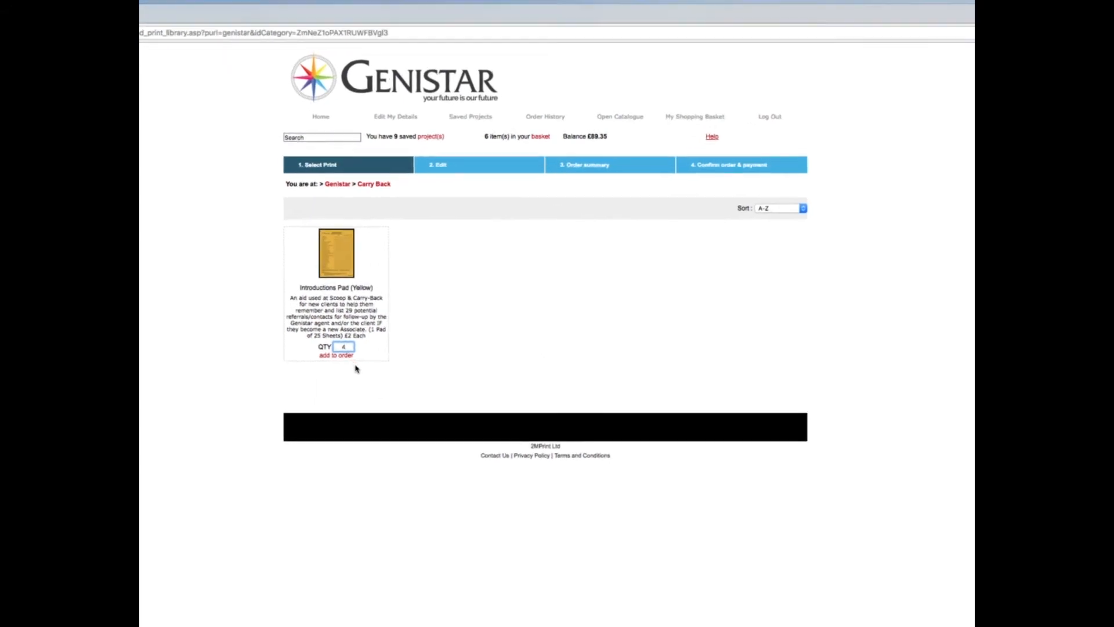
click(334, 356)
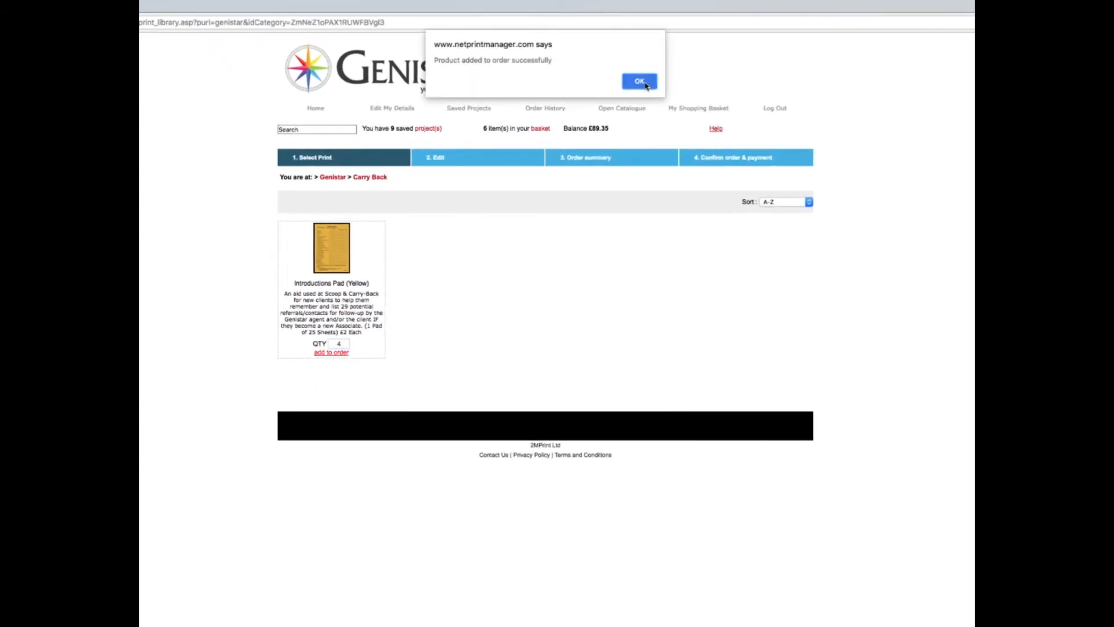
click(638, 81)
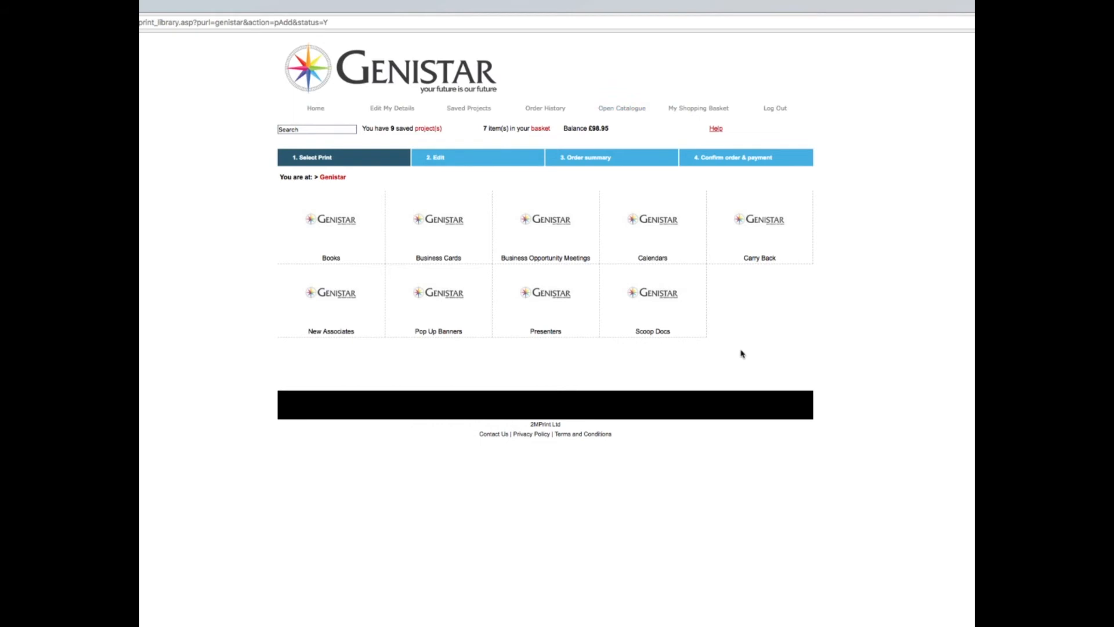
mouse_move(742, 345)
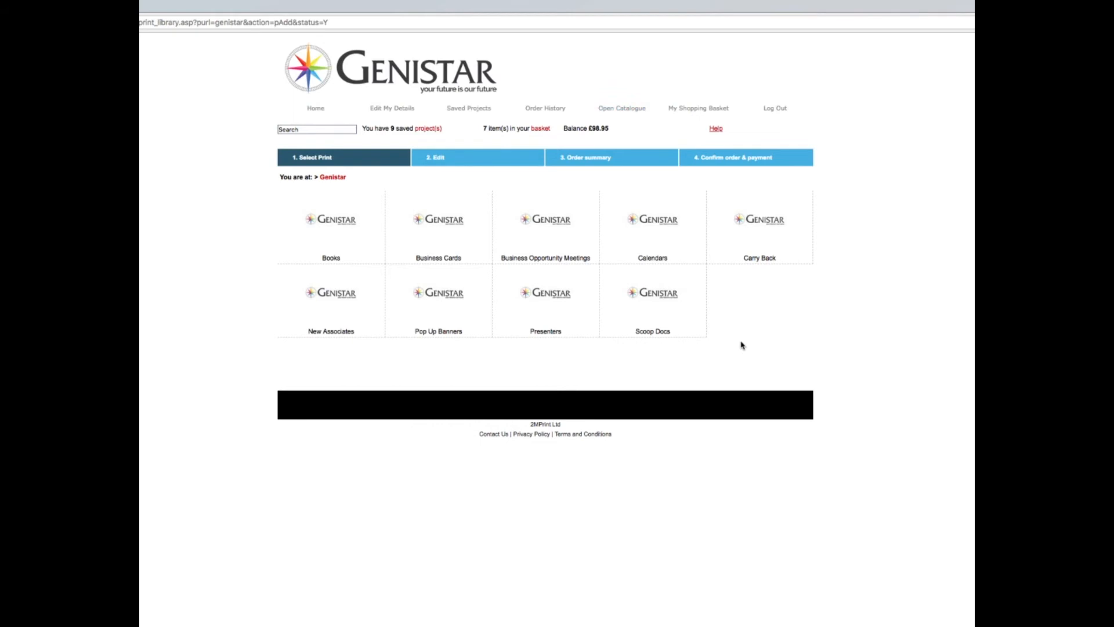
mouse_move(441, 301)
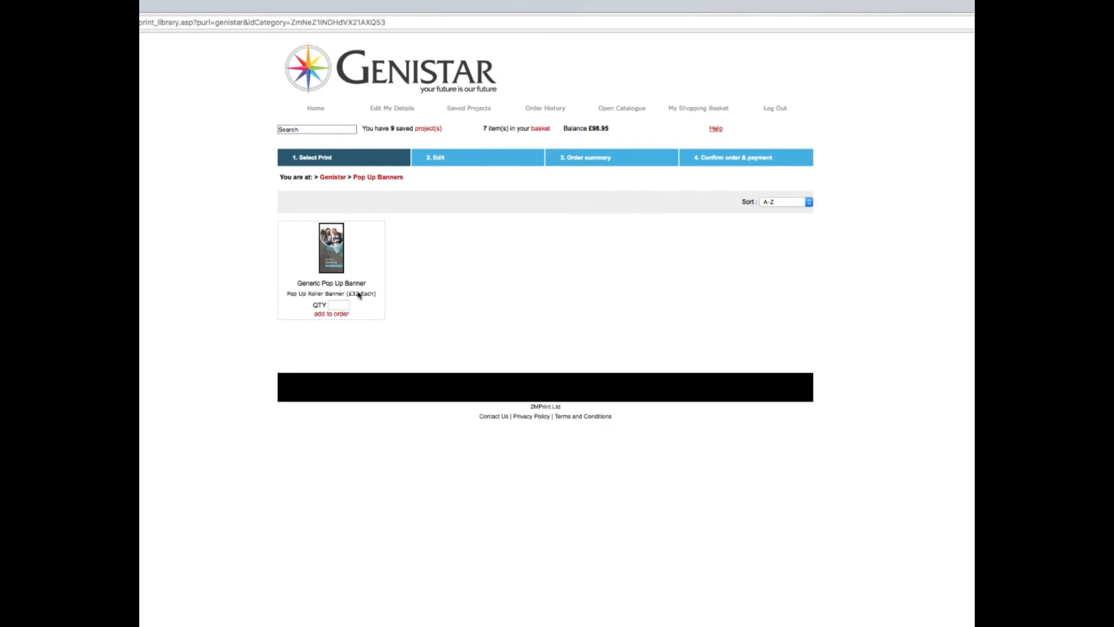
mouse_move(358, 296)
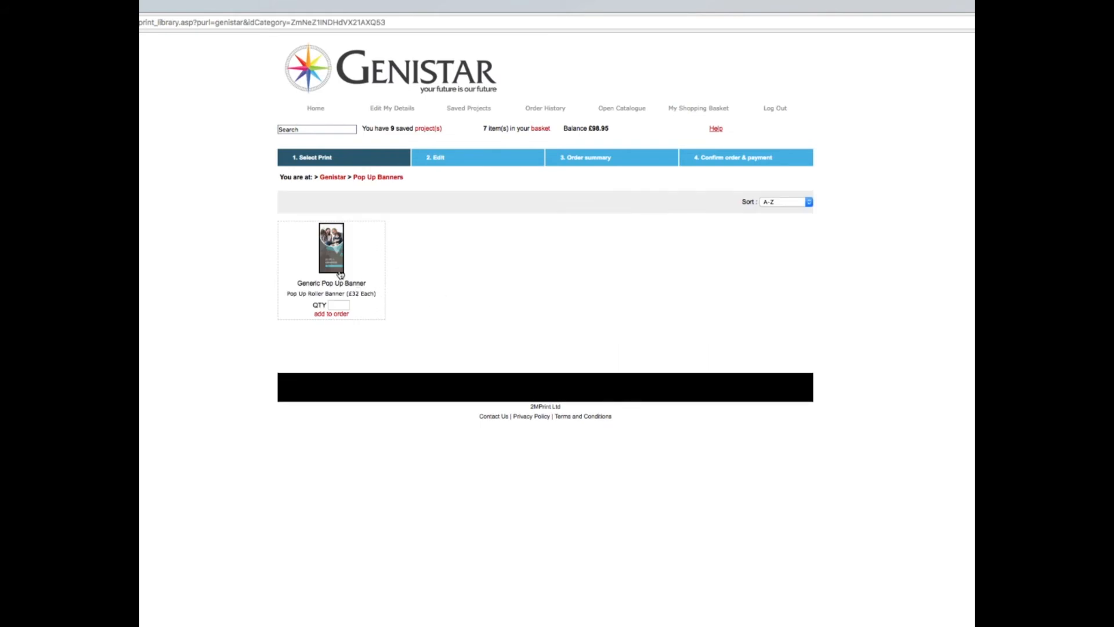
mouse_move(335, 267)
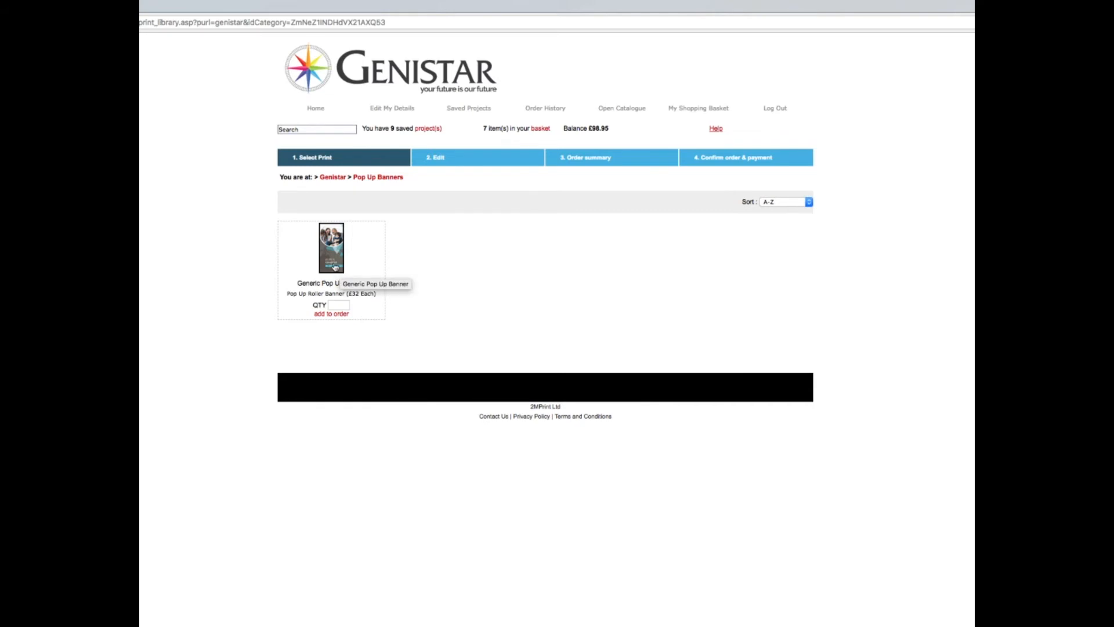
mouse_move(622, 108)
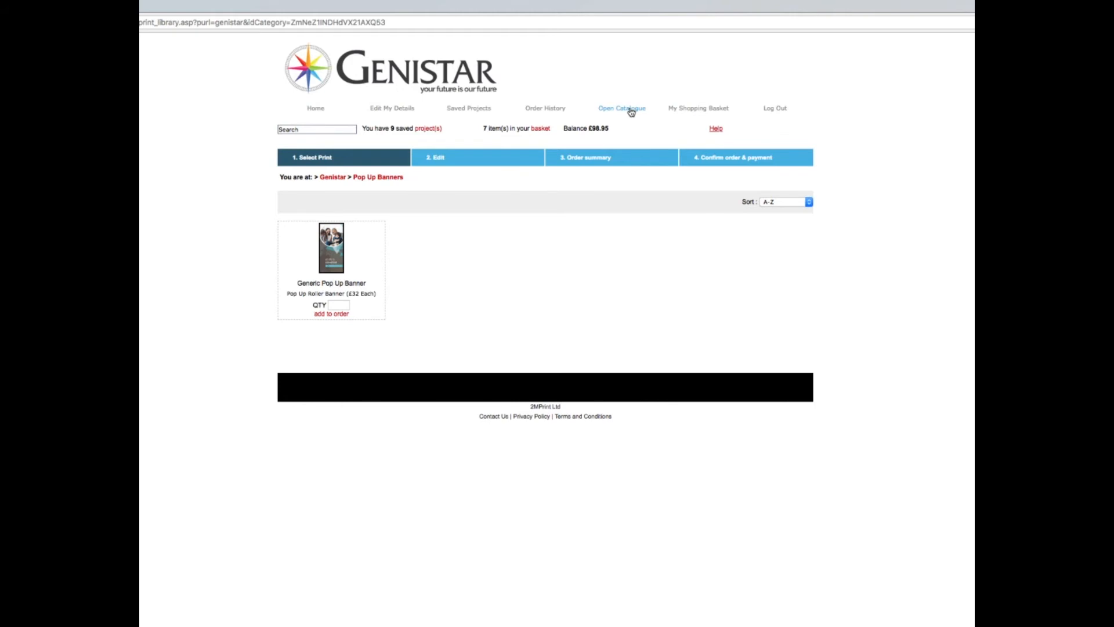
click(621, 108)
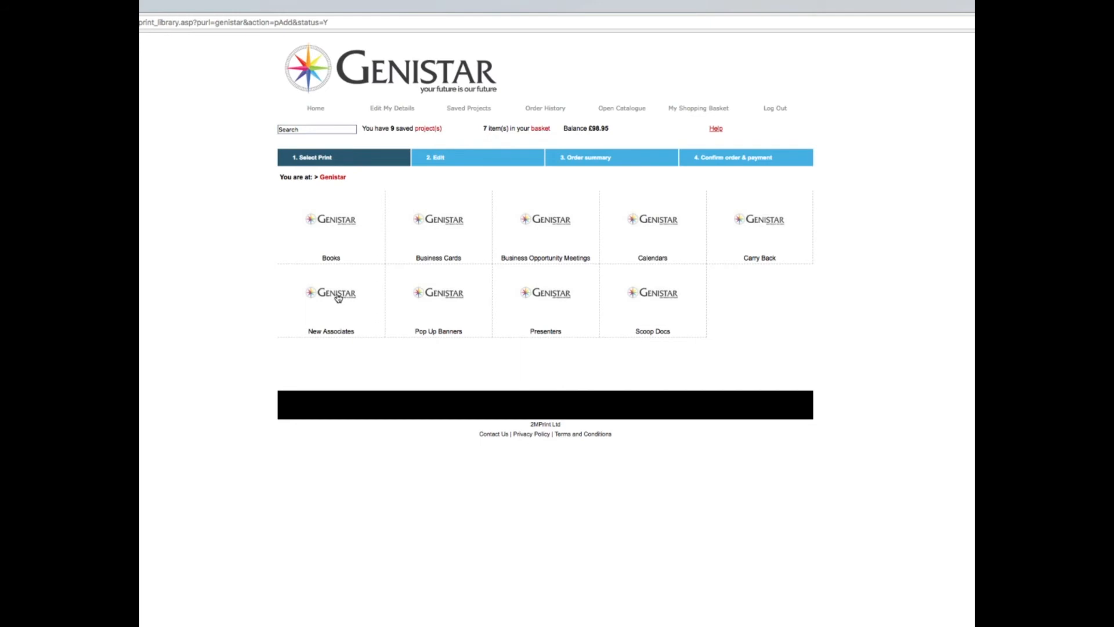
- Add 10 Fast Track Workbooks from New Associates, bringing the basket to 8 items at £115.75
click(331, 292)
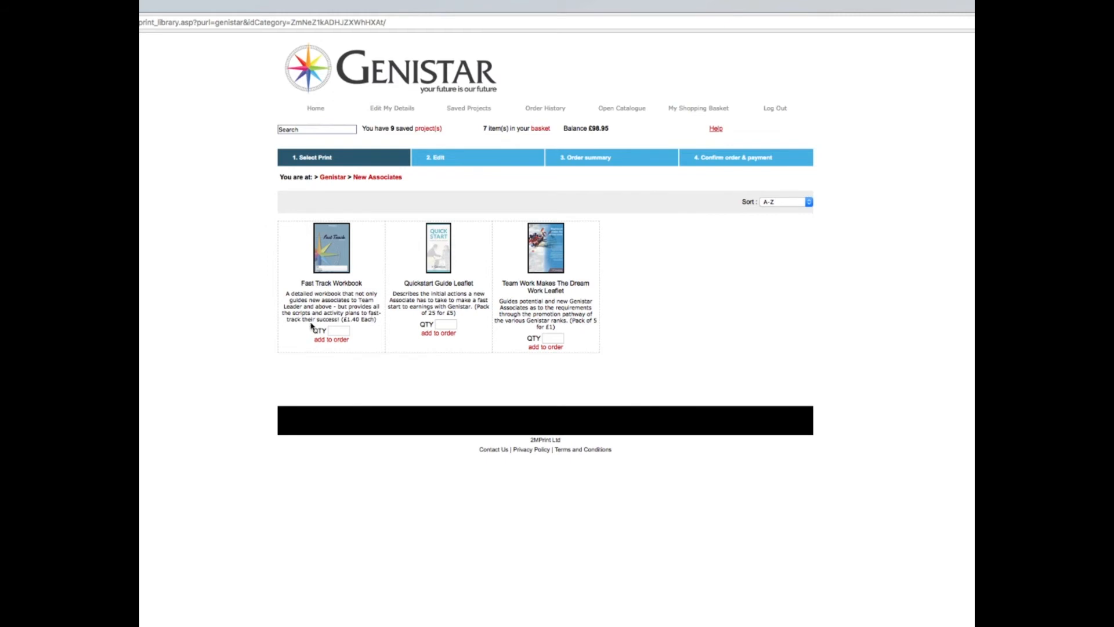
mouse_move(346, 355)
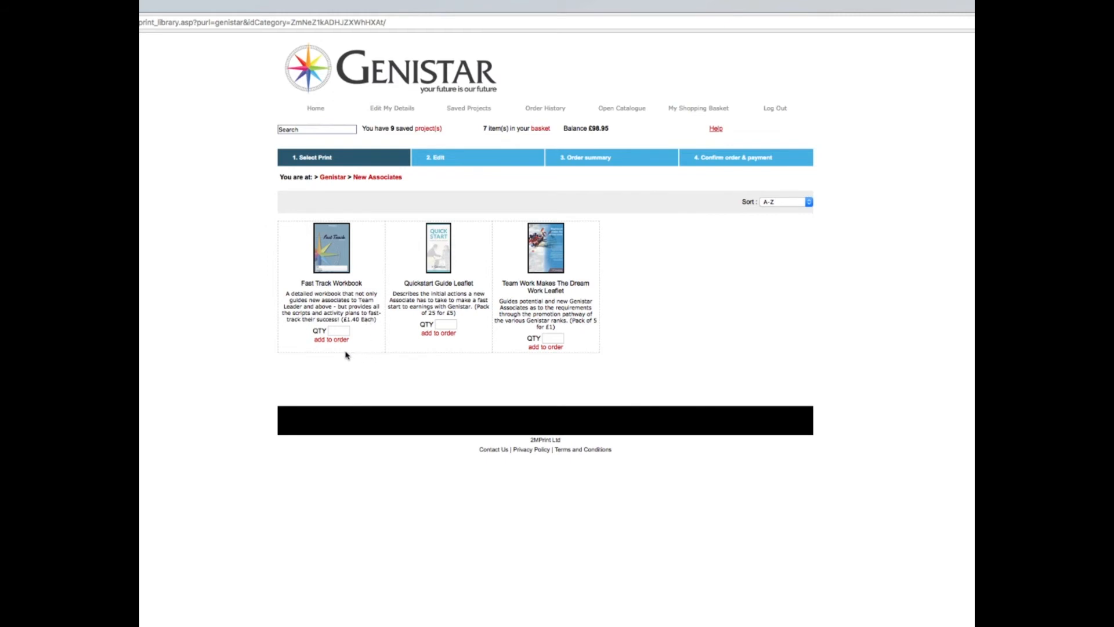
click(338, 330)
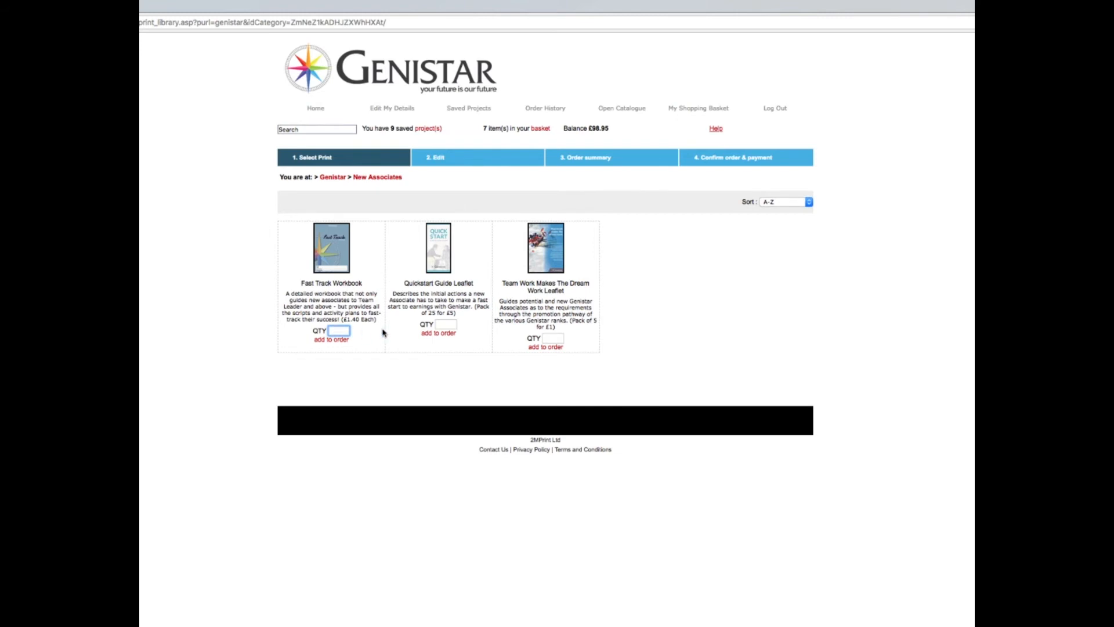
text(10)
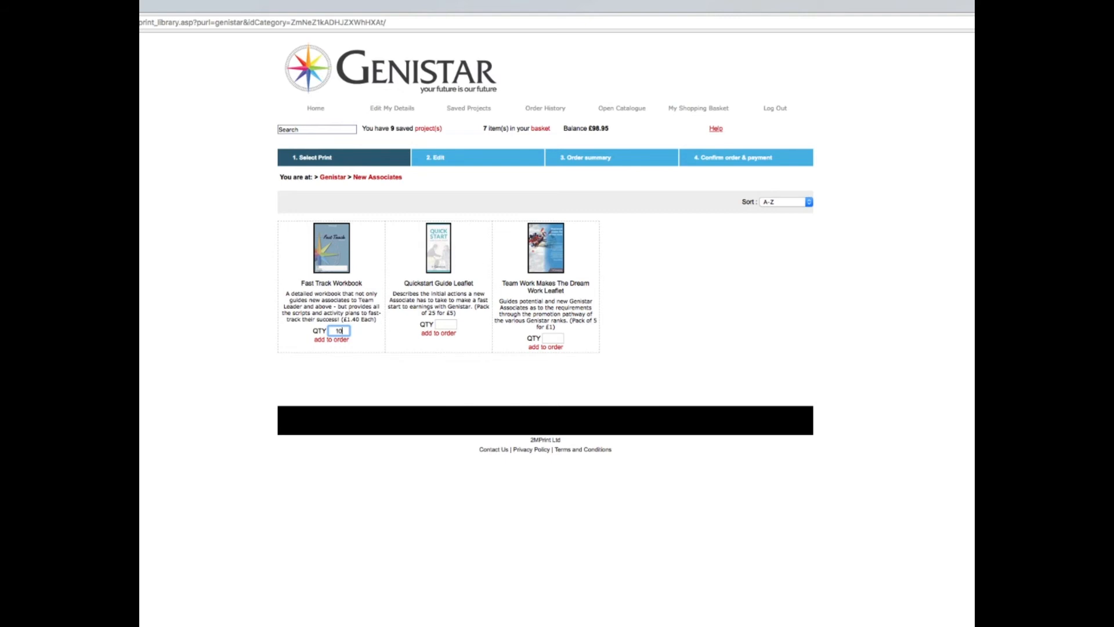
click(331, 339)
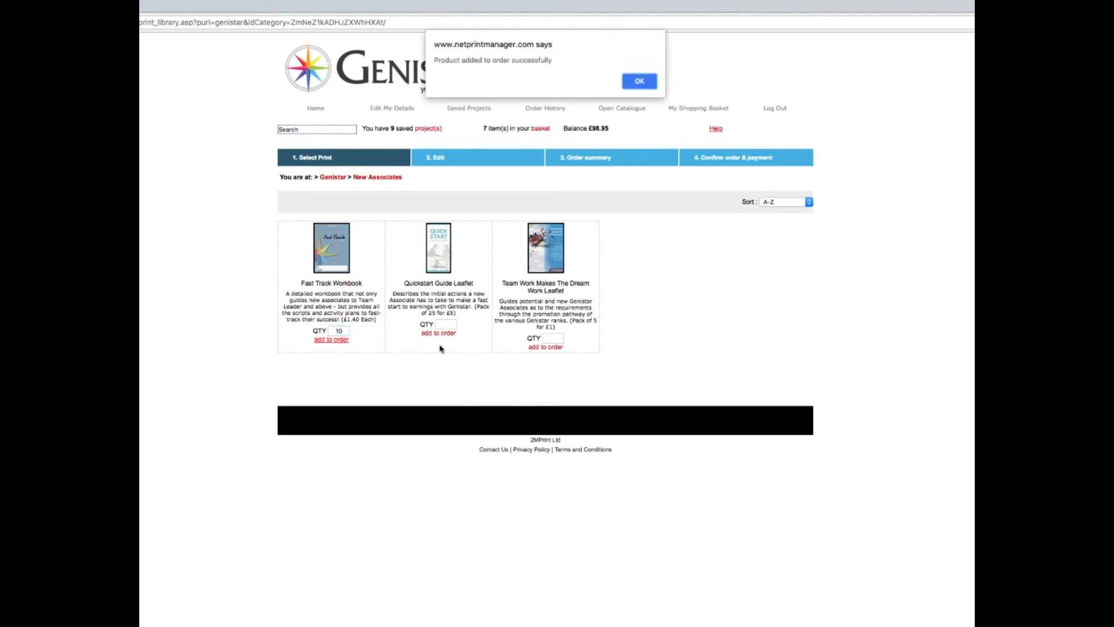
click(639, 80)
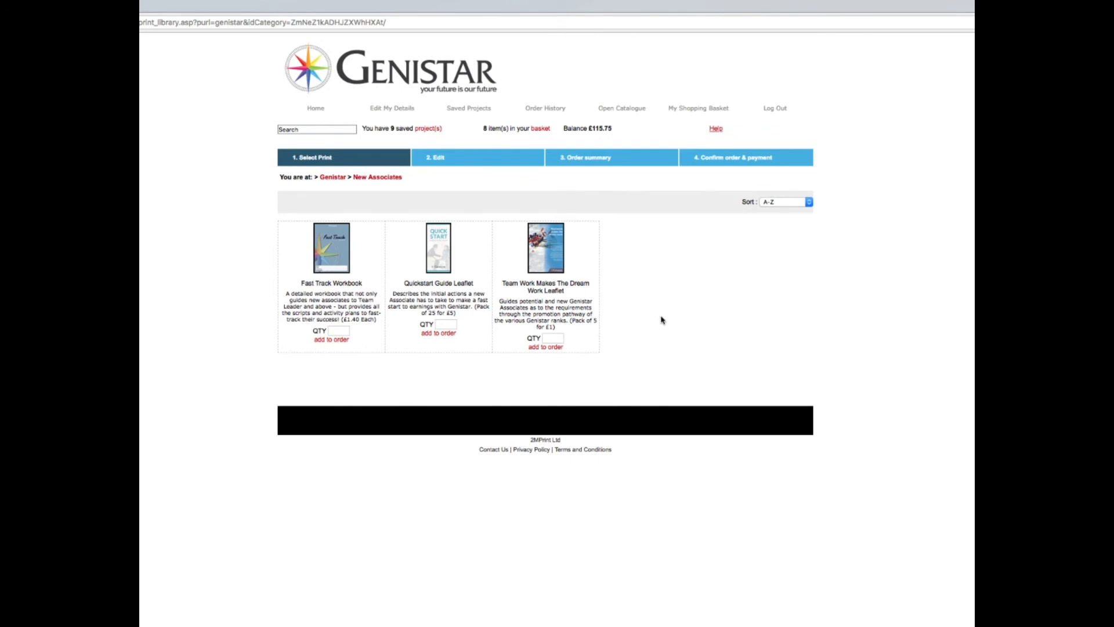
mouse_move(441, 257)
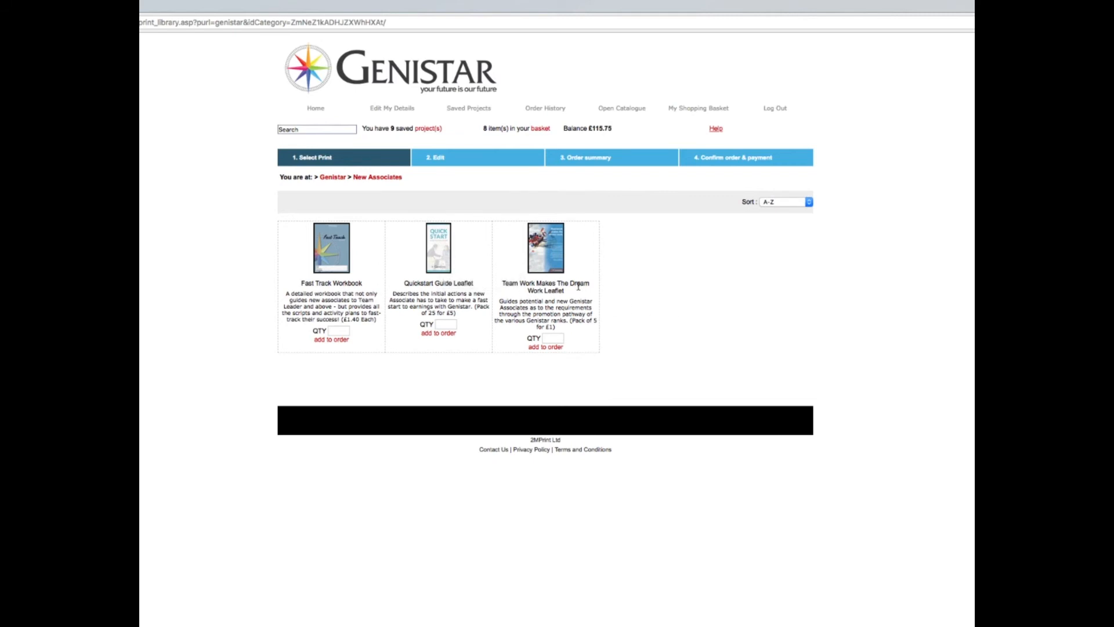
mouse_move(617, 279)
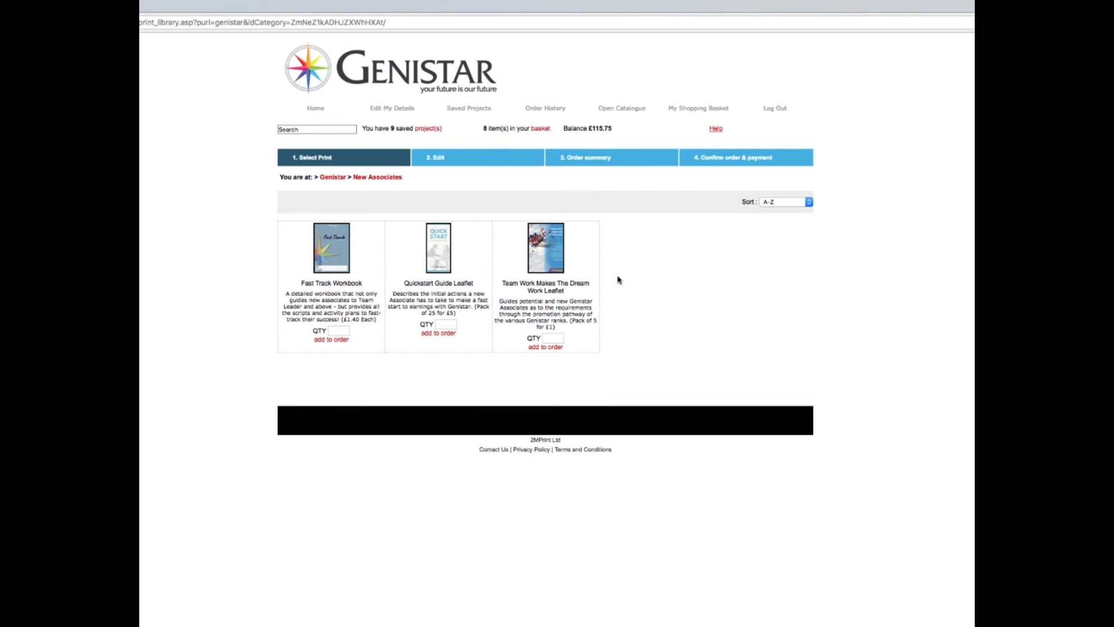
mouse_move(595, 329)
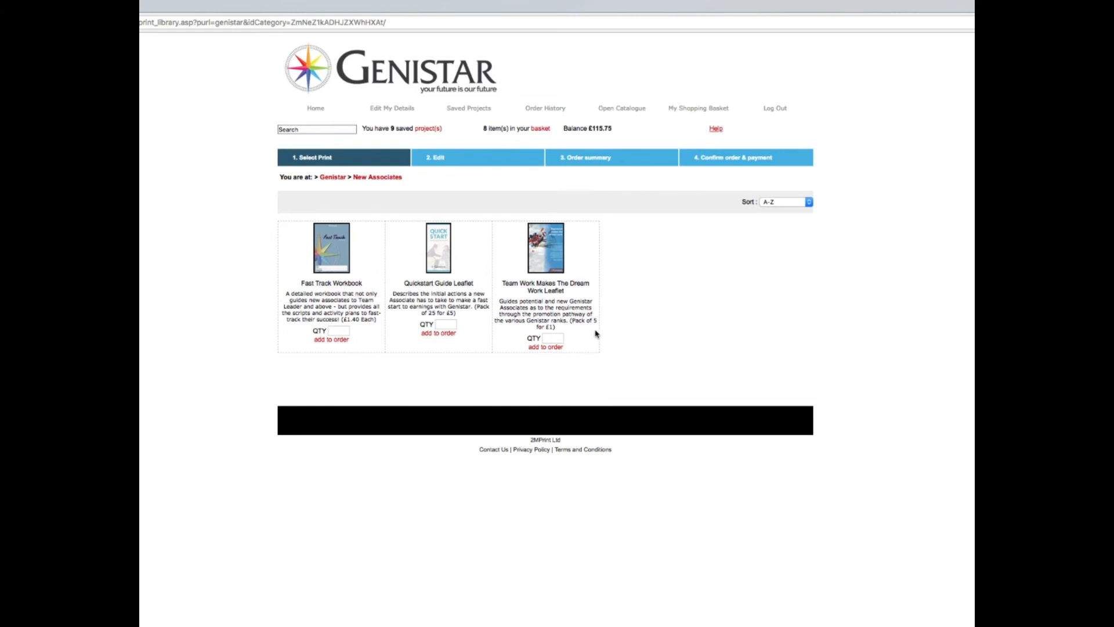
mouse_move(323, 293)
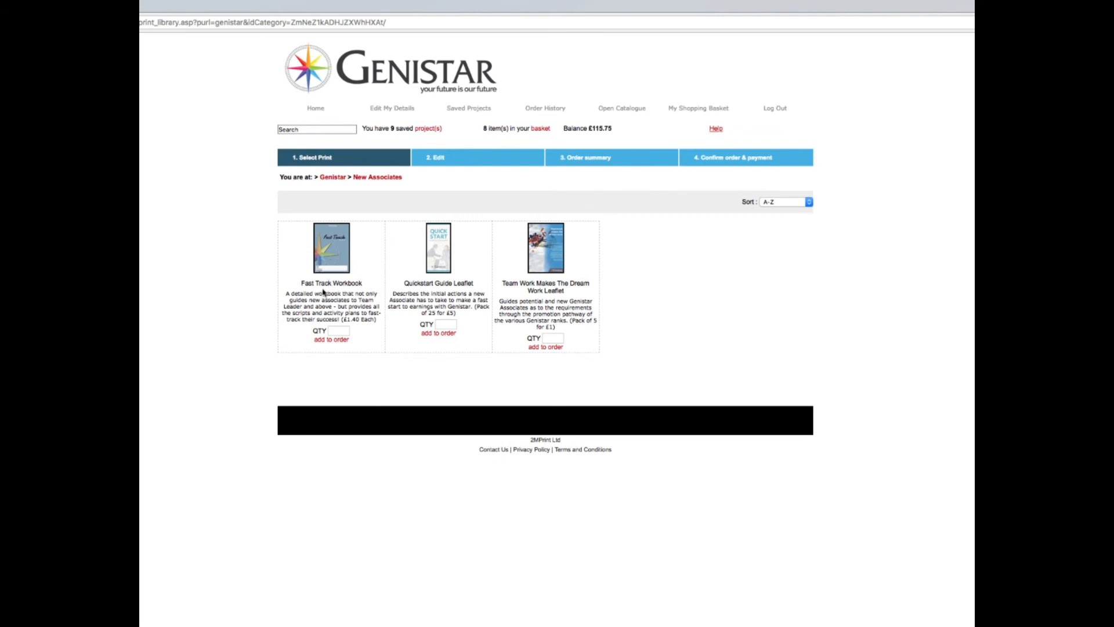
mouse_move(398, 289)
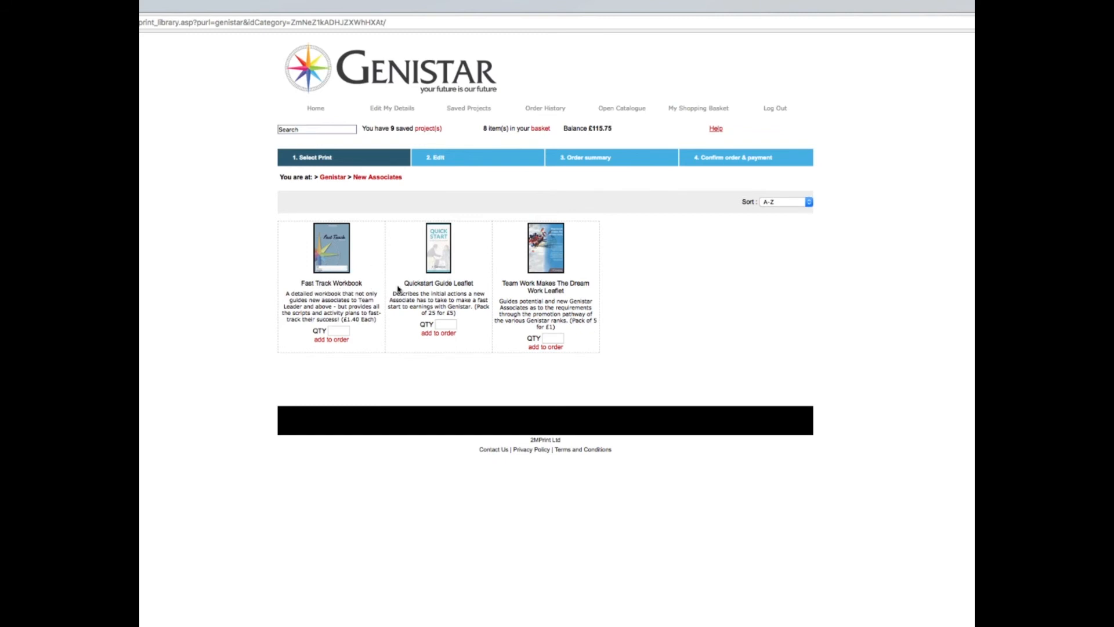
mouse_move(651, 289)
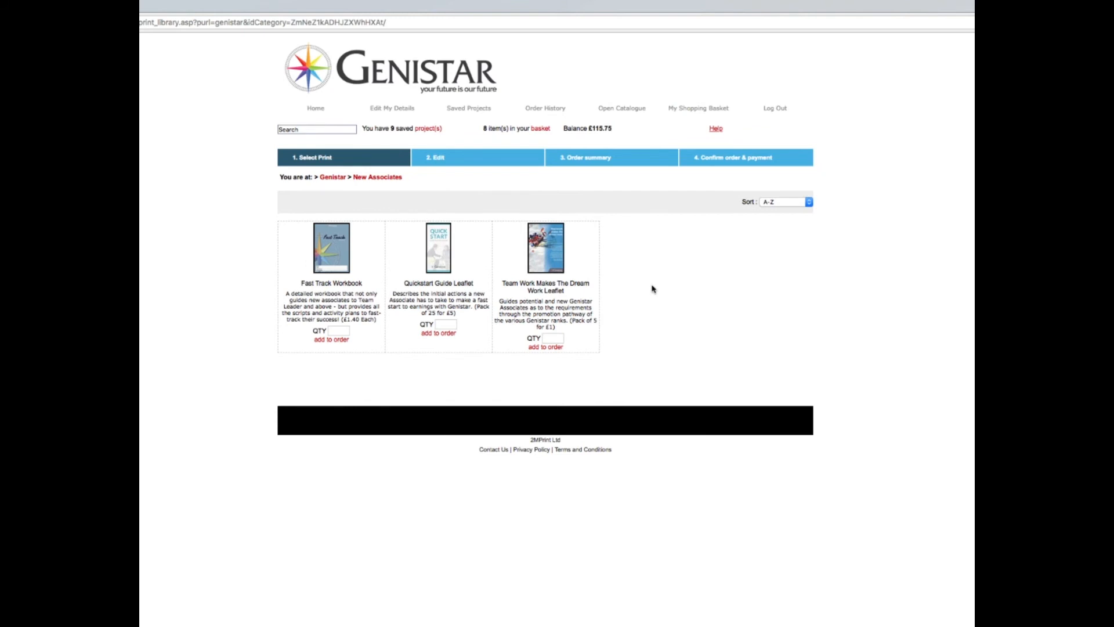
mouse_move(666, 304)
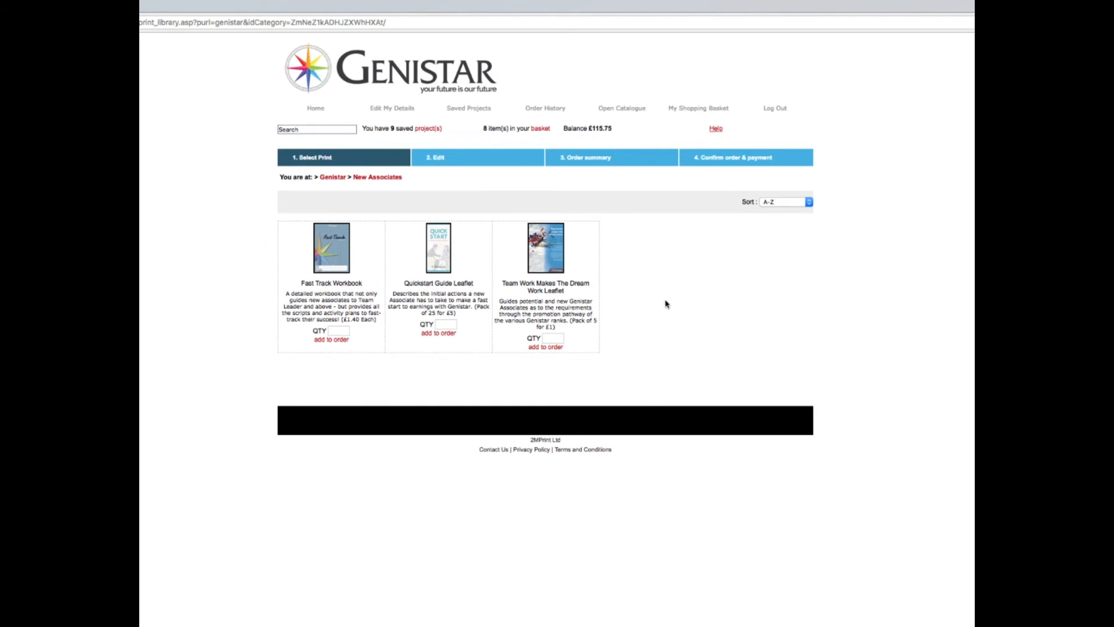
mouse_move(658, 307)
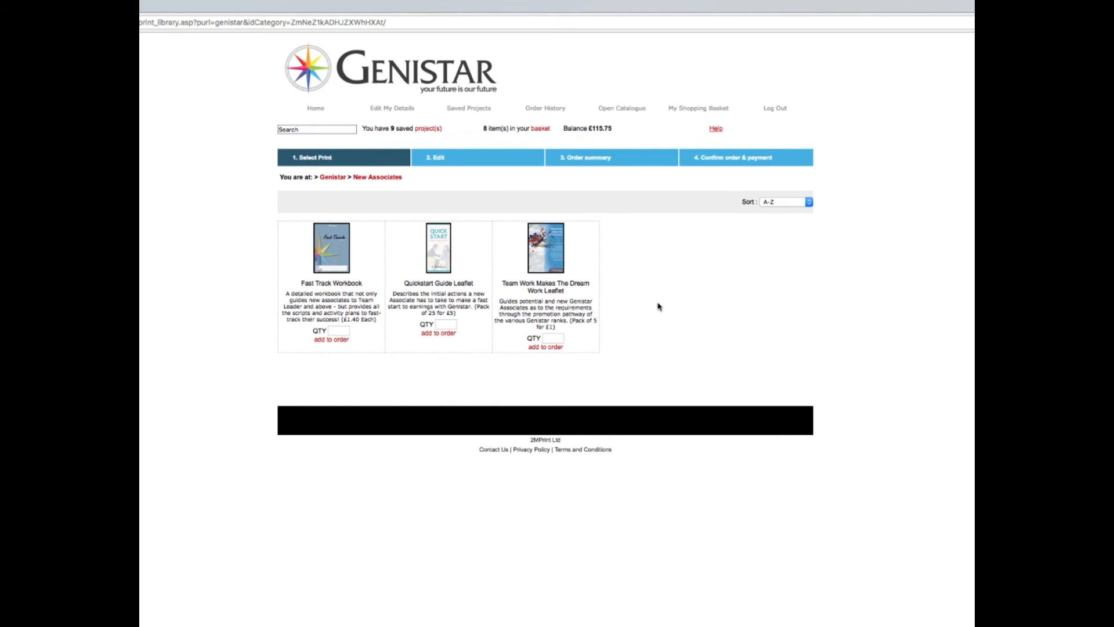
mouse_move(351, 255)
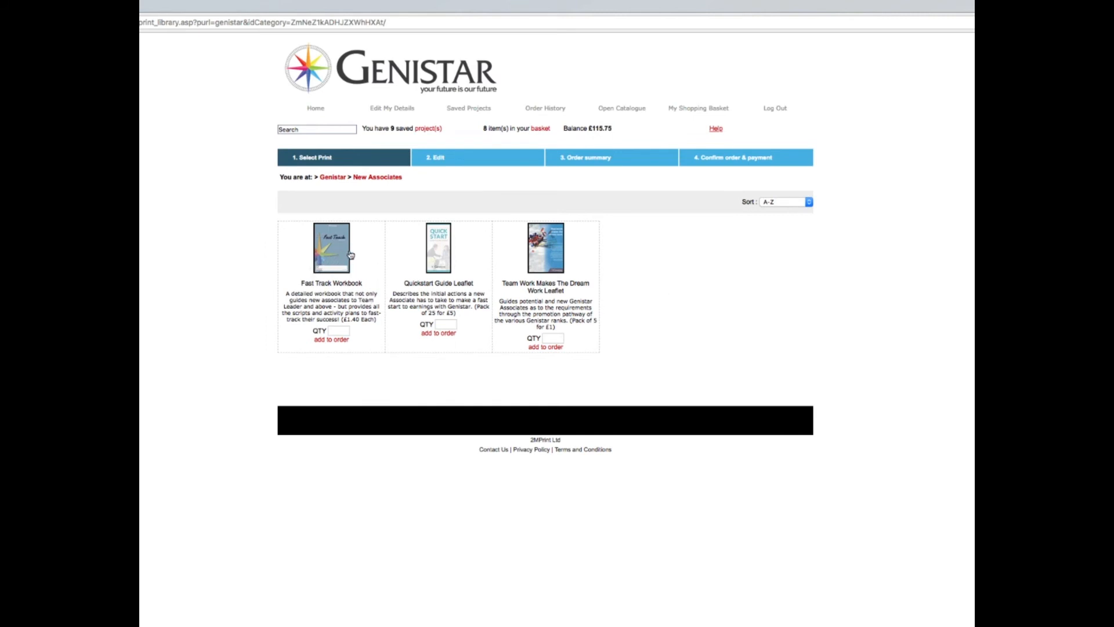
mouse_move(334, 254)
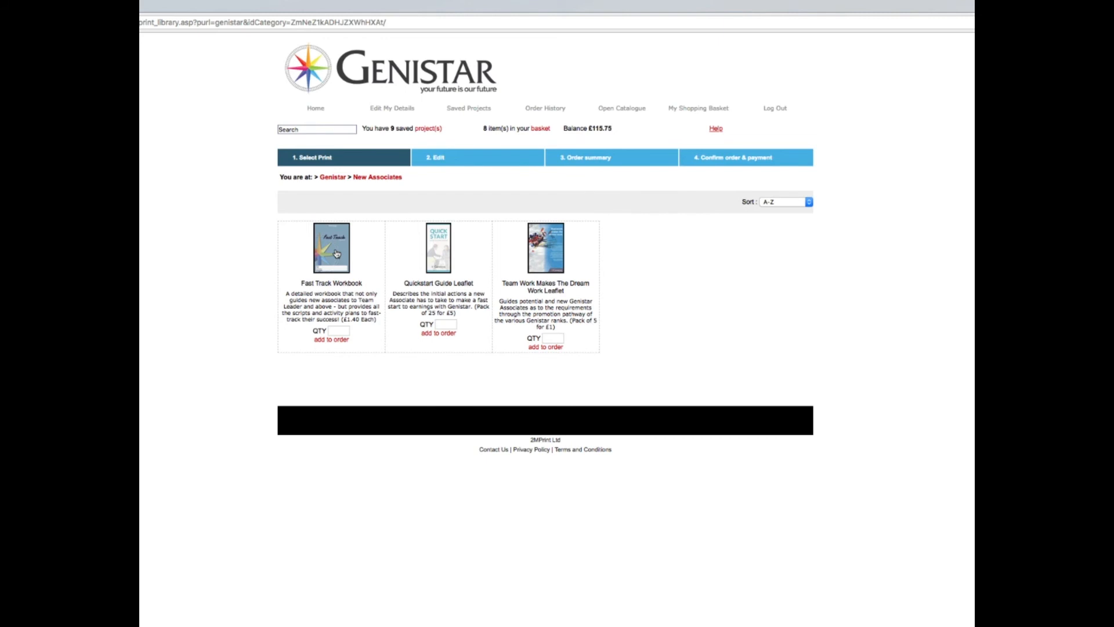
mouse_move(358, 272)
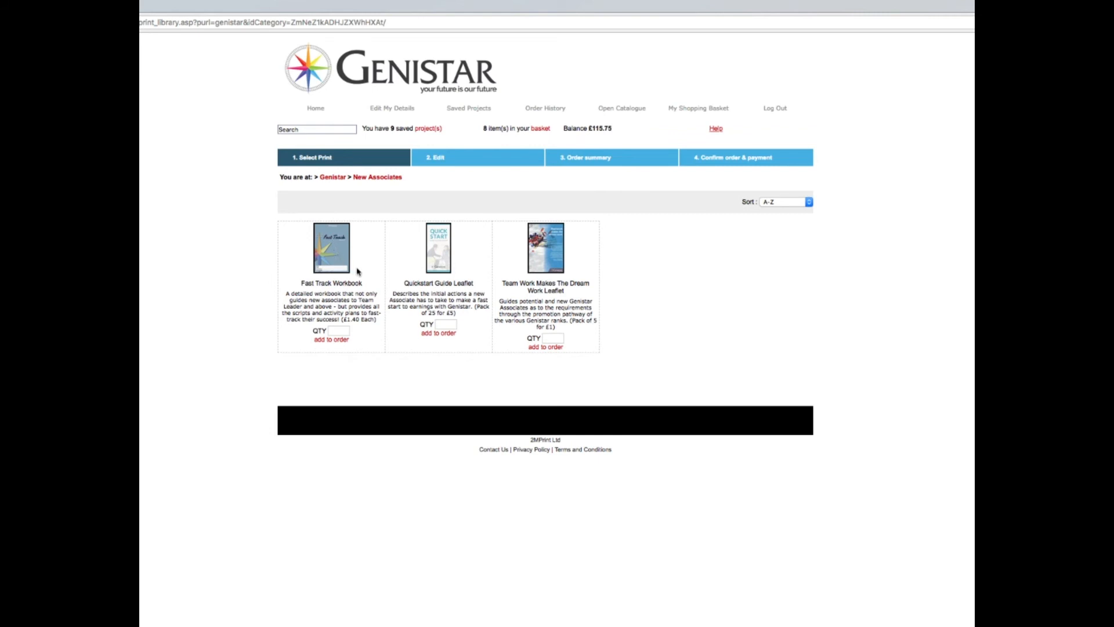
mouse_move(681, 277)
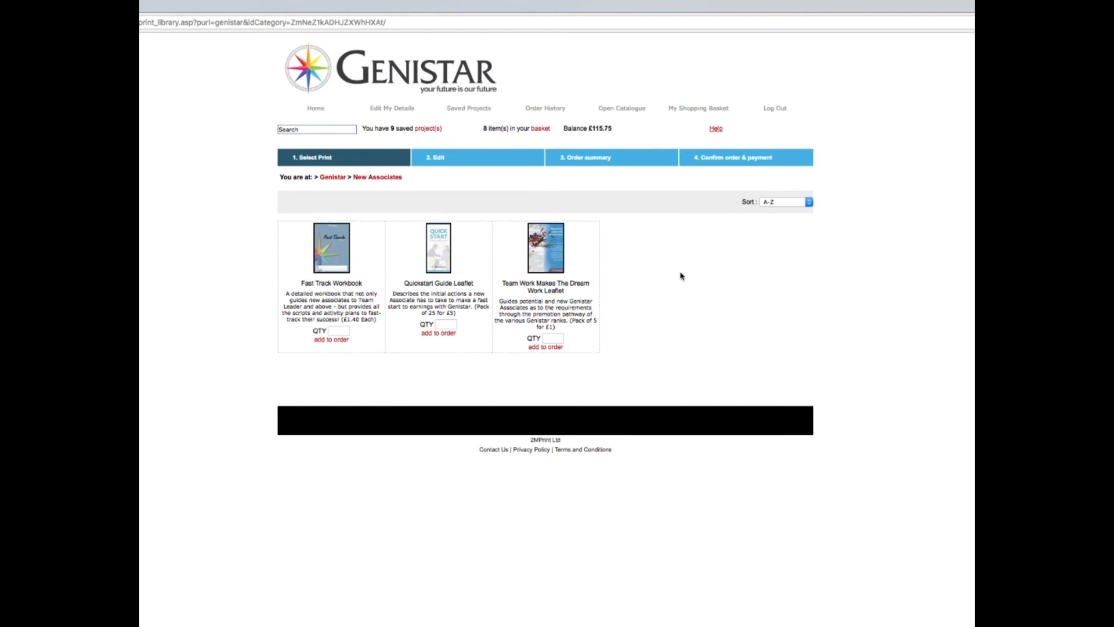
mouse_move(675, 302)
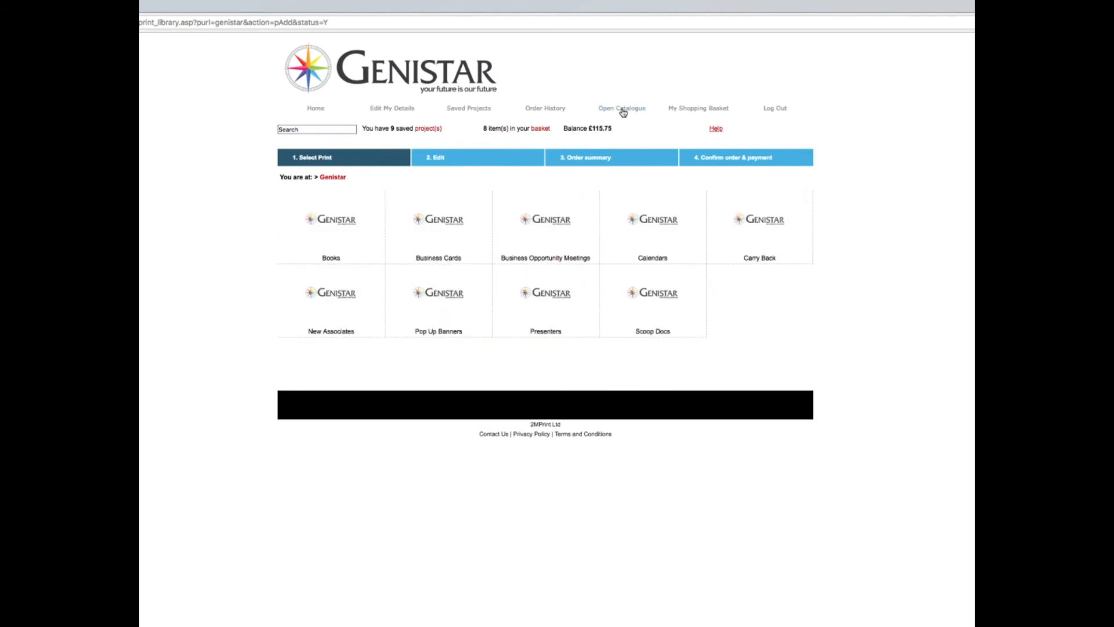
mouse_move(699, 108)
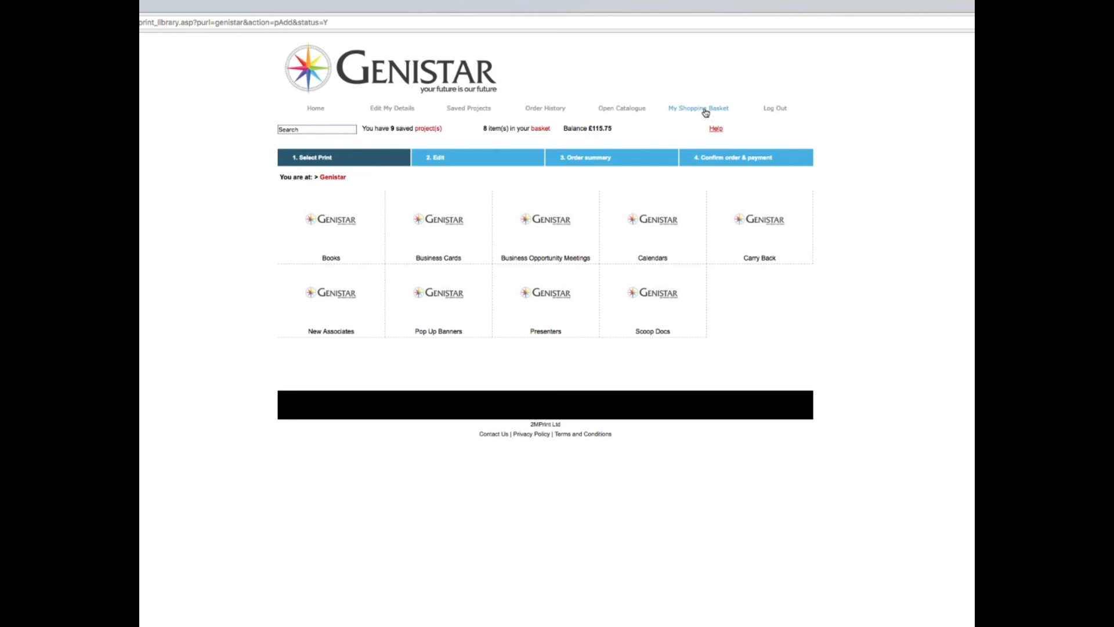
mouse_move(525, 310)
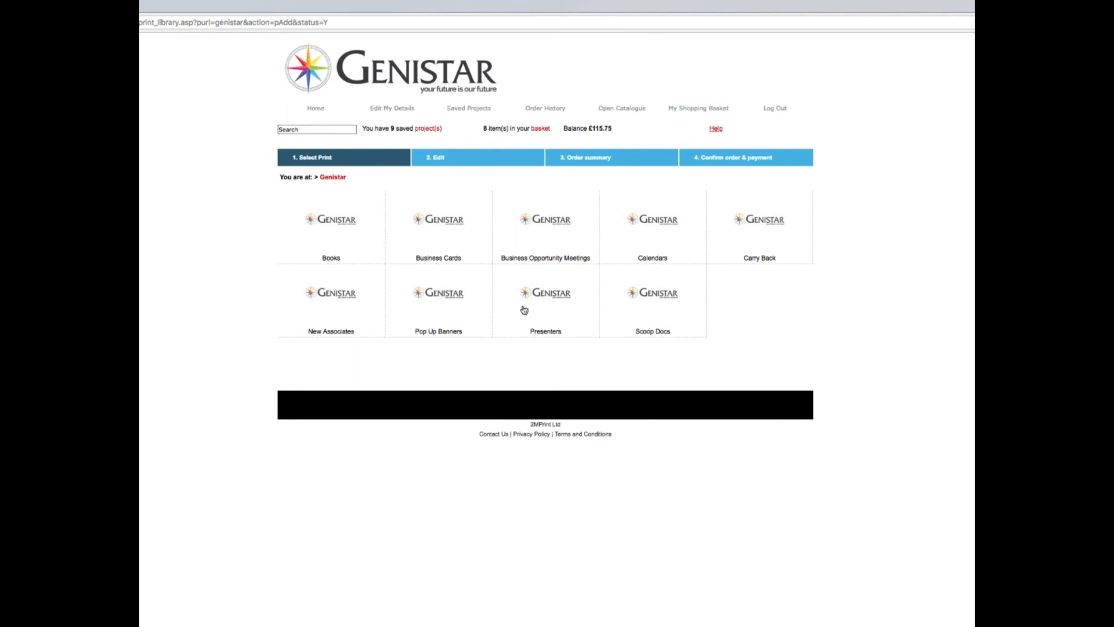
mouse_move(324, 332)
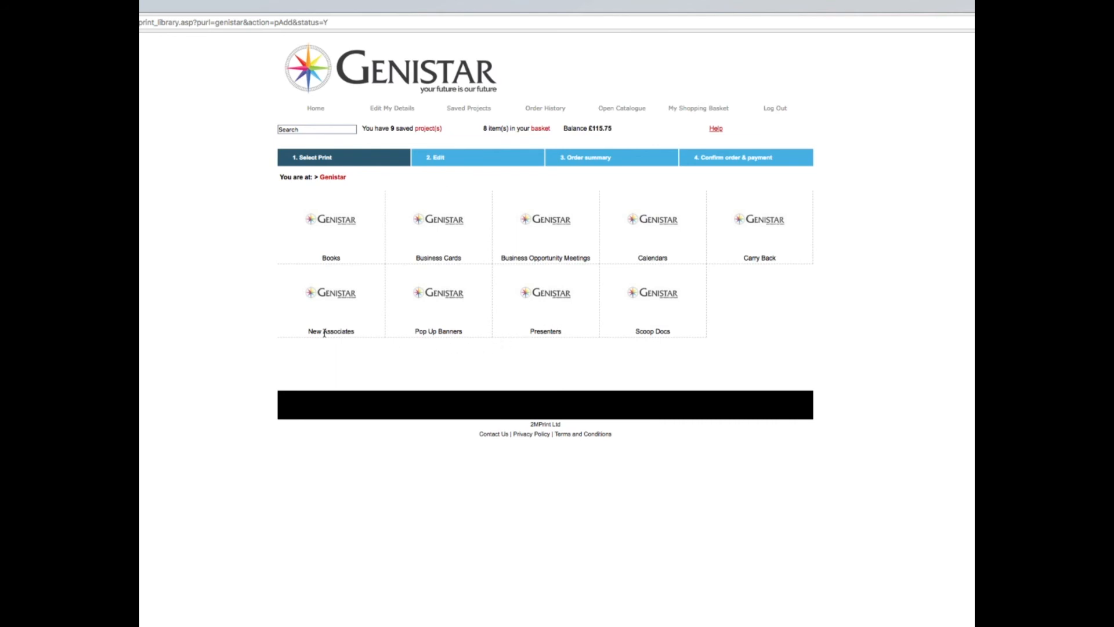
mouse_move(551, 305)
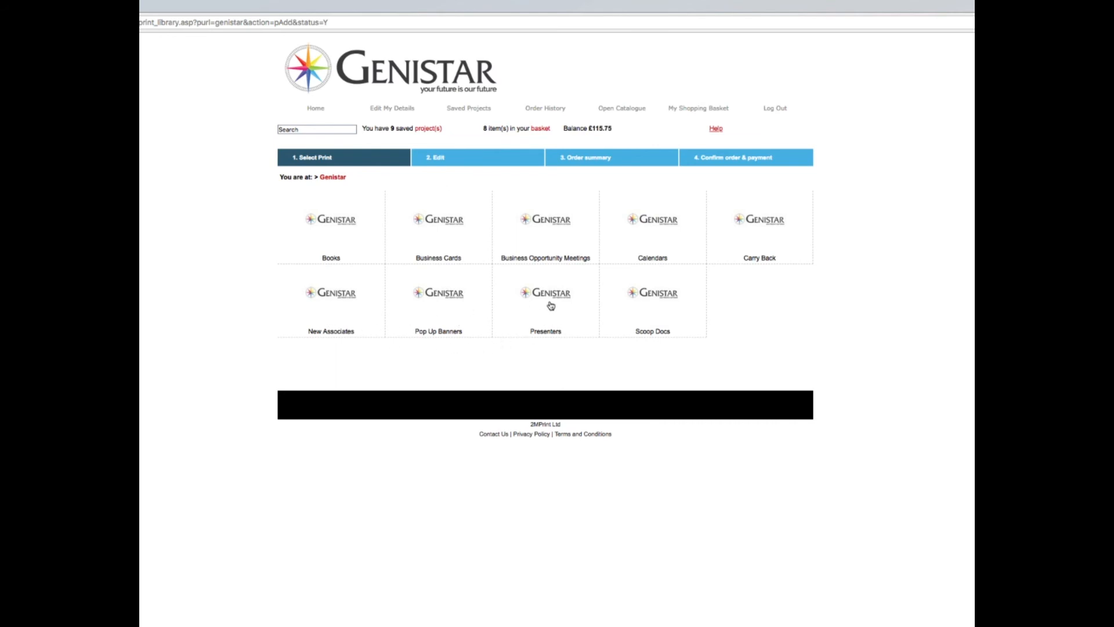
mouse_move(662, 258)
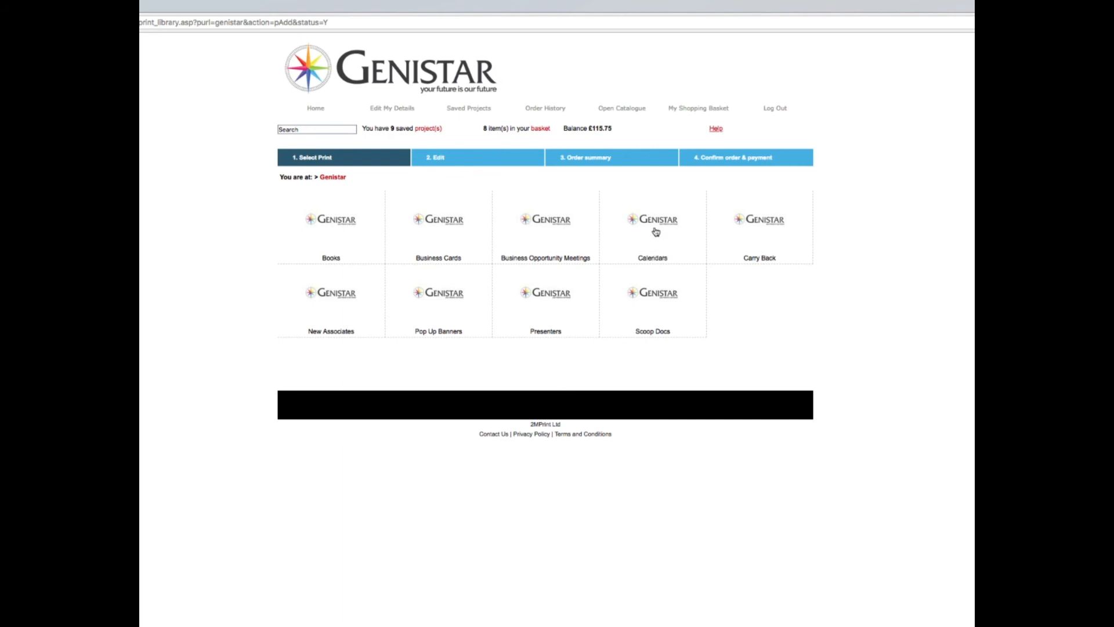
mouse_move(652, 222)
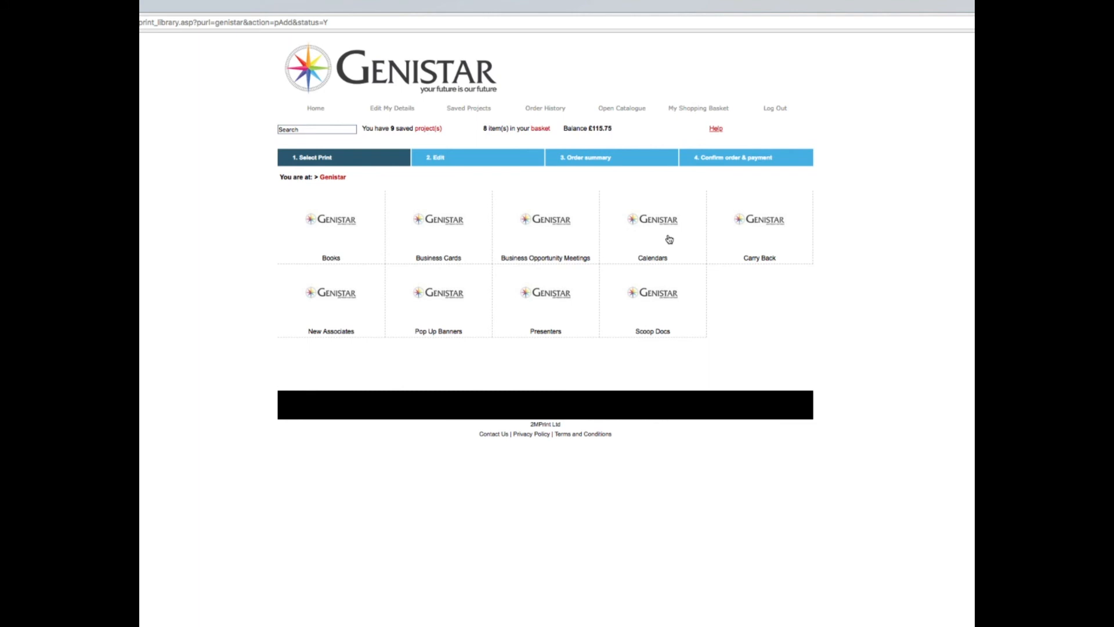
mouse_move(331, 223)
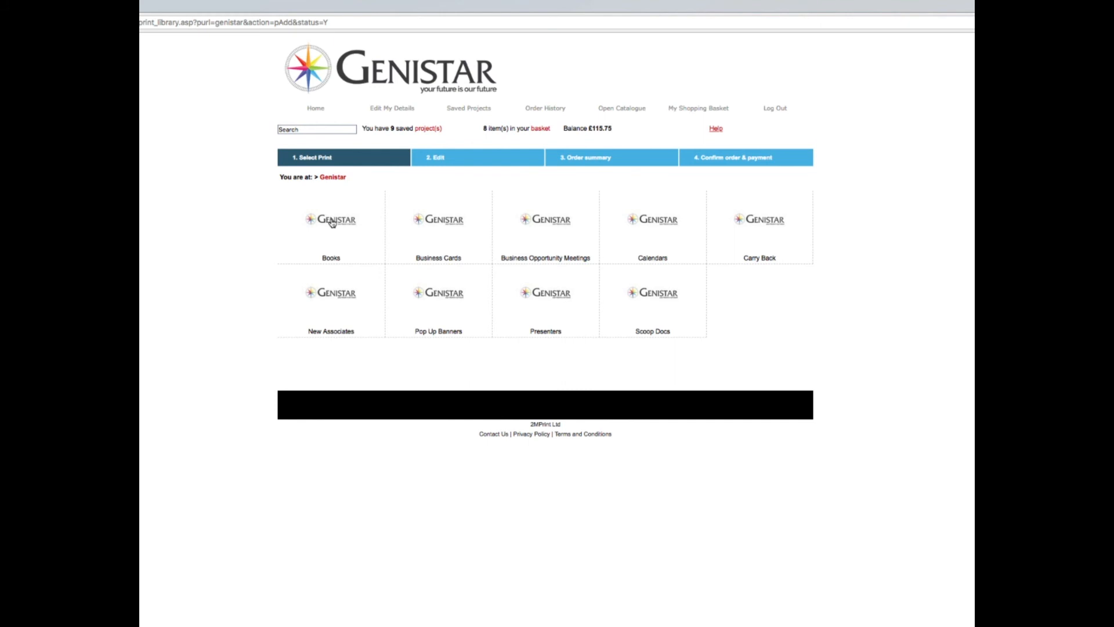
- Show the Books category listing True Riches and Your Journey to Financial Freedom
click(331, 224)
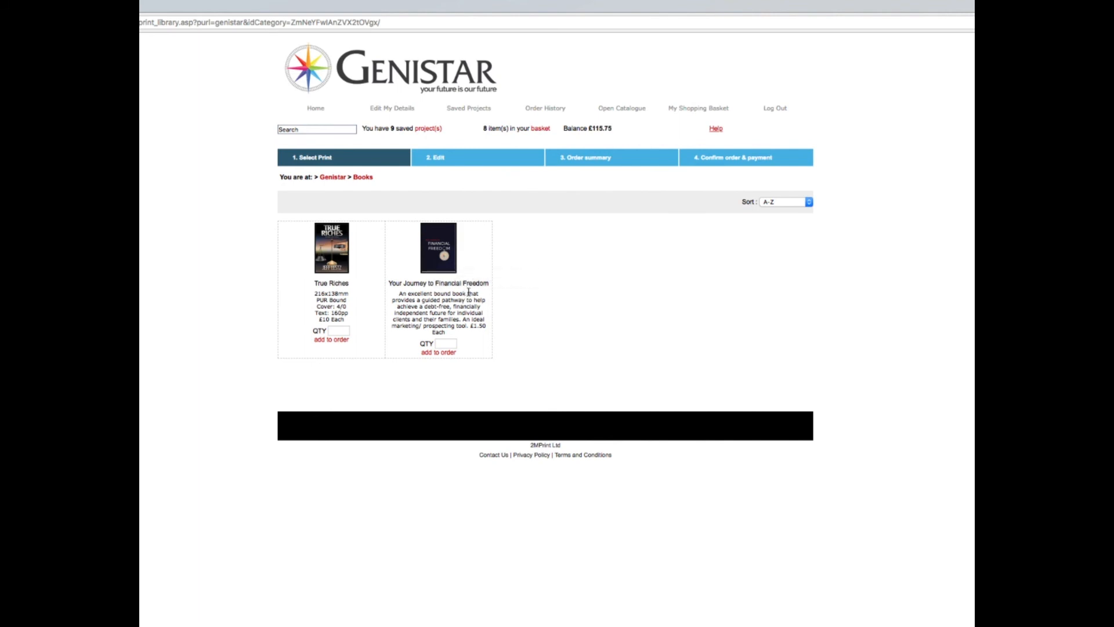
mouse_move(438, 274)
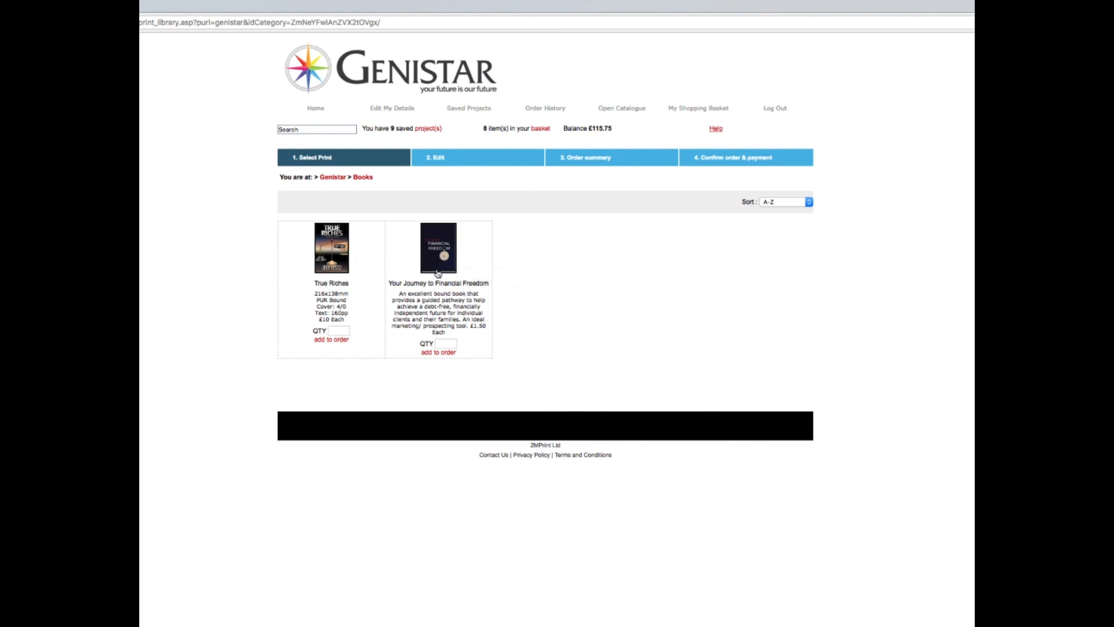
mouse_move(437, 283)
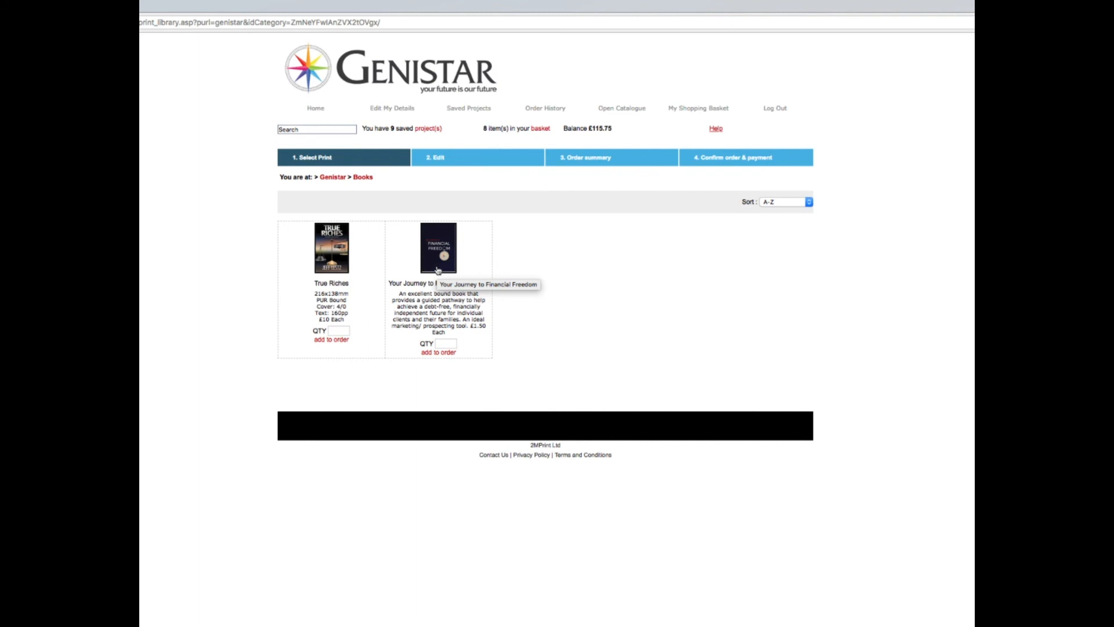
mouse_move(672, 245)
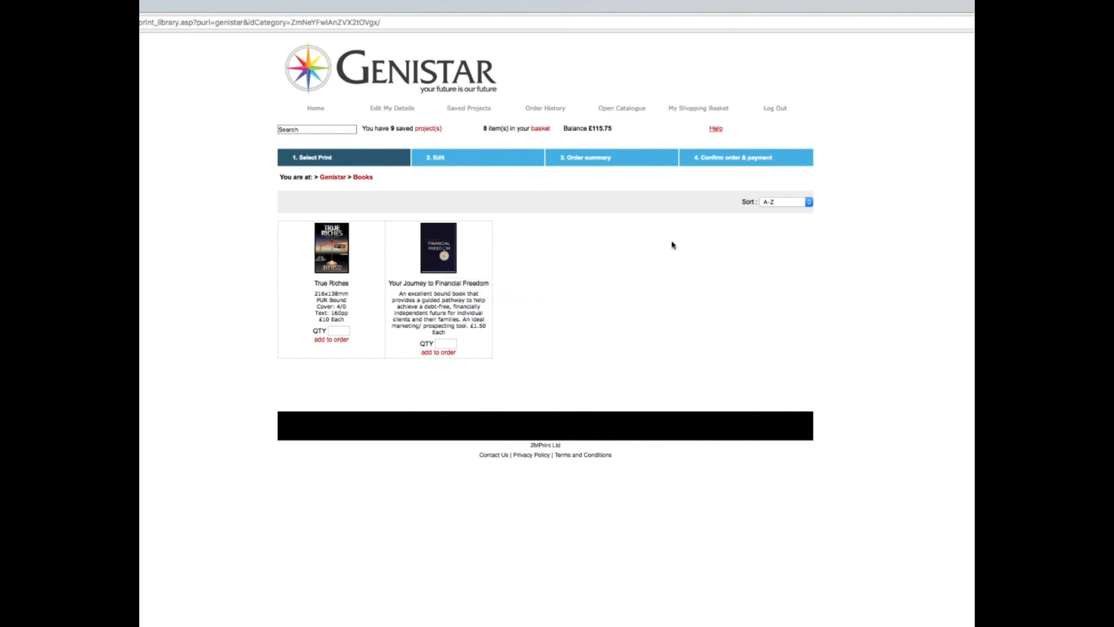
mouse_move(689, 231)
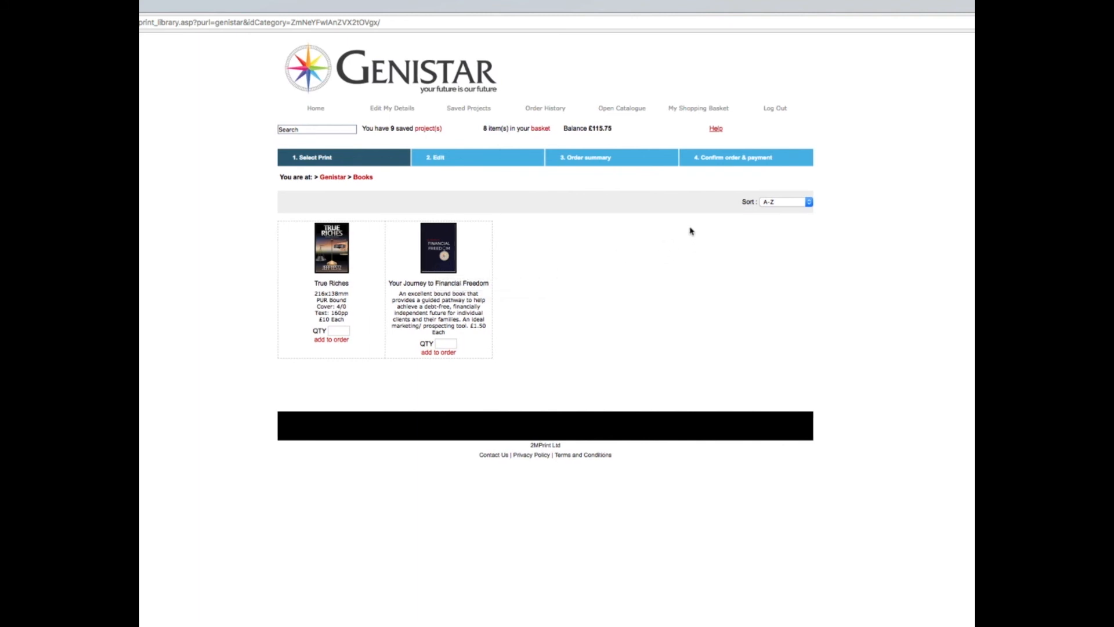
mouse_move(698, 108)
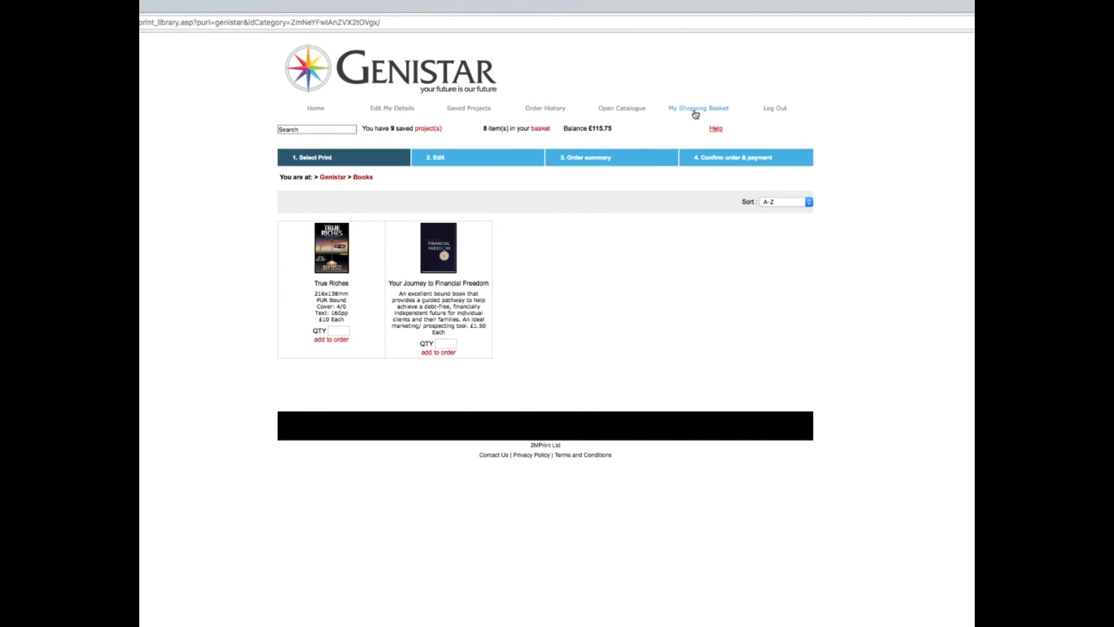
- View the order summary listing all eight basket items totalling £115.75
click(699, 108)
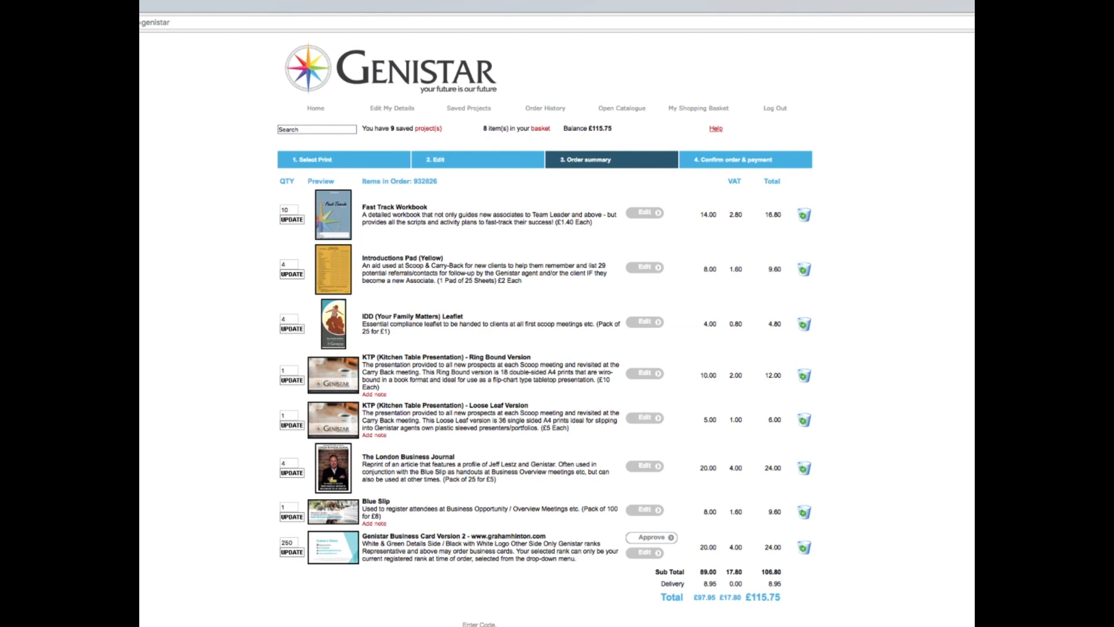
- Approve the personalised business card proof after confirming it has been checked
click(643, 552)
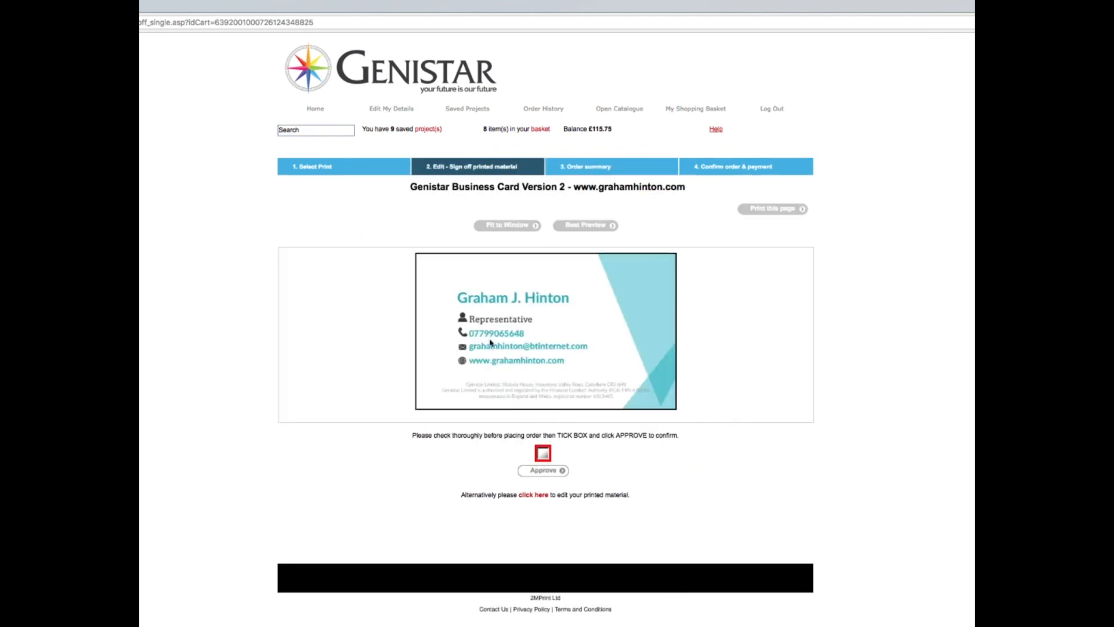
mouse_move(591, 401)
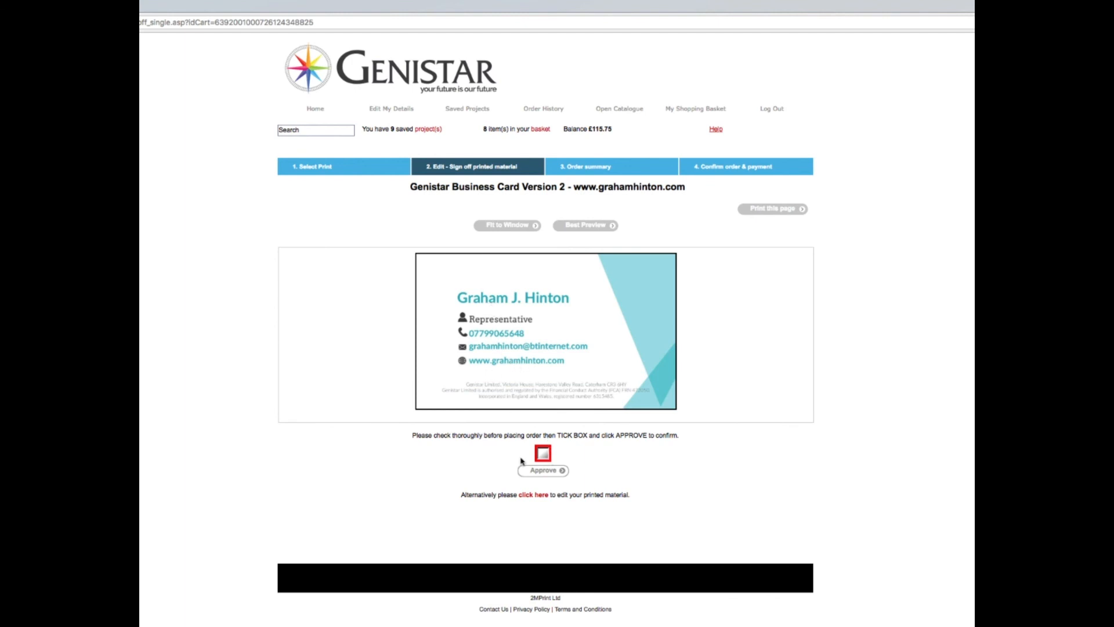
click(543, 453)
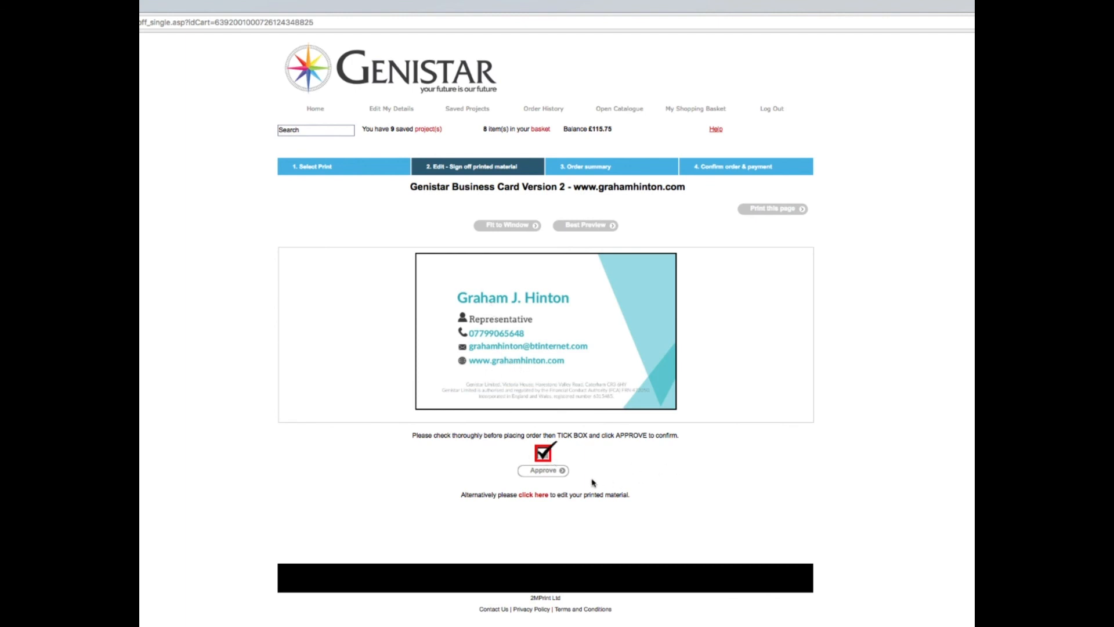
click(542, 470)
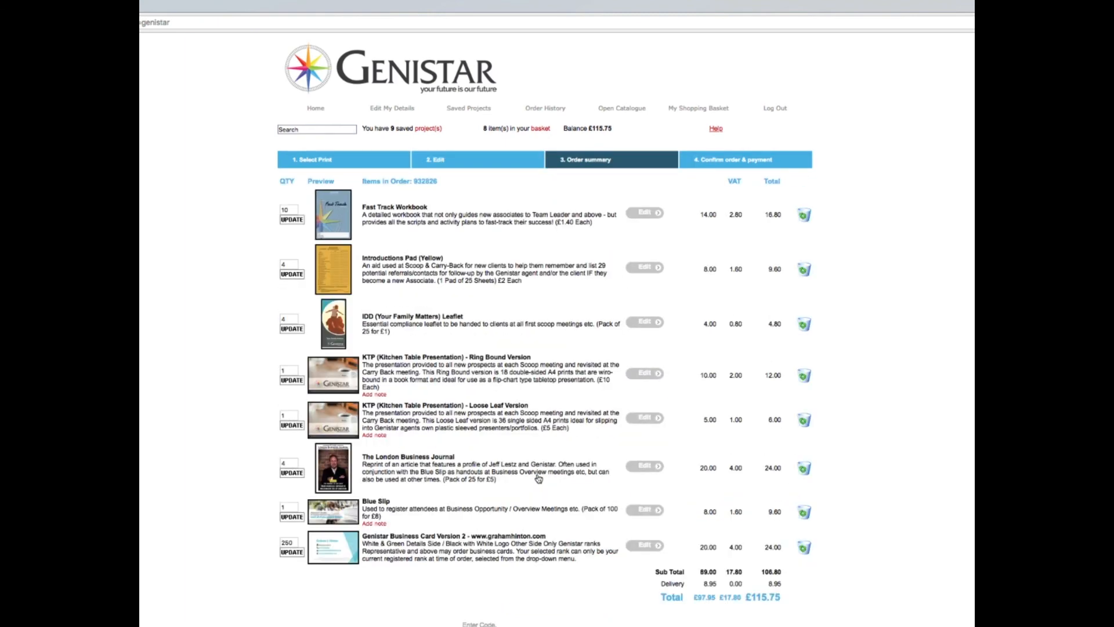
mouse_move(539, 478)
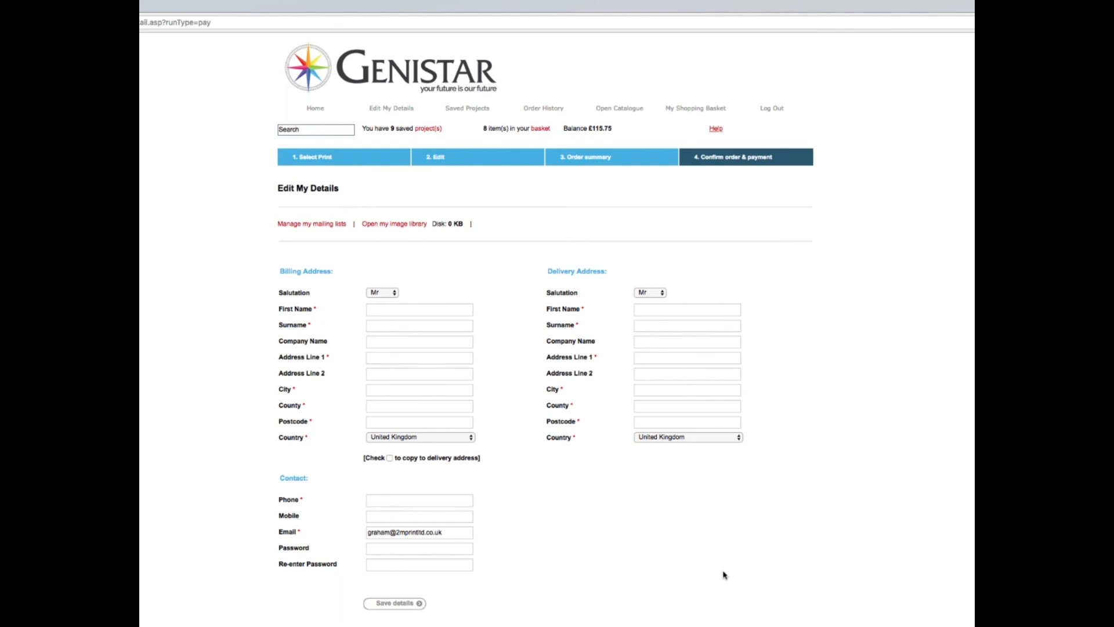
mouse_move(733, 566)
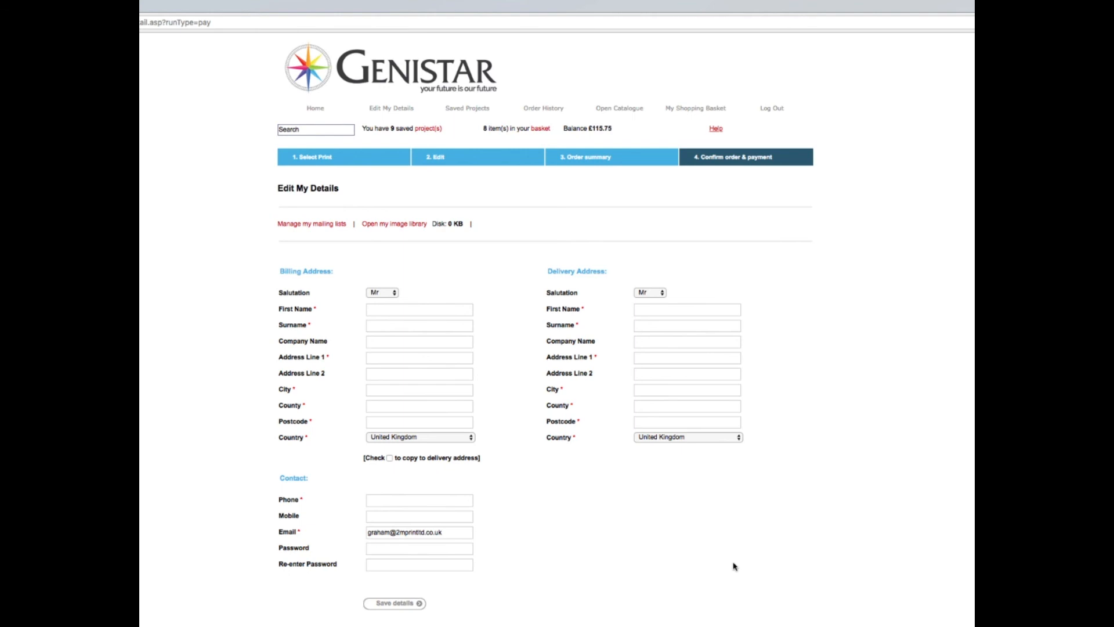
mouse_move(781, 547)
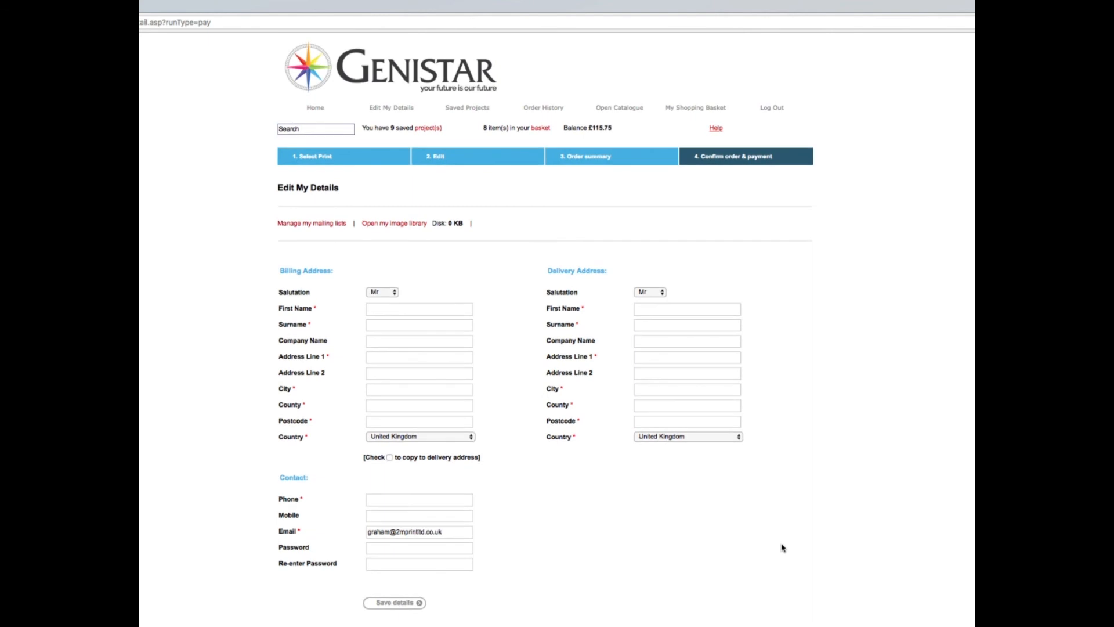
mouse_move(827, 528)
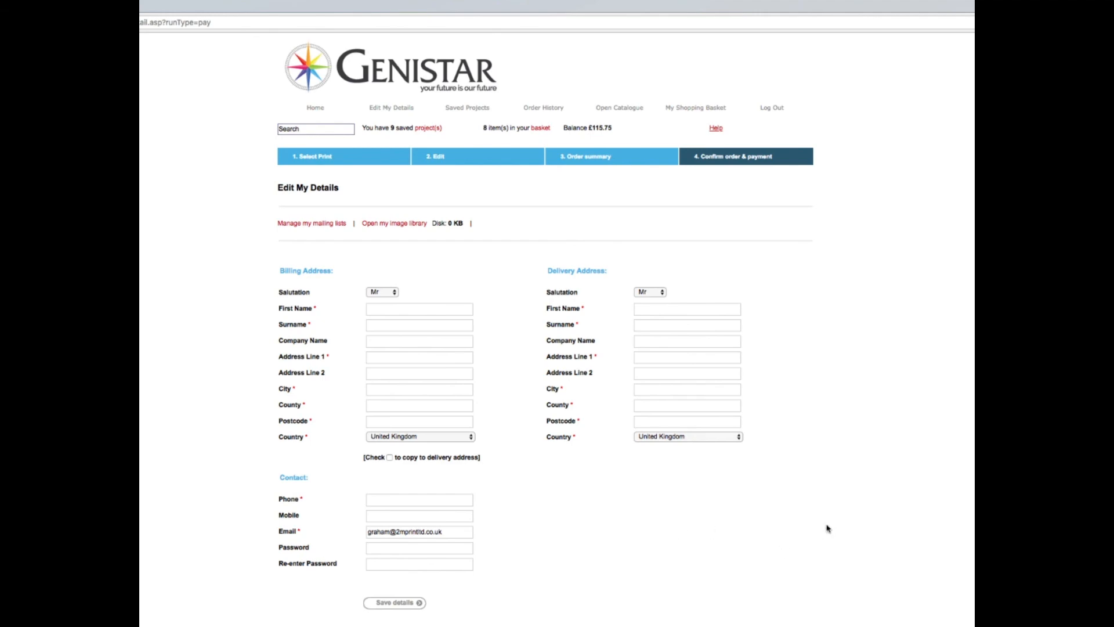